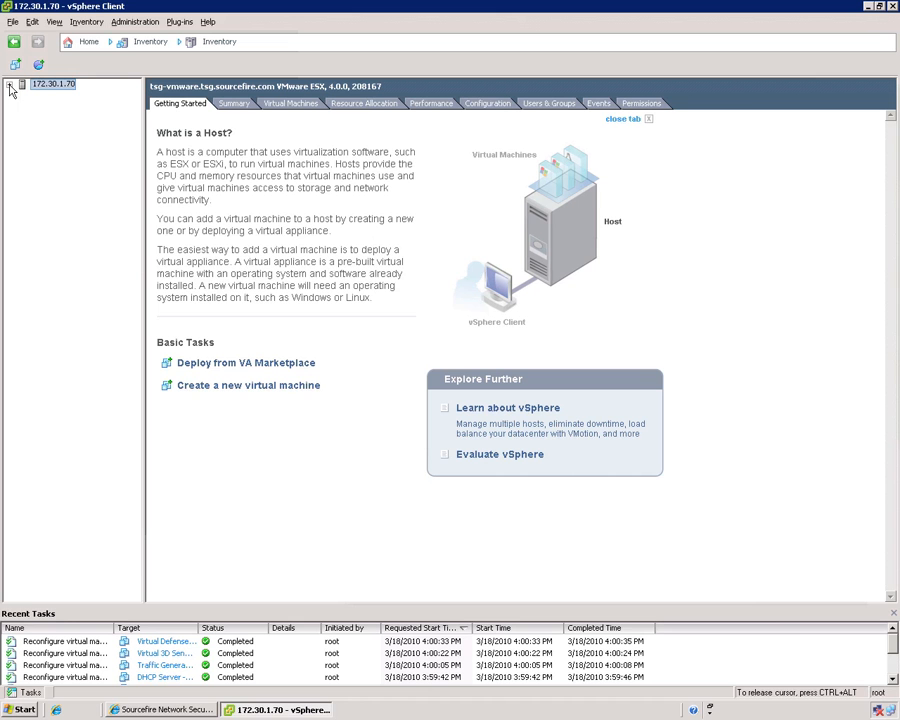
Step: Expand the 172.30.1.70 host to list its five virtual machines
click(12, 84)
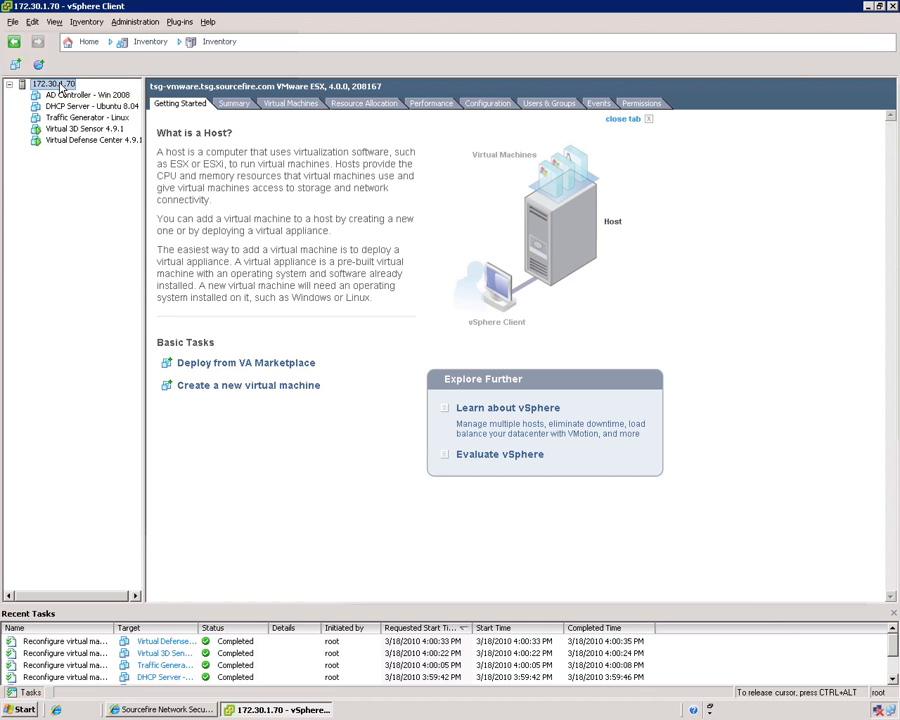
mouse_move(488, 104)
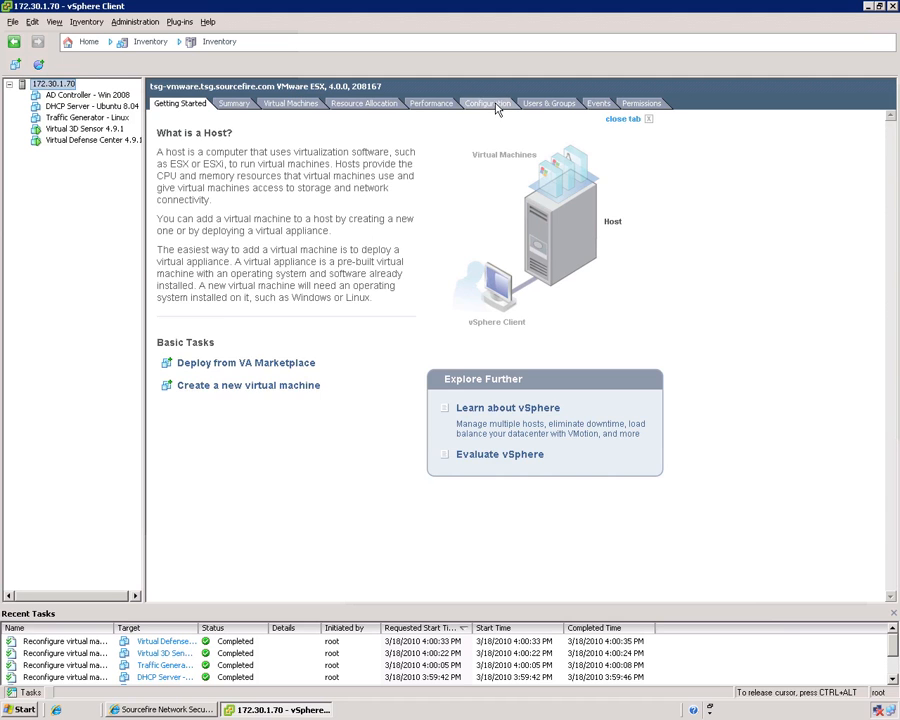
Step: Show the host's Networking configuration with its three virtual switches and port groups
click(488, 104)
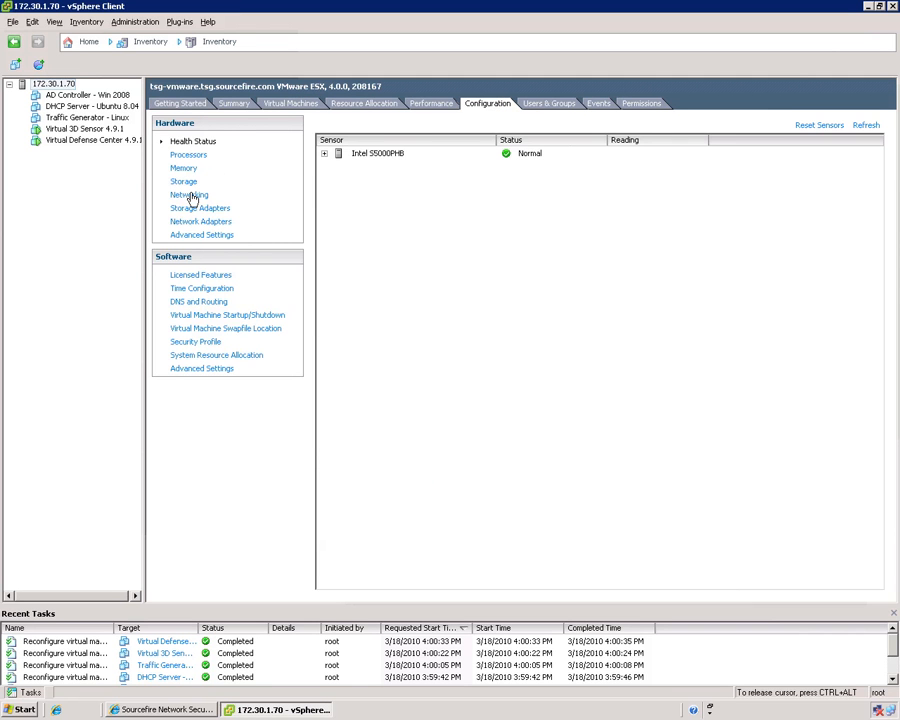
click(188, 194)
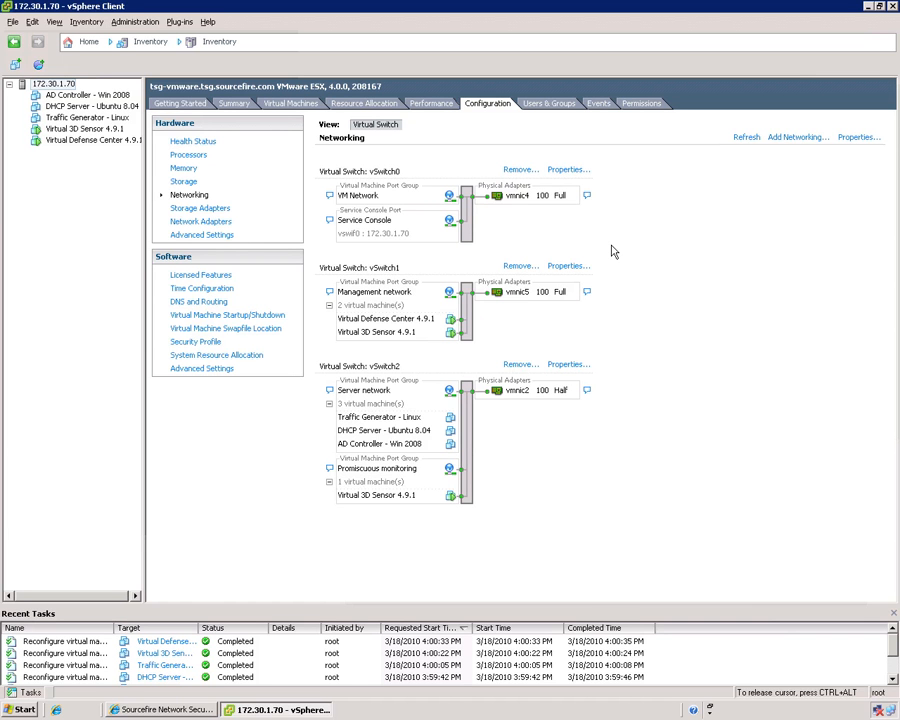
mouse_move(560, 210)
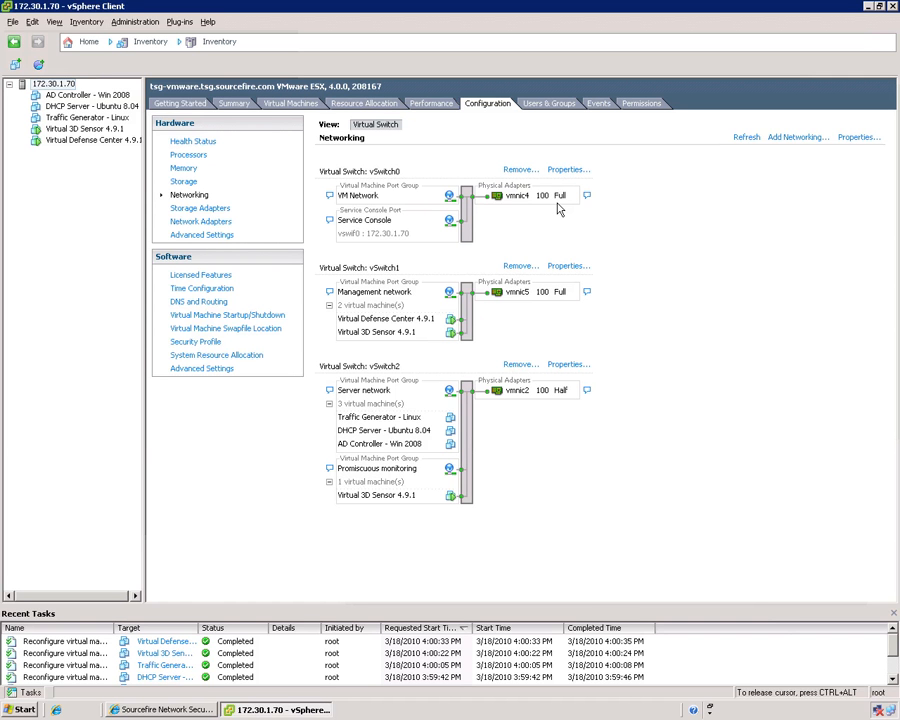
mouse_move(368, 136)
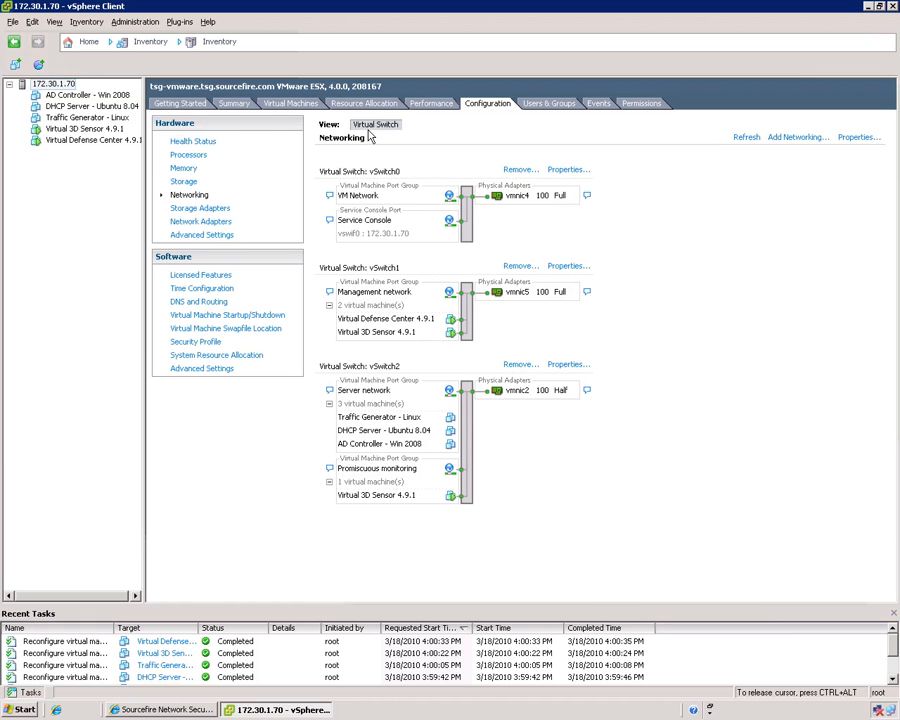
mouse_move(400, 172)
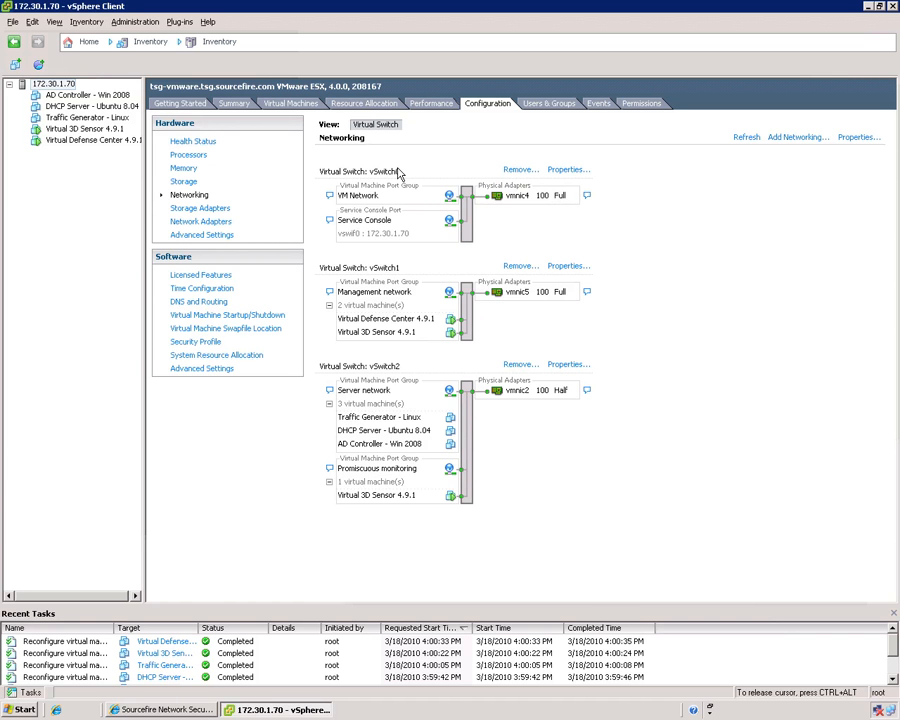
mouse_move(516, 204)
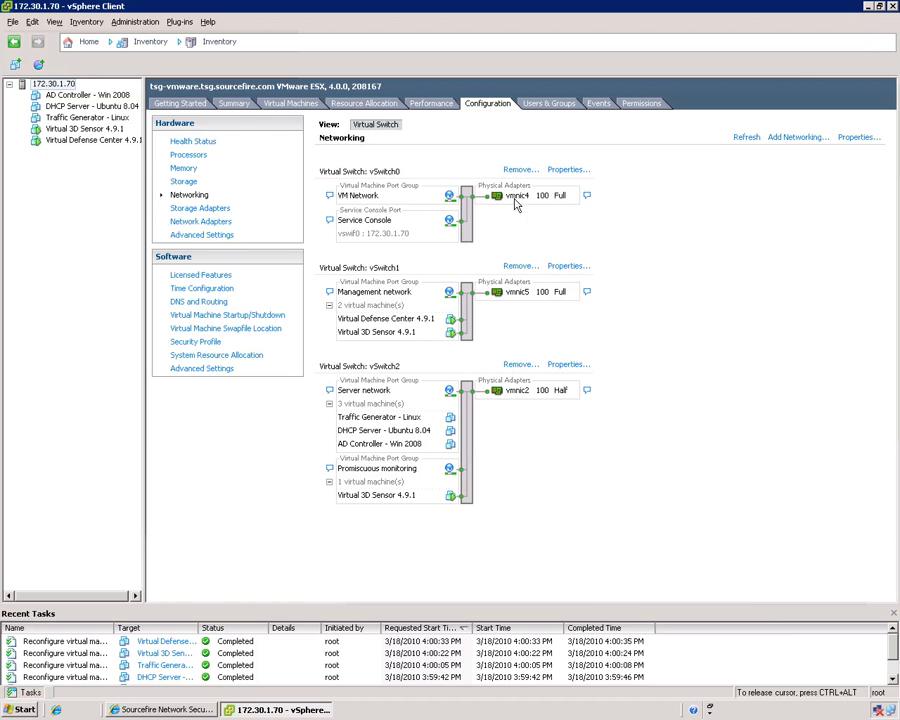
mouse_move(336, 244)
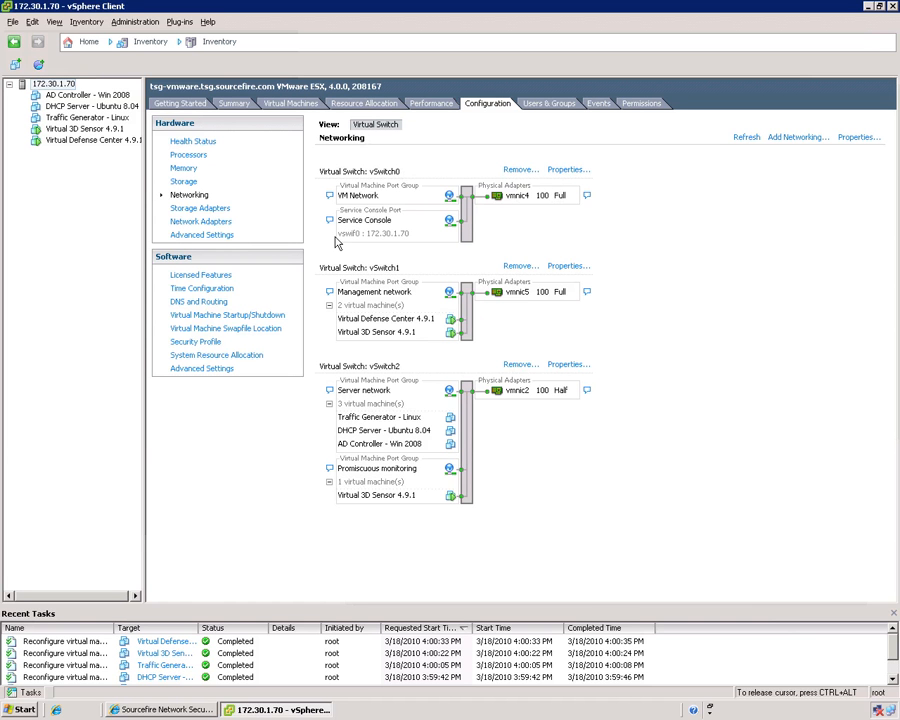
mouse_move(408, 236)
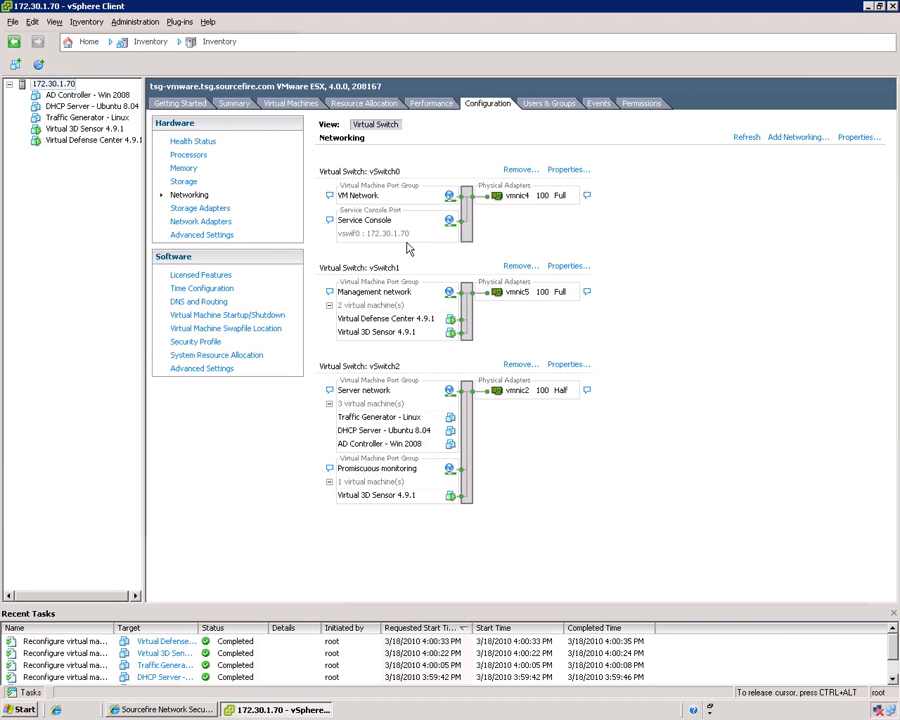
mouse_move(402, 176)
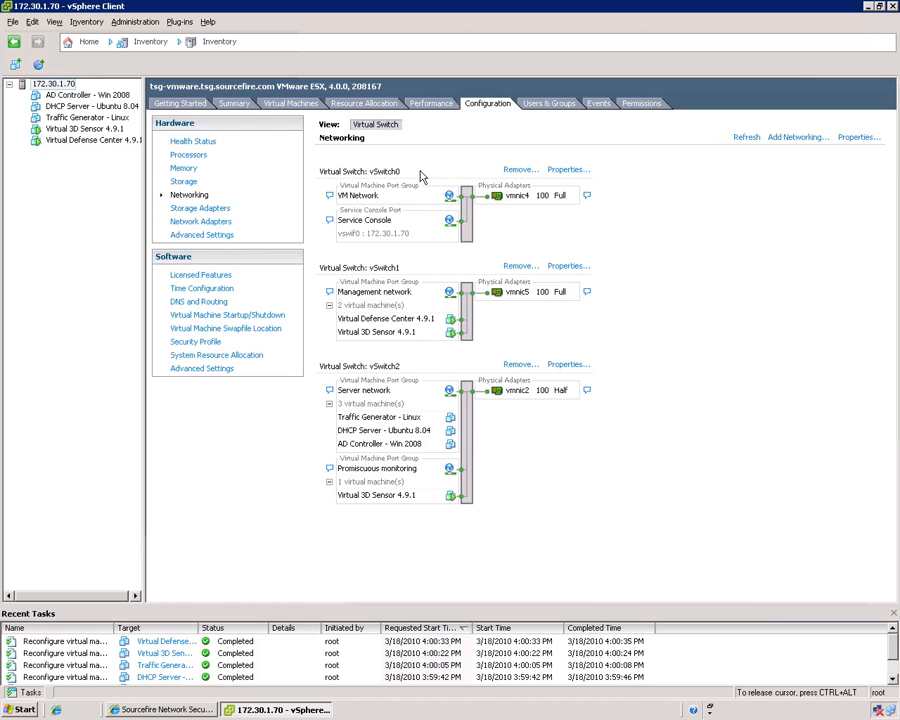
mouse_move(440, 268)
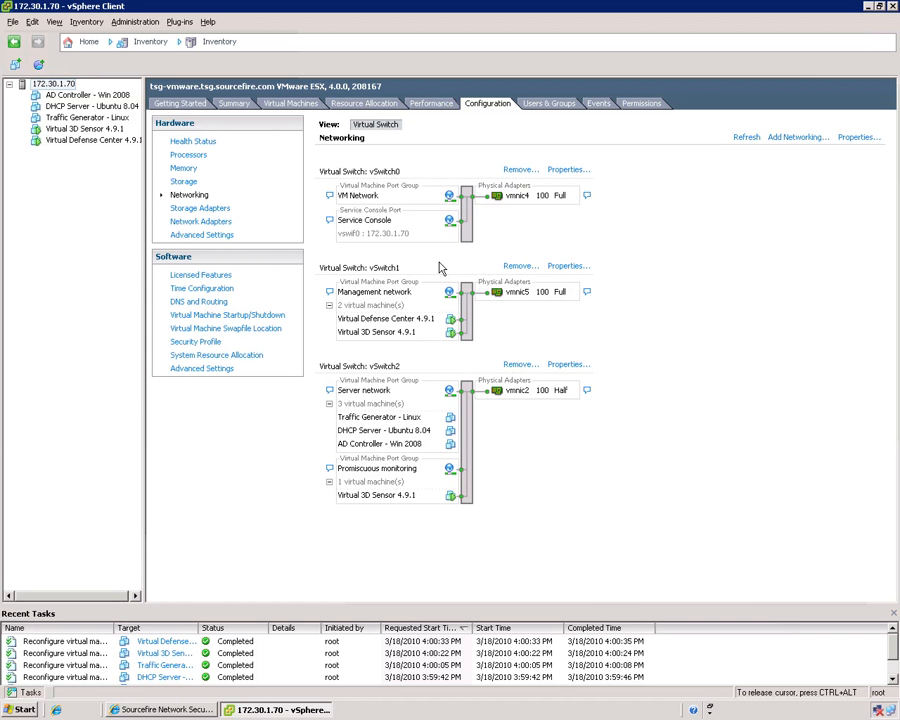
mouse_move(440, 266)
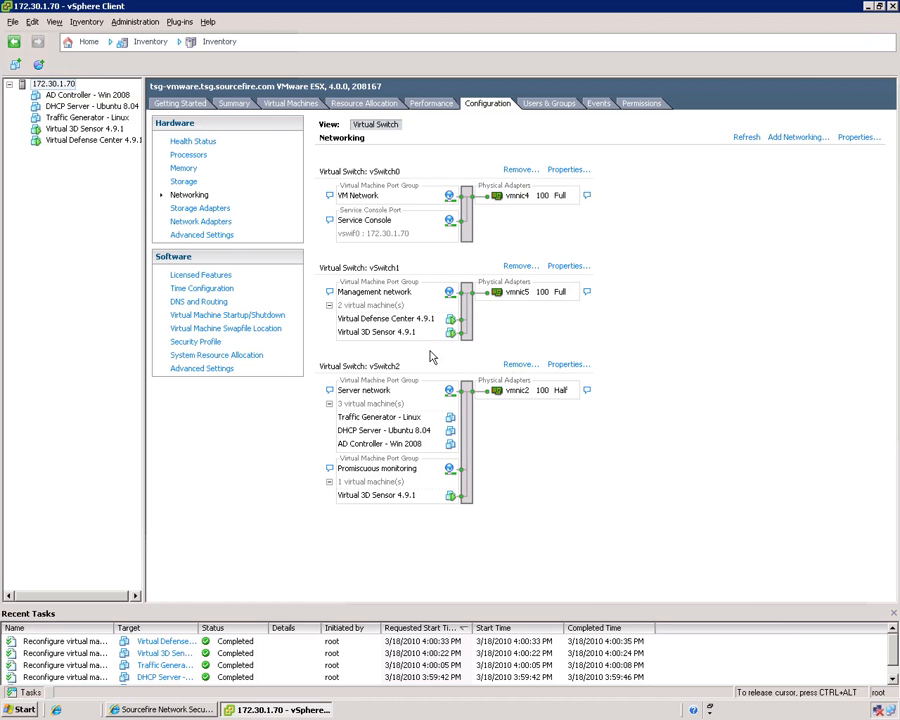
mouse_move(344, 332)
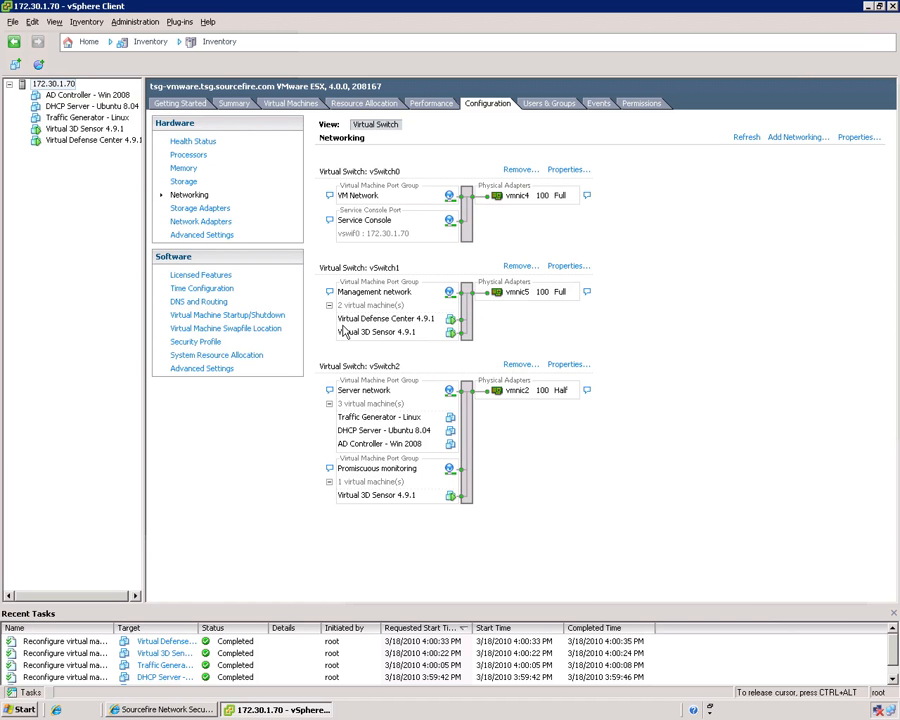
mouse_move(352, 332)
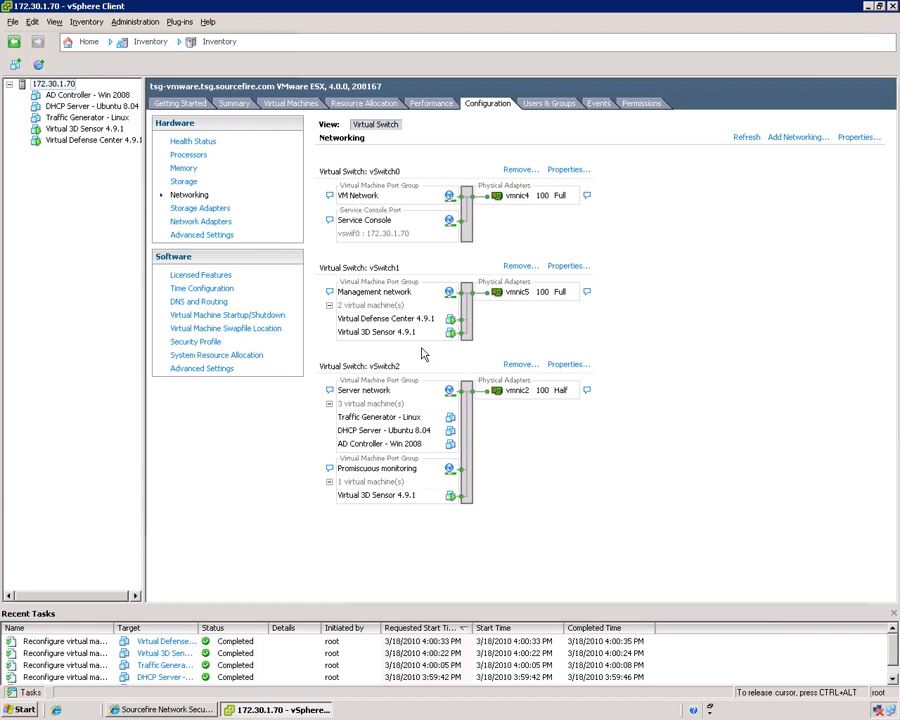
mouse_move(418, 332)
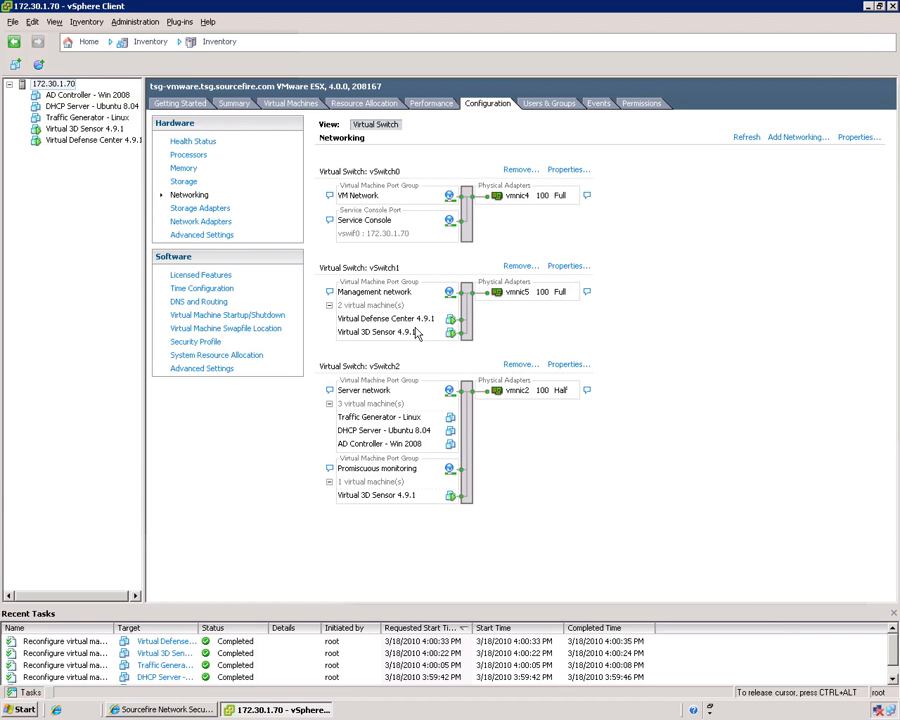
mouse_move(416, 292)
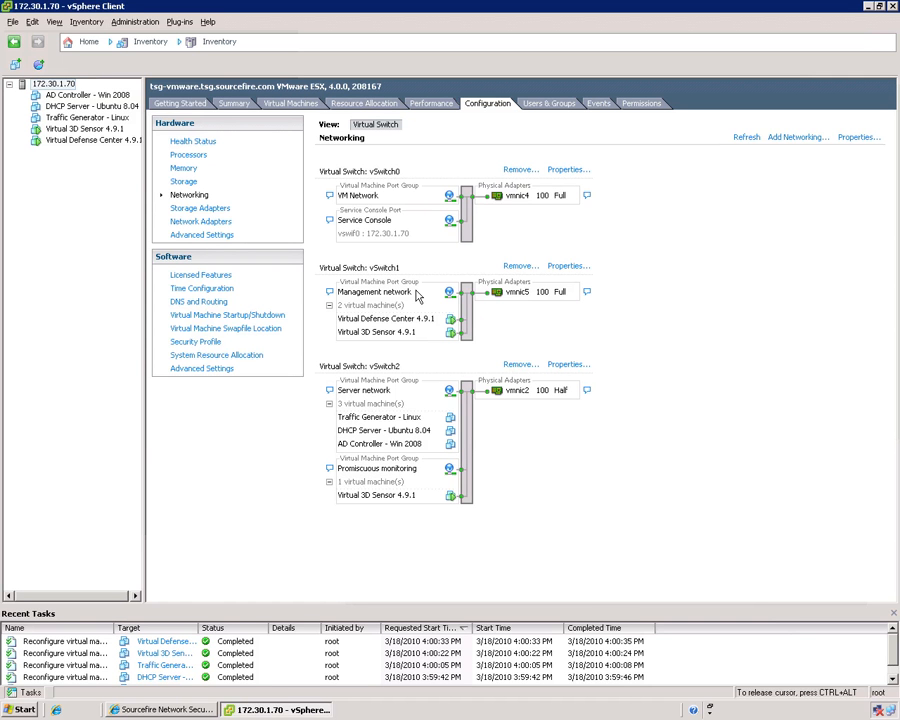
mouse_move(368, 280)
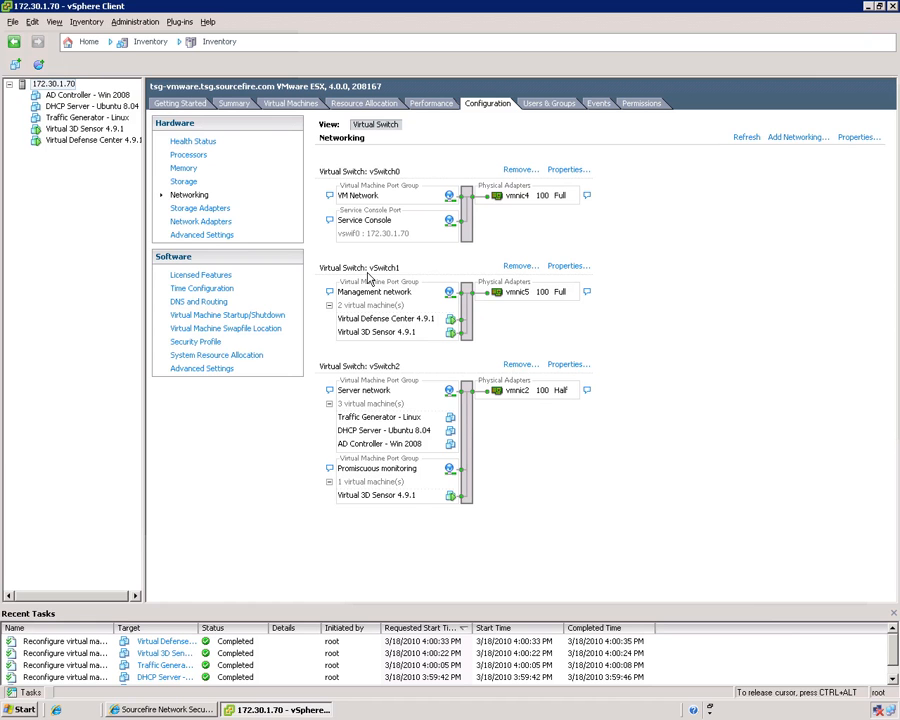
mouse_move(400, 344)
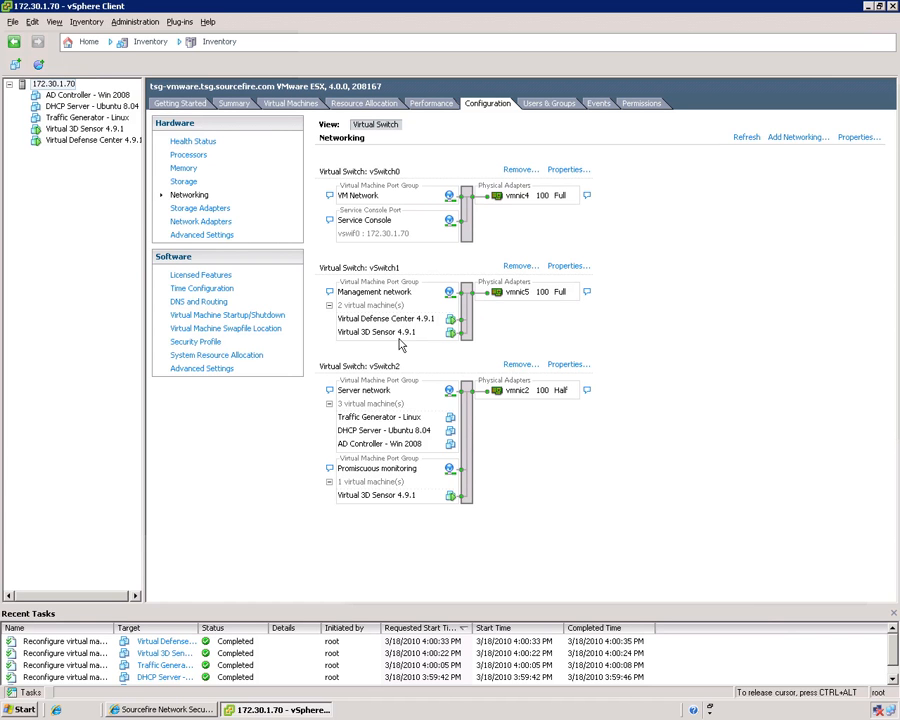
mouse_move(400, 344)
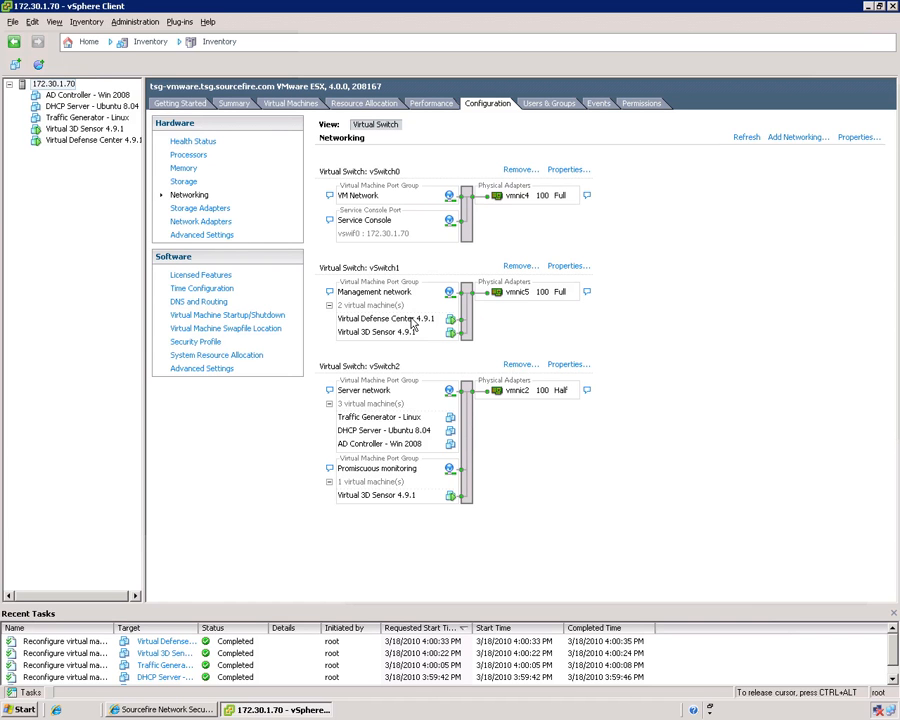
mouse_move(518, 304)
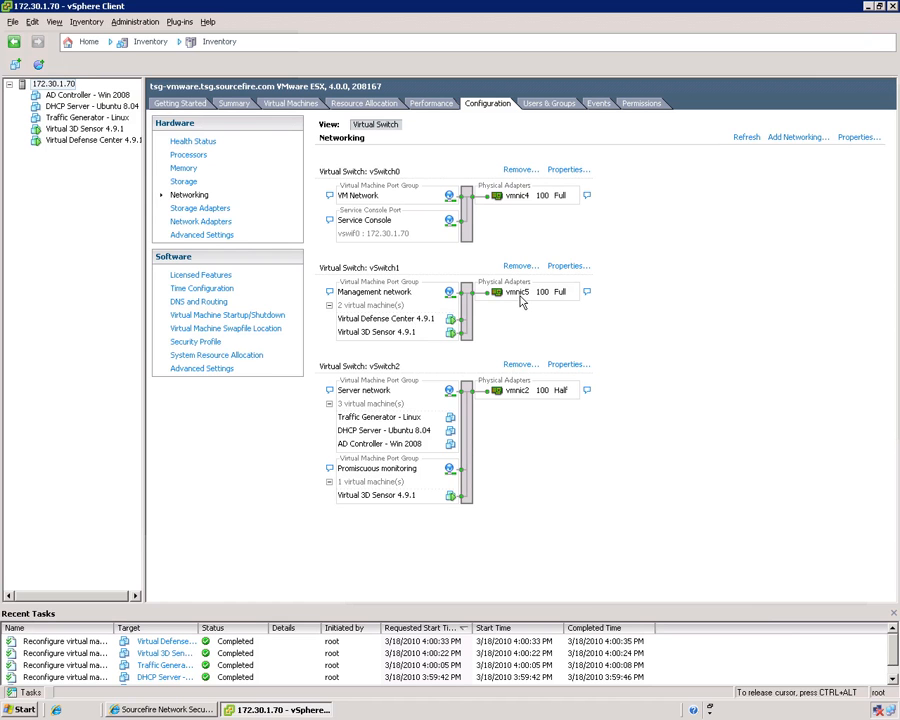
mouse_move(272, 384)
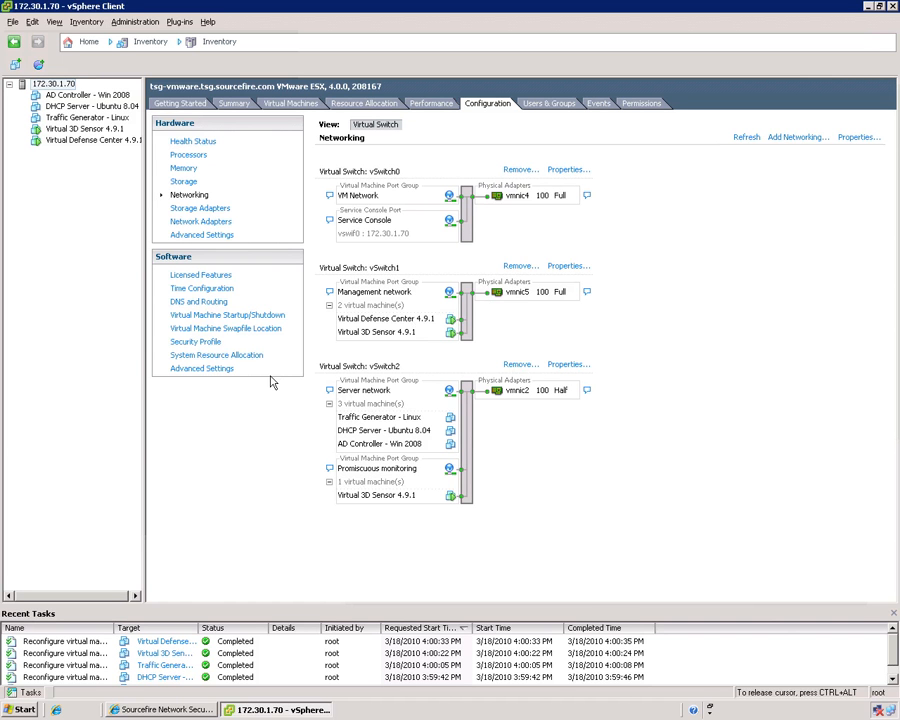
mouse_move(296, 366)
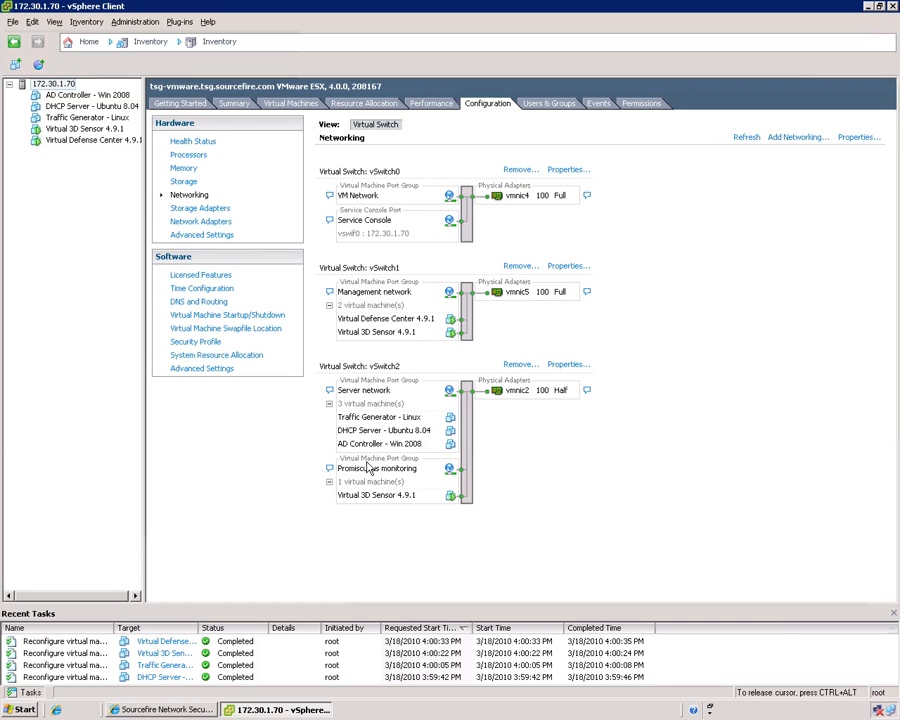
mouse_move(368, 464)
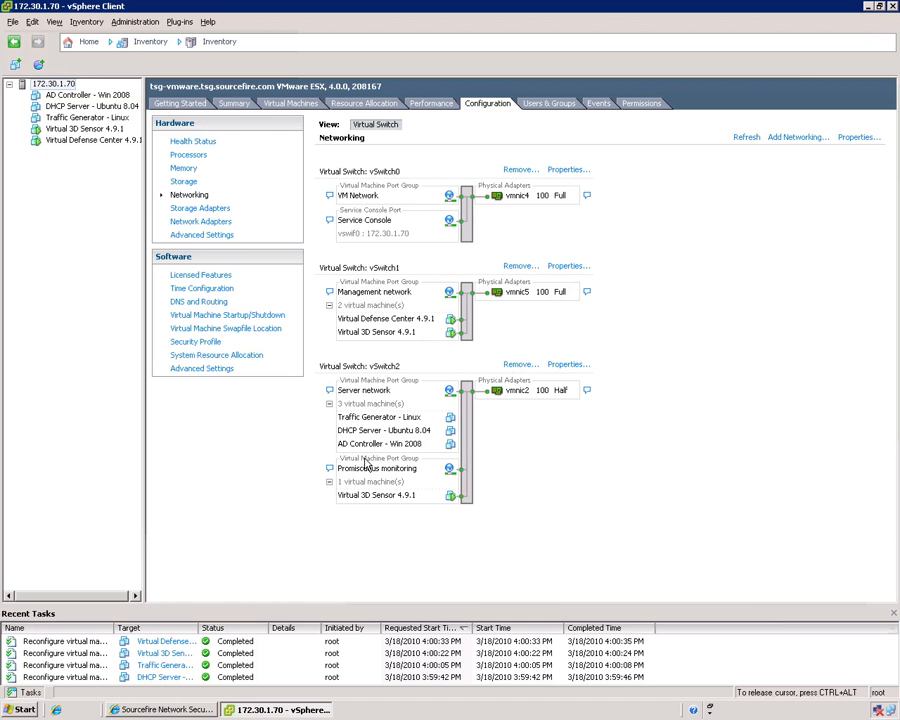
mouse_move(364, 466)
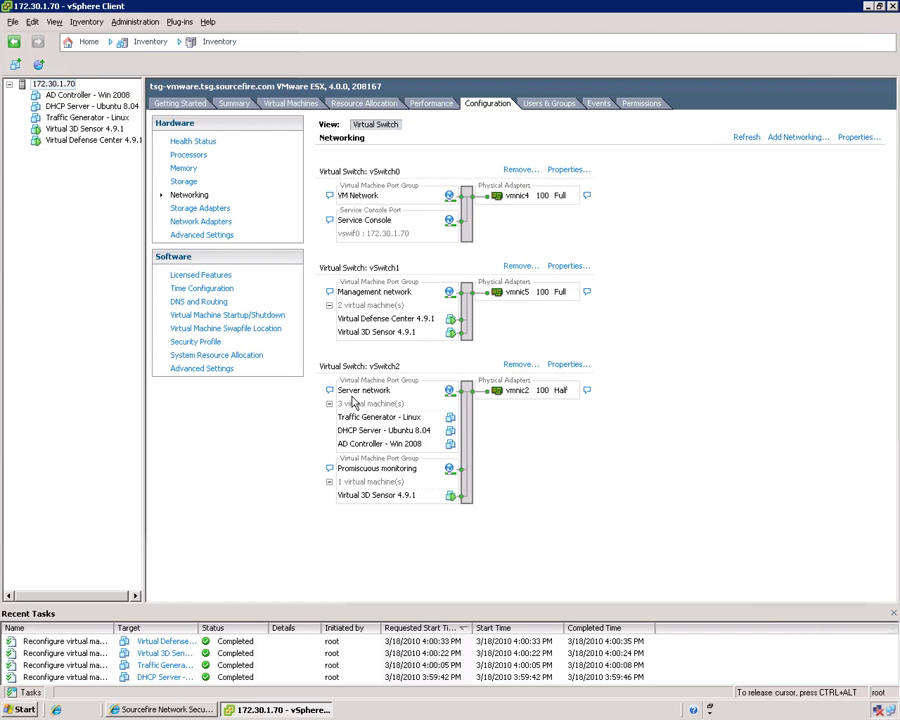
mouse_move(380, 476)
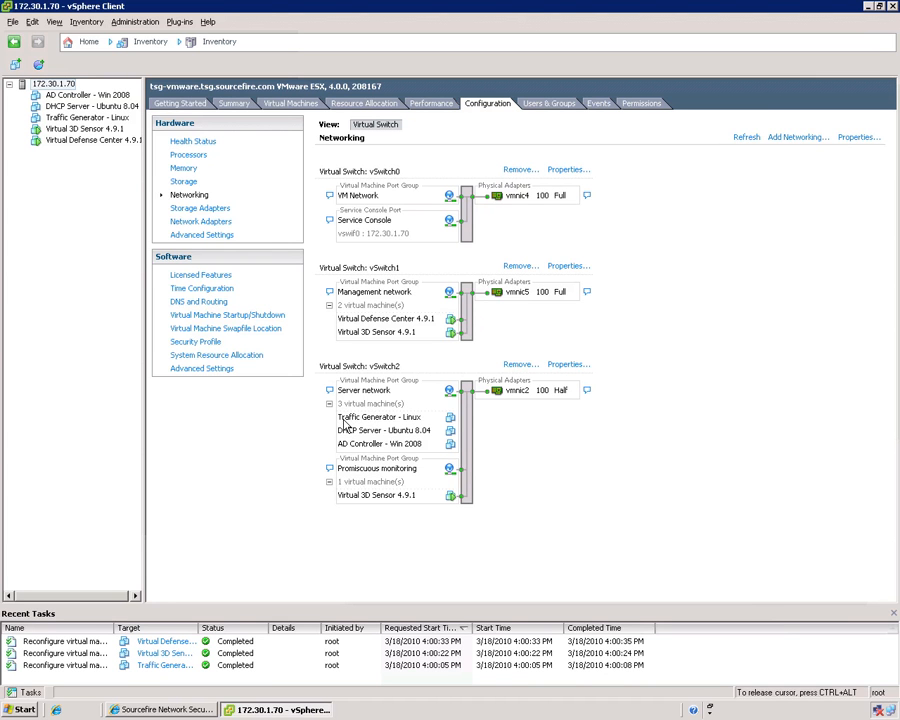
mouse_move(400, 418)
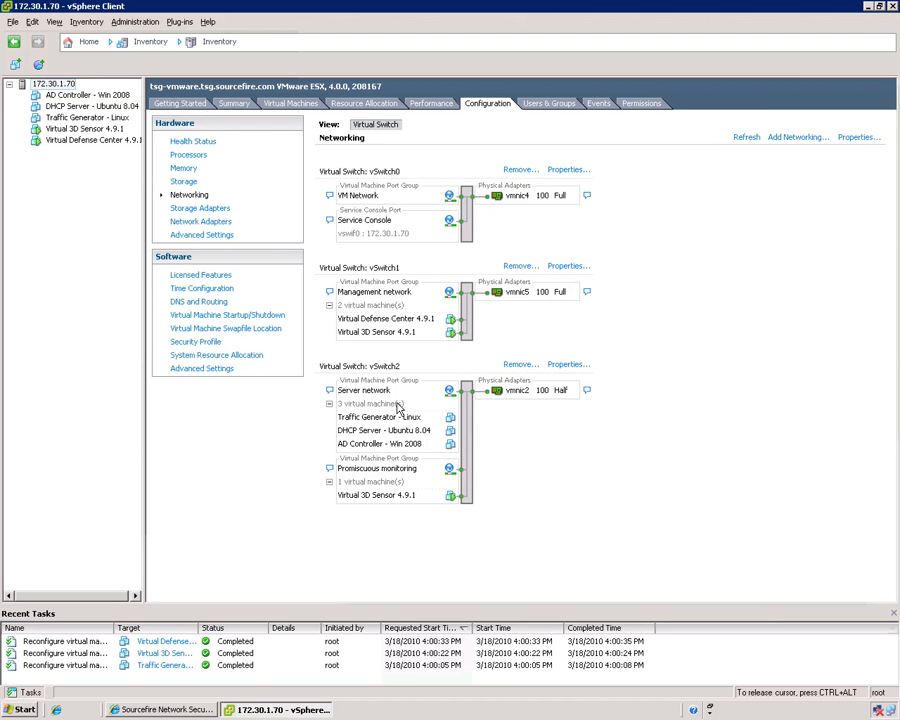
mouse_move(362, 468)
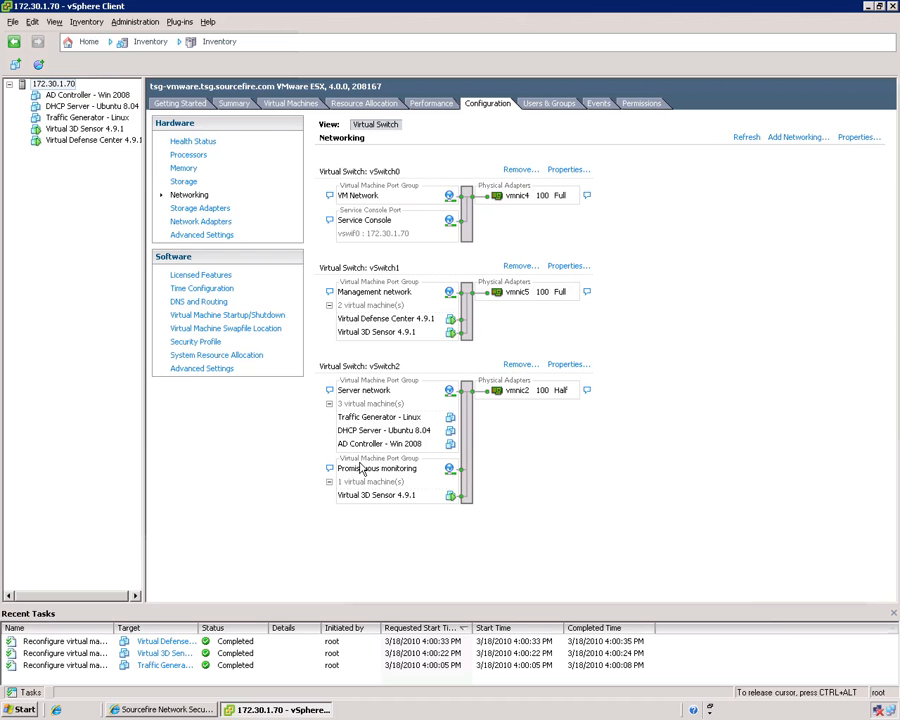
mouse_move(392, 488)
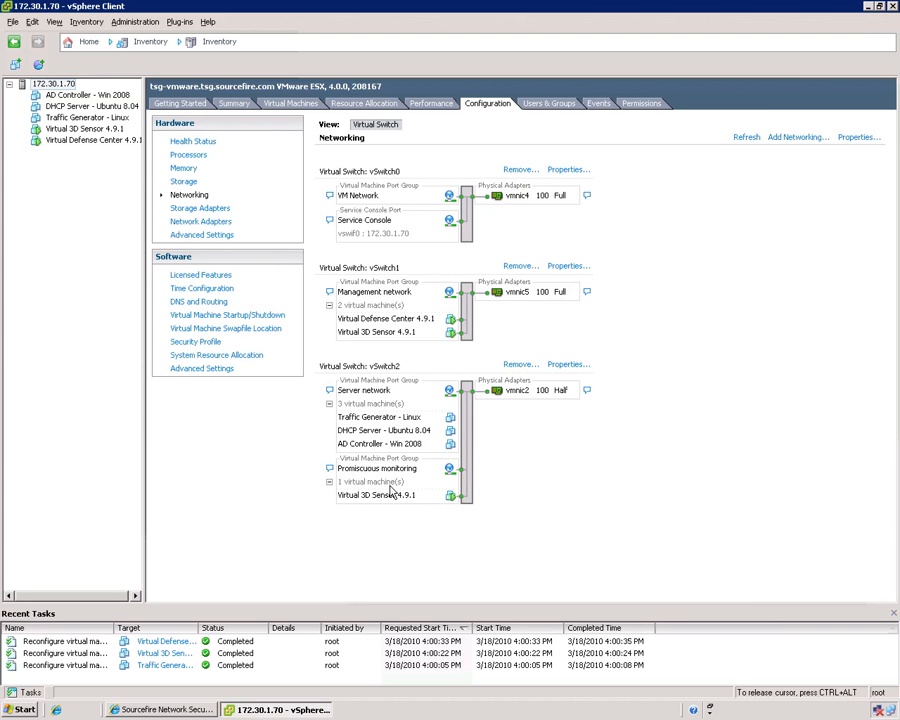
mouse_move(436, 470)
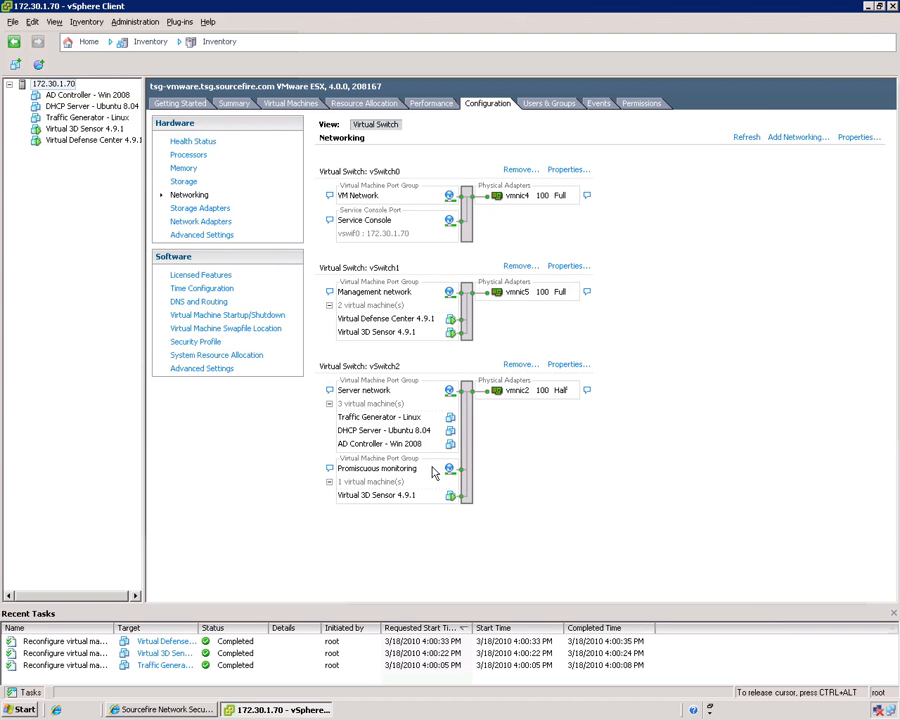
mouse_move(420, 472)
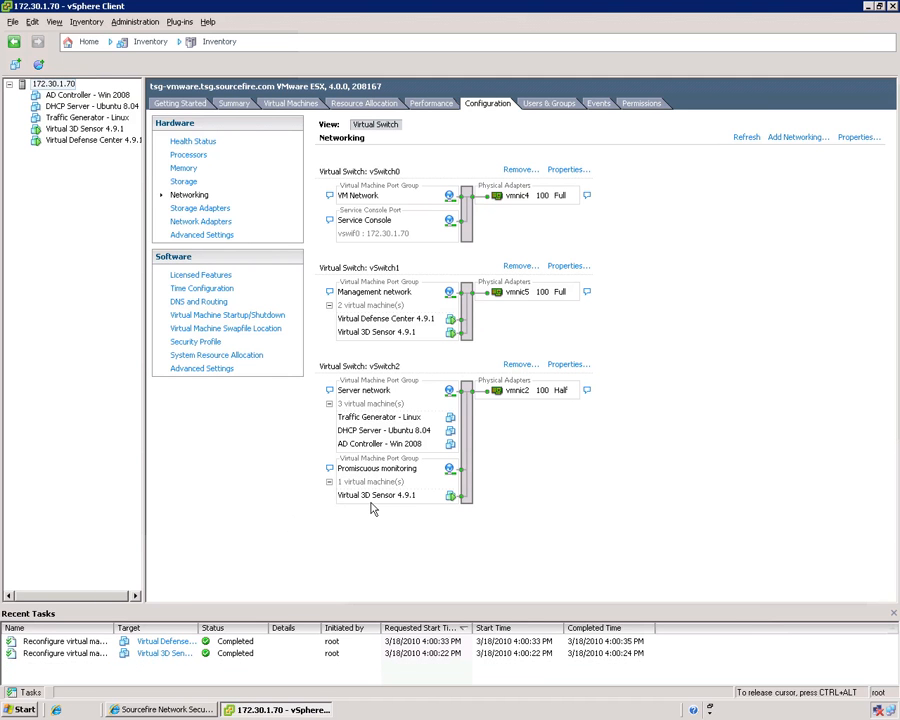
mouse_move(364, 496)
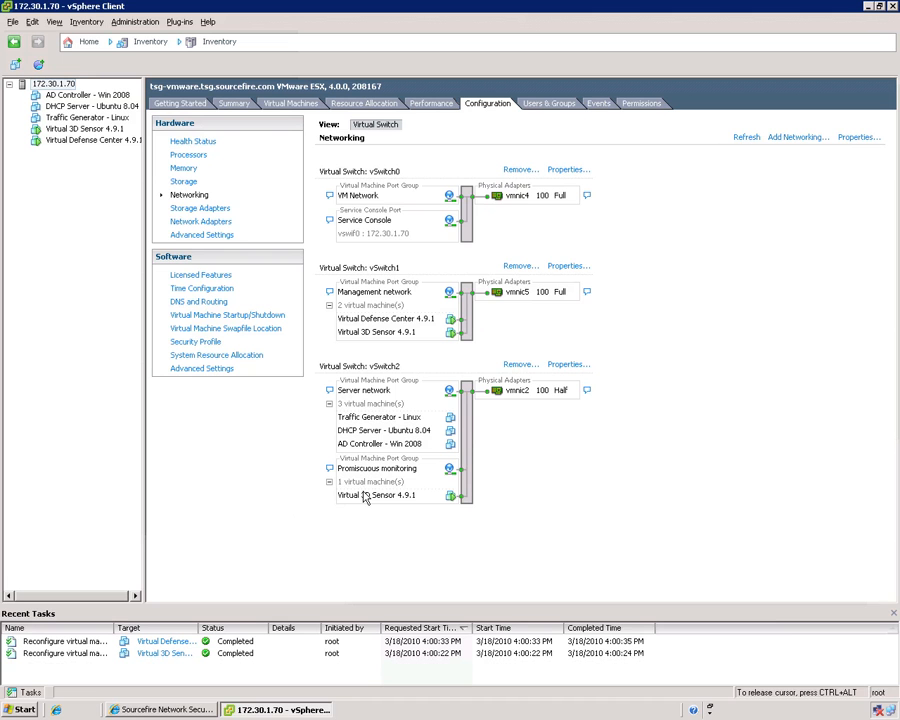
mouse_move(334, 432)
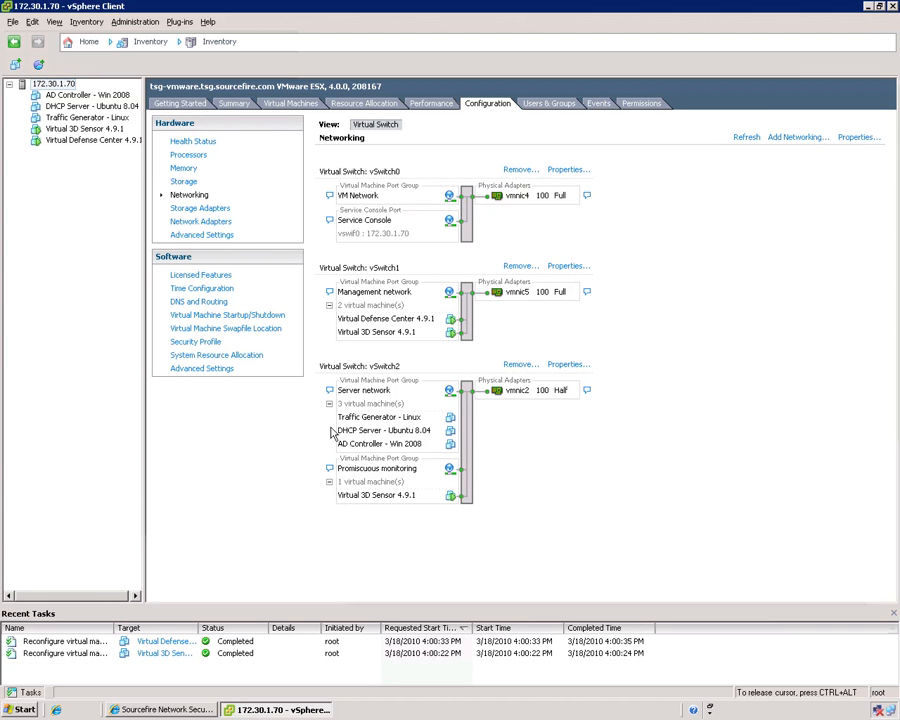
mouse_move(364, 420)
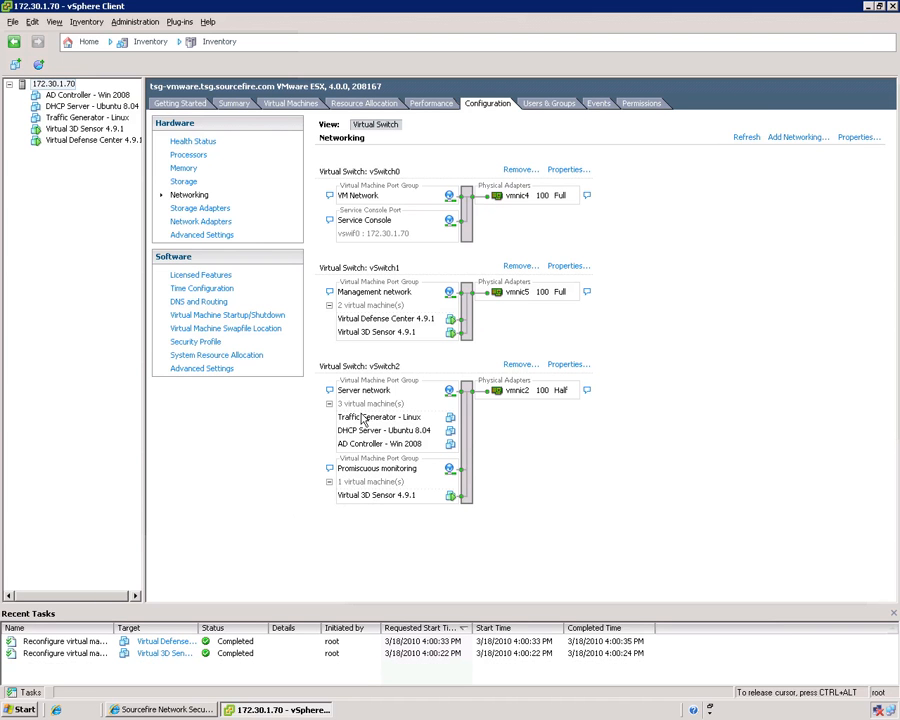
mouse_move(362, 404)
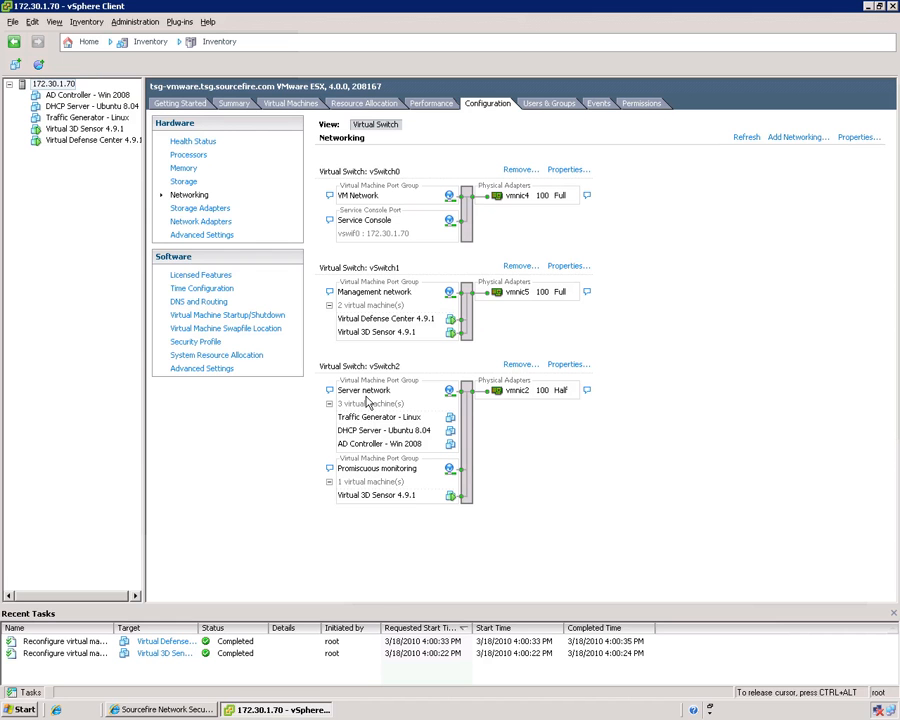
mouse_move(308, 452)
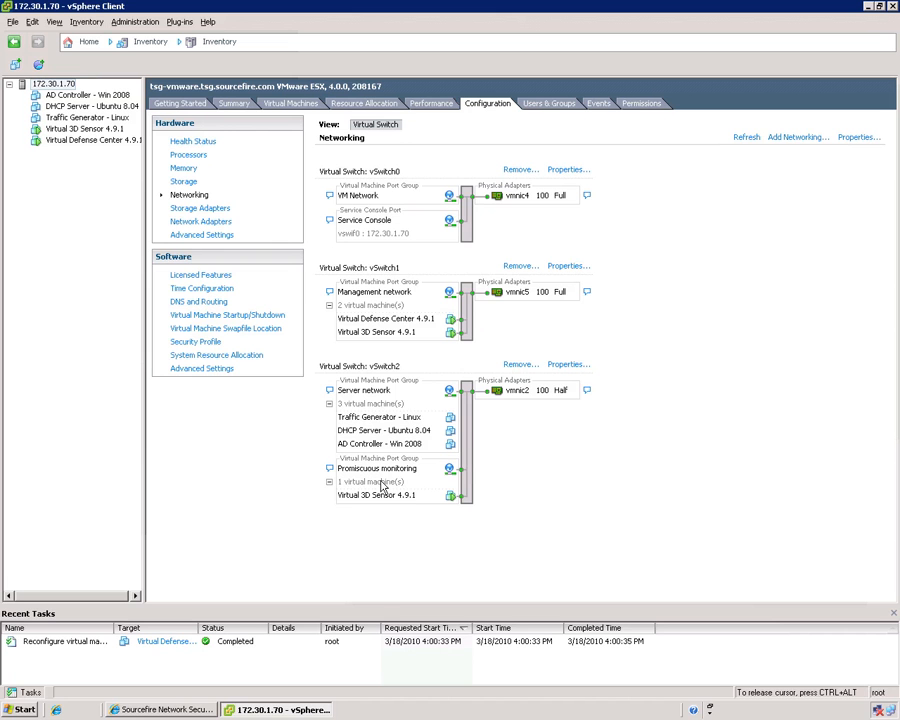
mouse_move(348, 408)
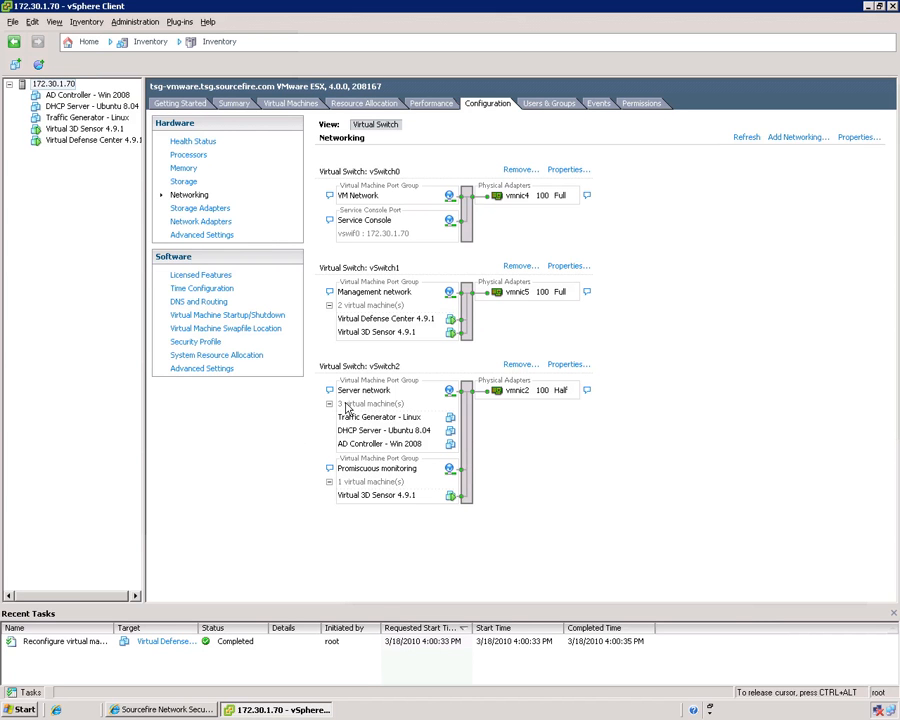
mouse_move(352, 494)
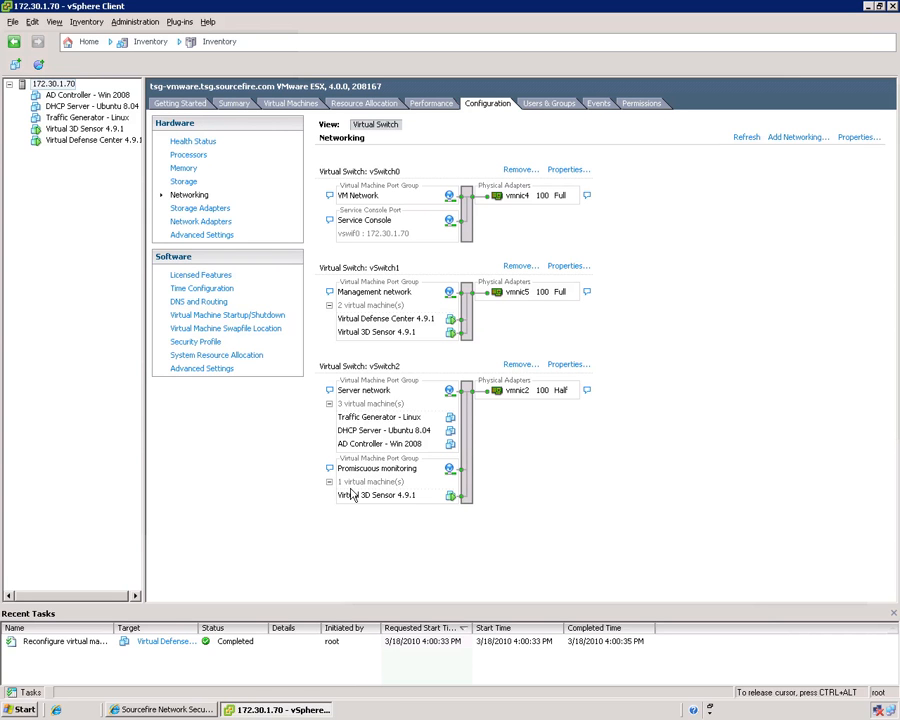
mouse_move(308, 462)
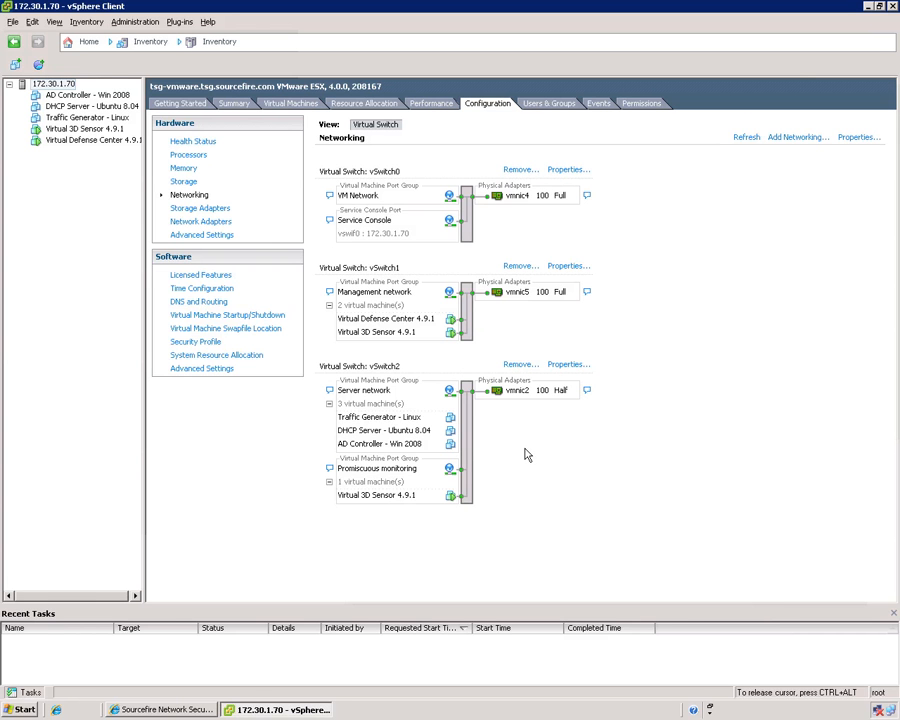
mouse_move(520, 408)
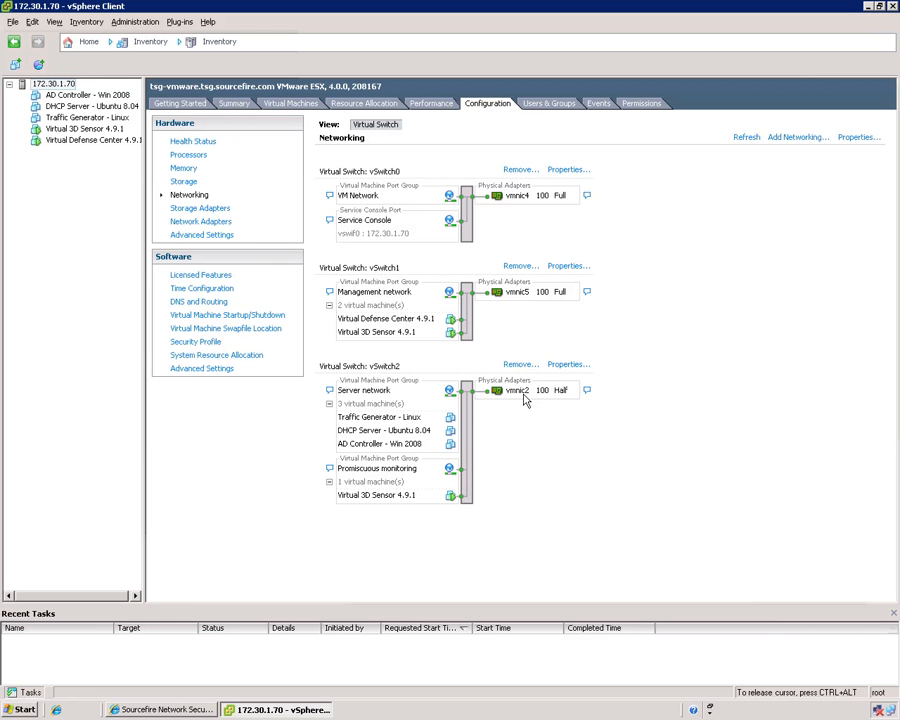
mouse_move(548, 412)
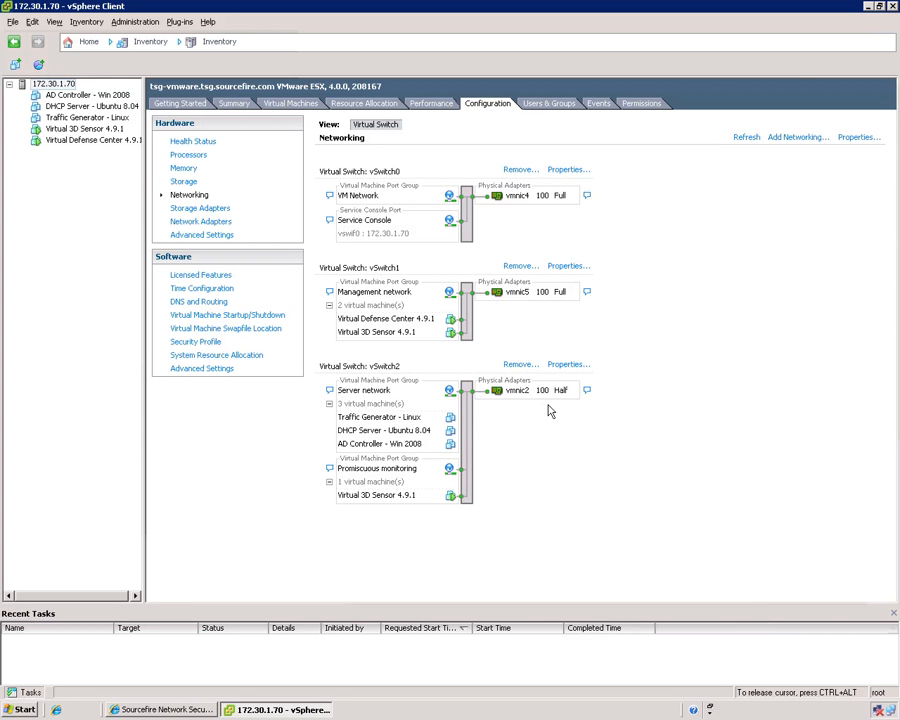
mouse_move(520, 398)
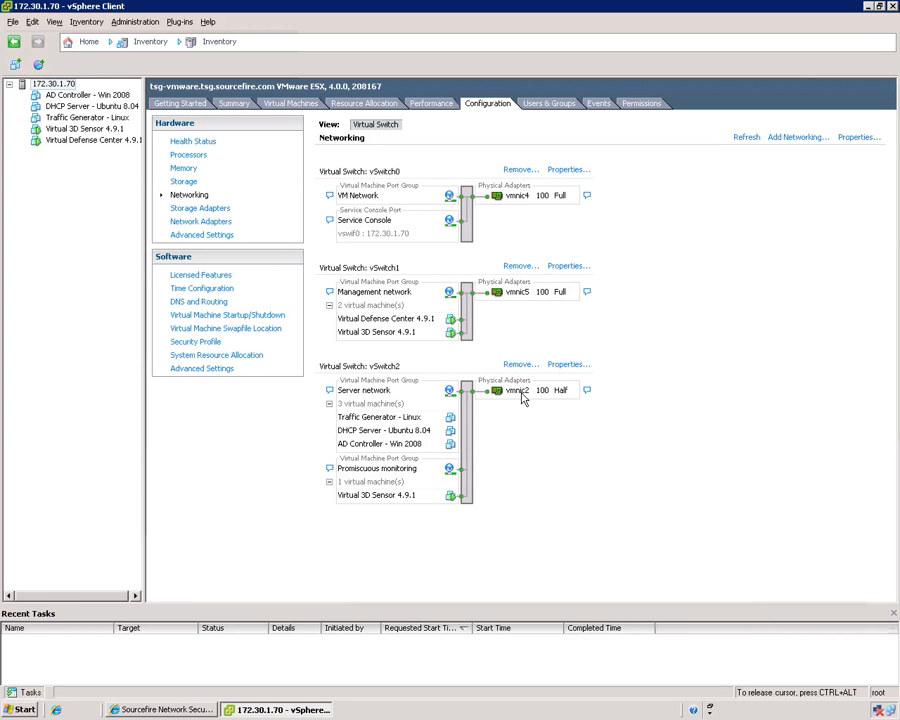
mouse_move(588, 390)
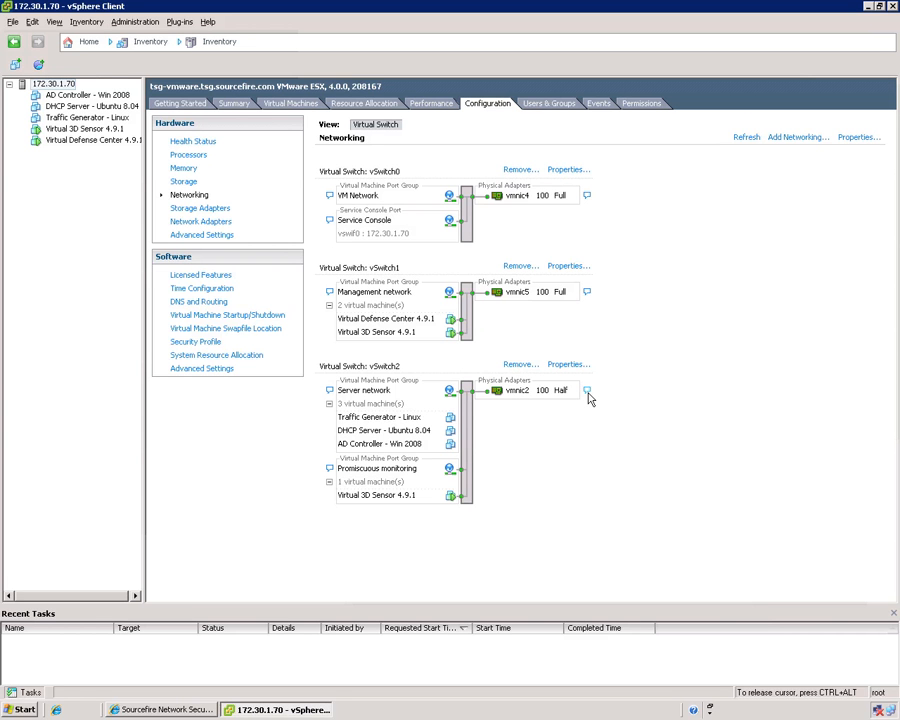
mouse_move(516, 404)
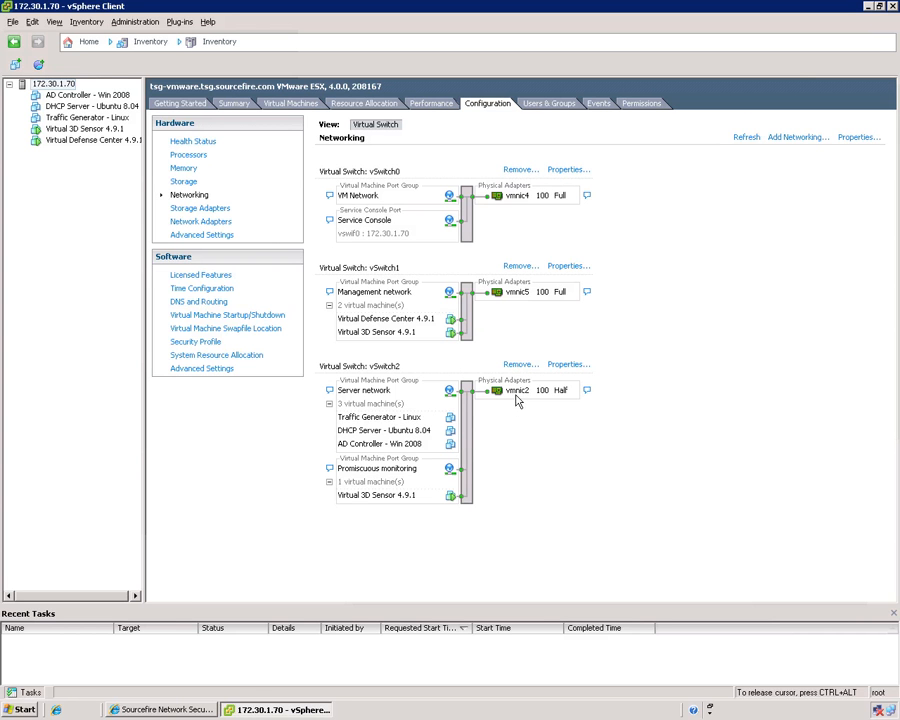
mouse_move(362, 488)
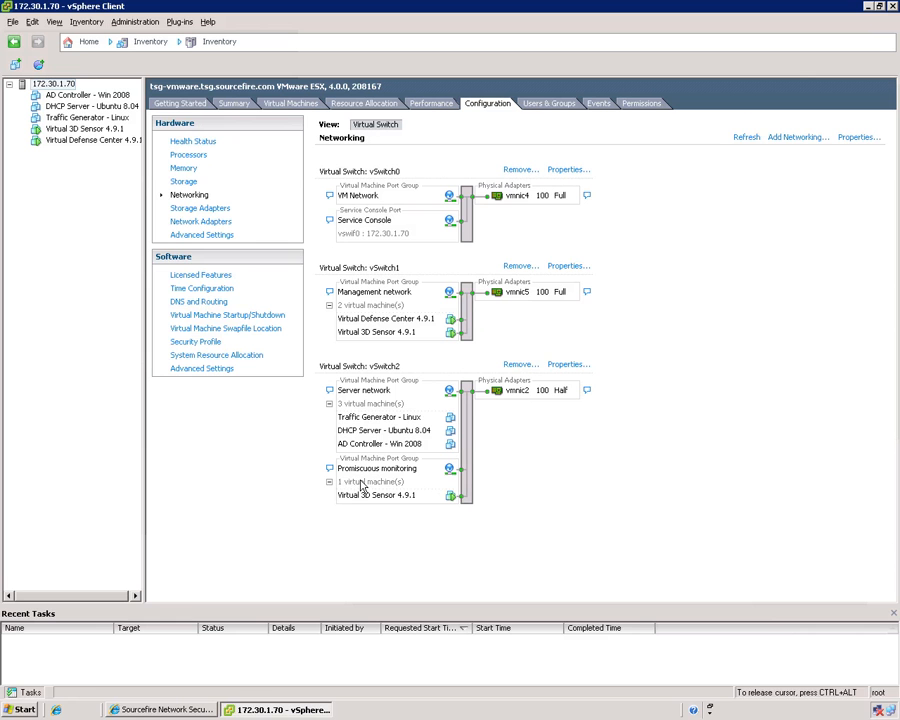
mouse_move(362, 504)
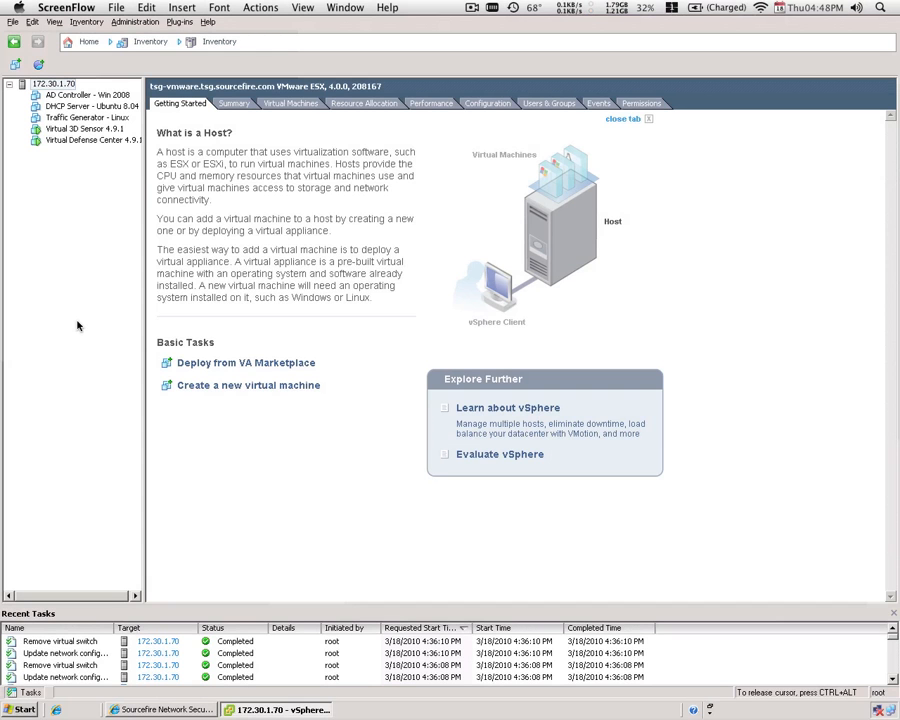
mouse_move(62, 90)
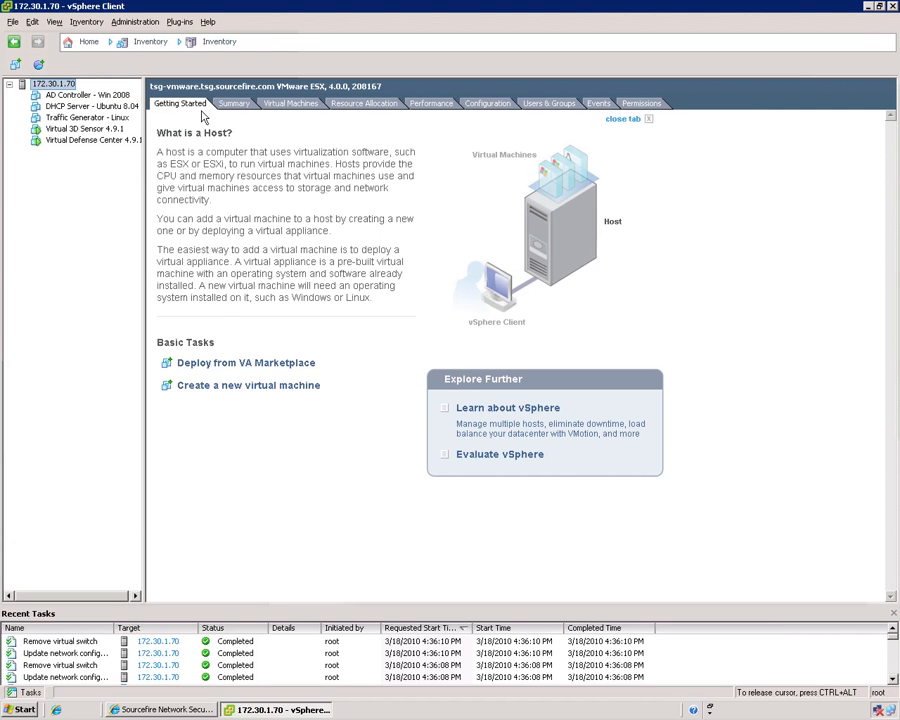
Step: Show the host's Networking, now only vSwitch0, and start the Add Network Wizard
click(488, 104)
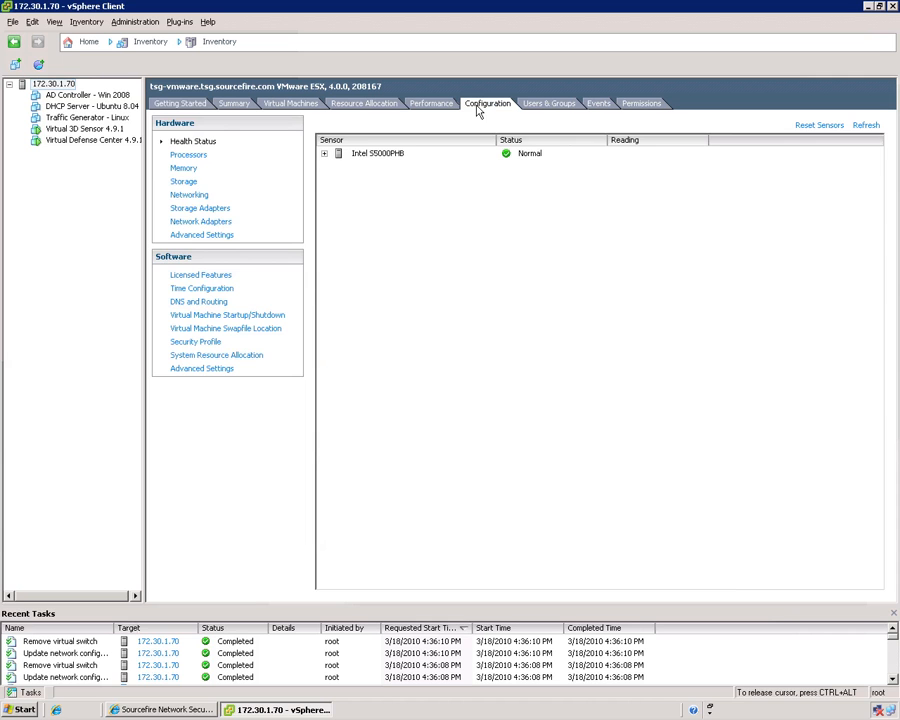
click(188, 194)
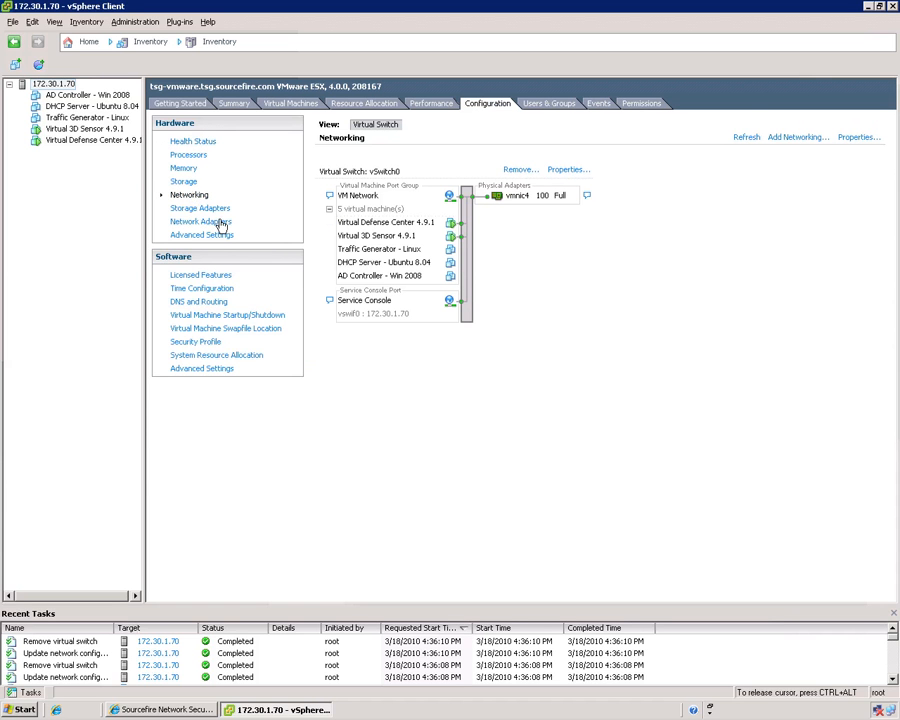
mouse_move(538, 376)
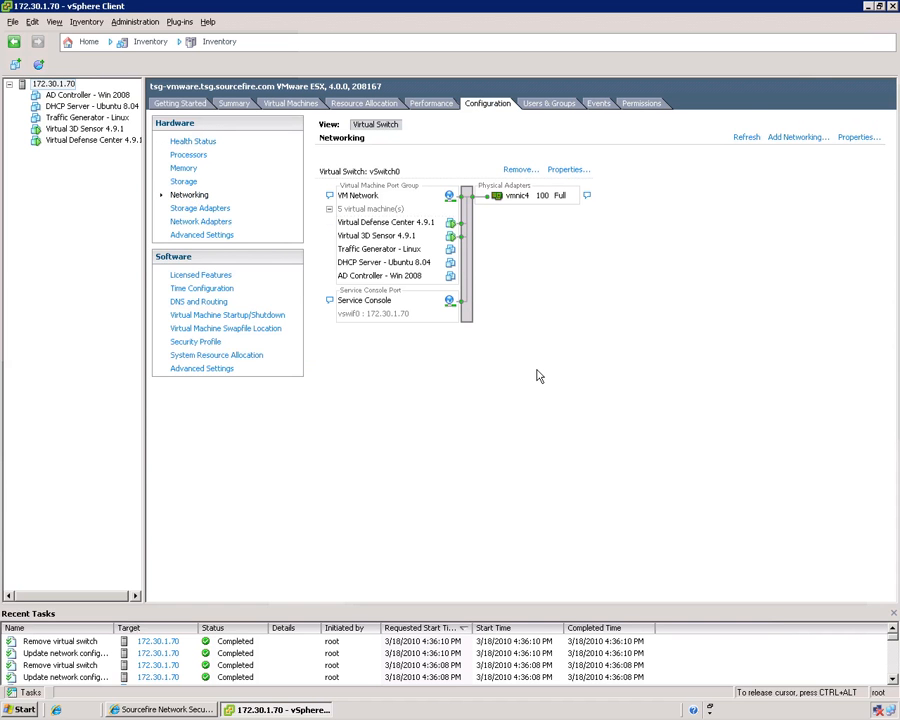
mouse_move(544, 378)
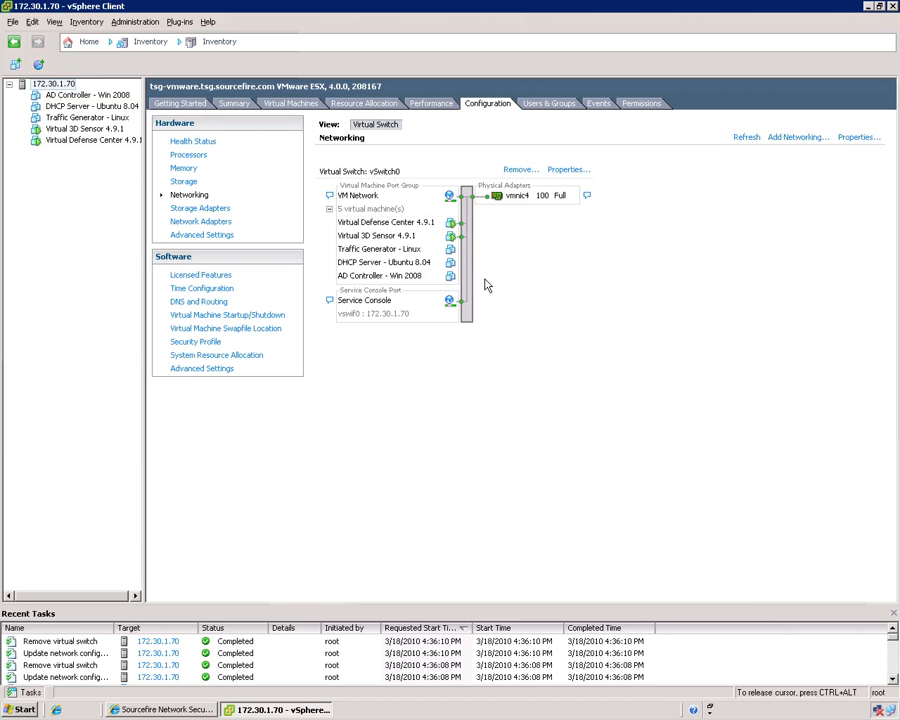
mouse_move(532, 196)
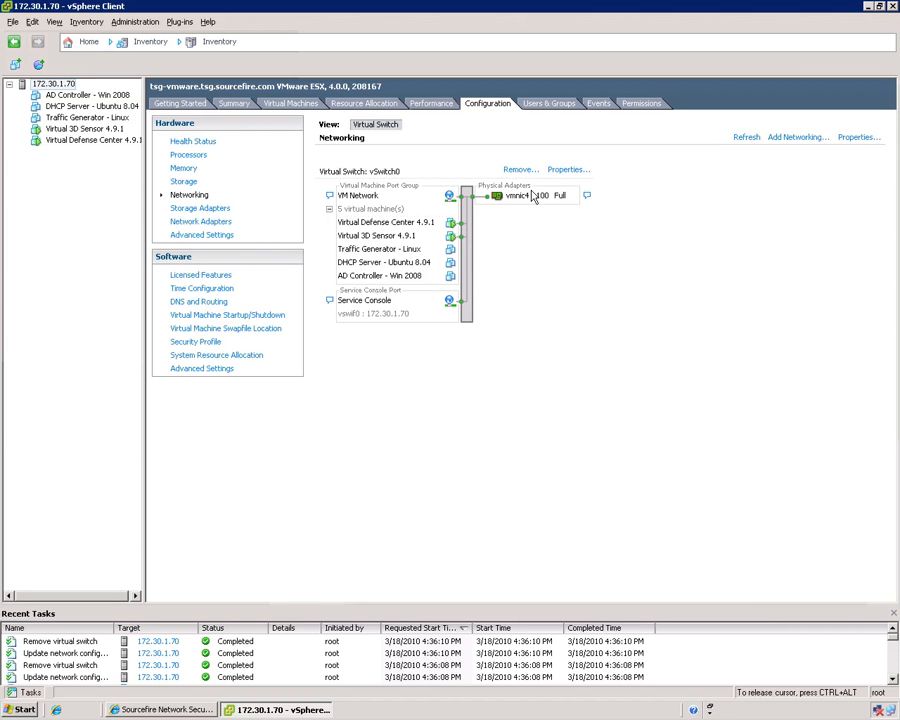
mouse_move(518, 352)
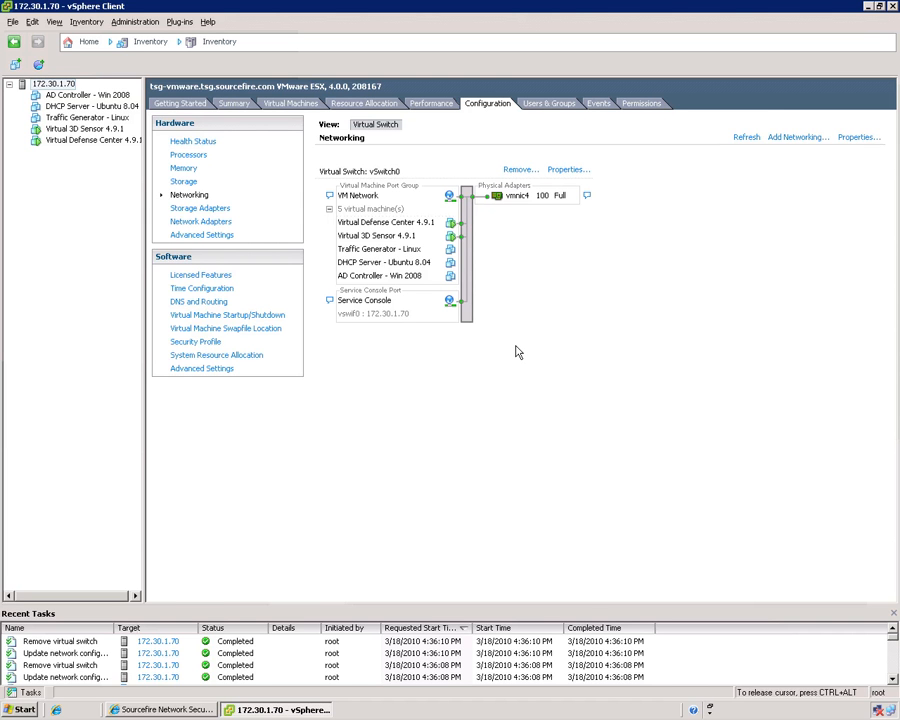
mouse_move(744, 162)
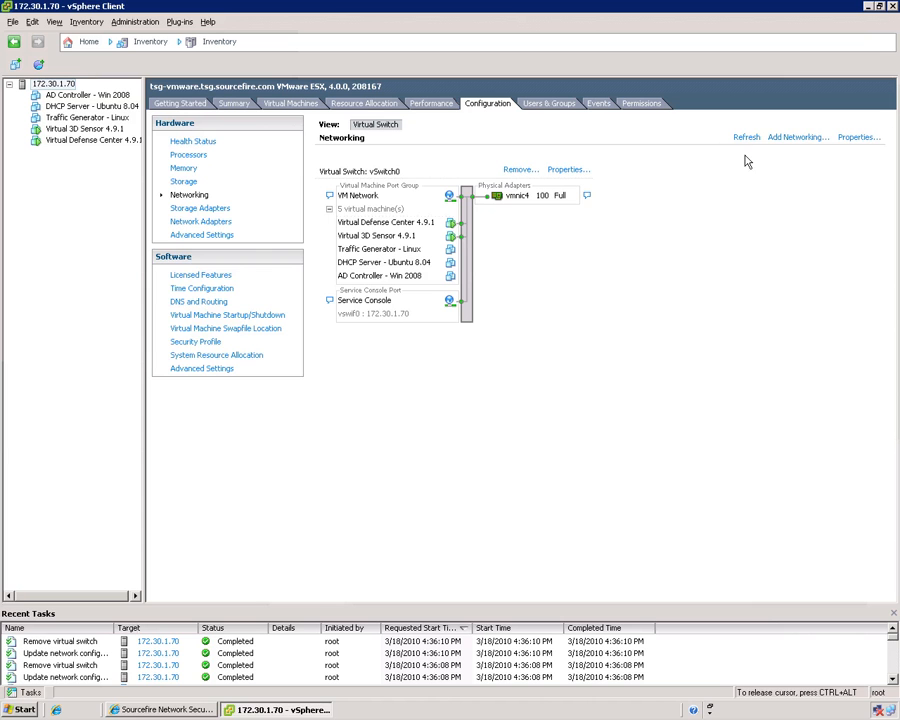
click(796, 136)
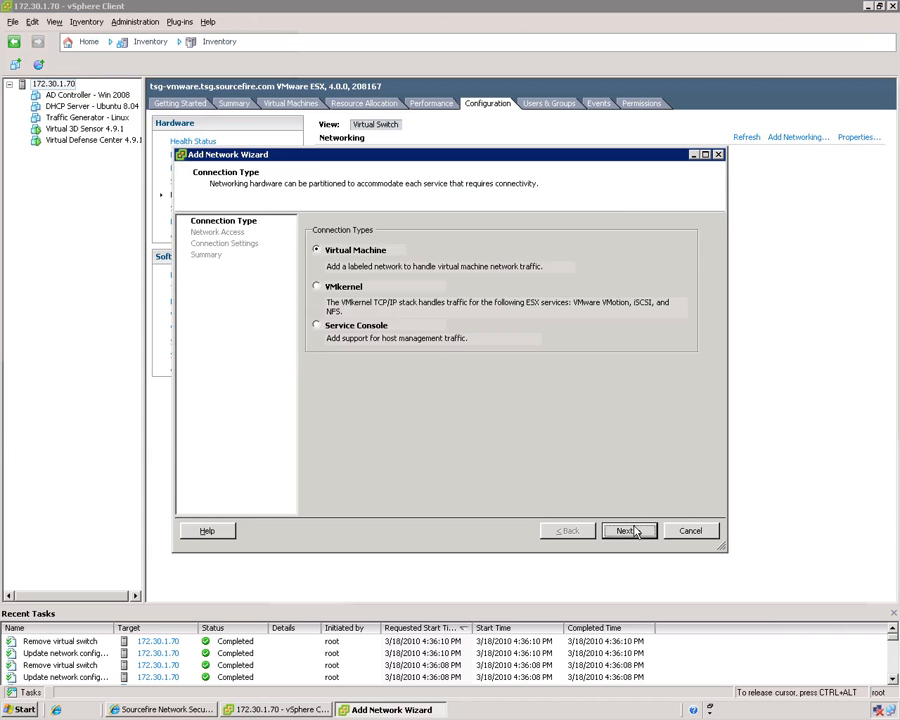
Step: Choose a Virtual Machine connection on a new switch uplinked to vmnic5 instead of vmnic3
click(626, 530)
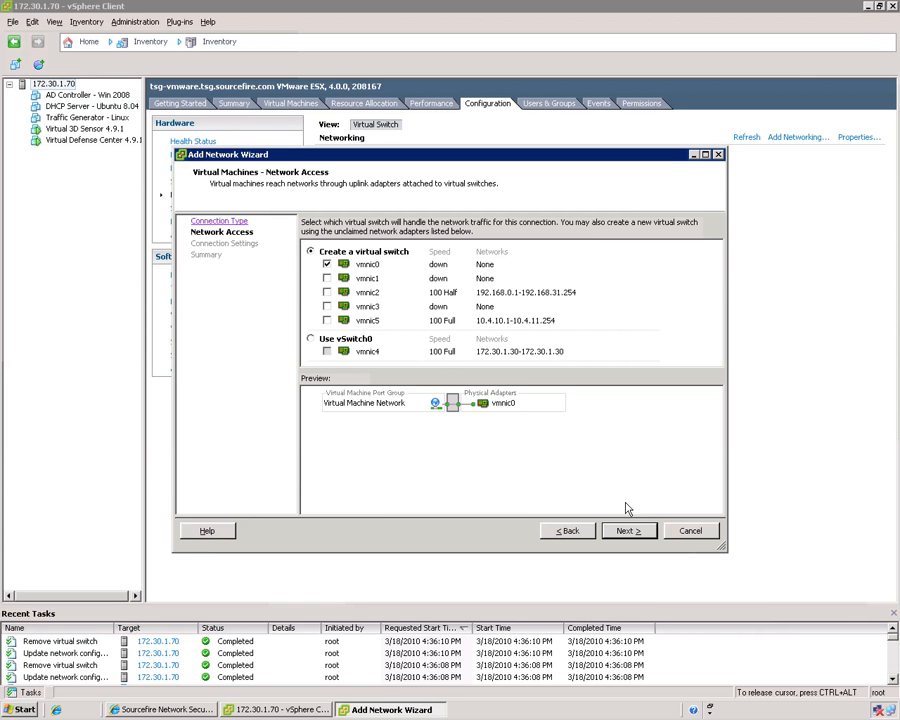
click(328, 320)
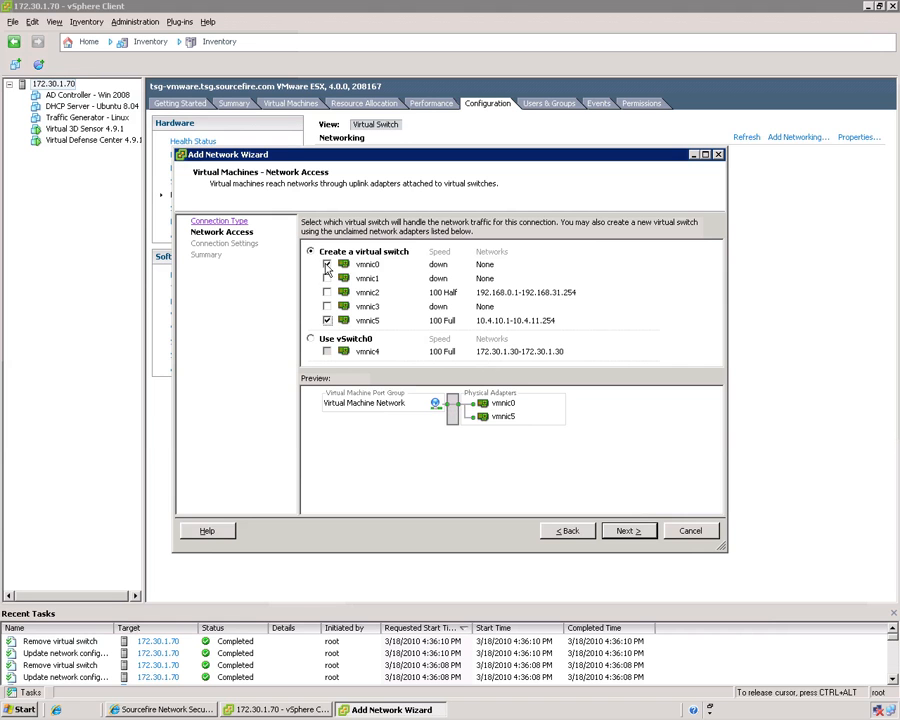
click(328, 264)
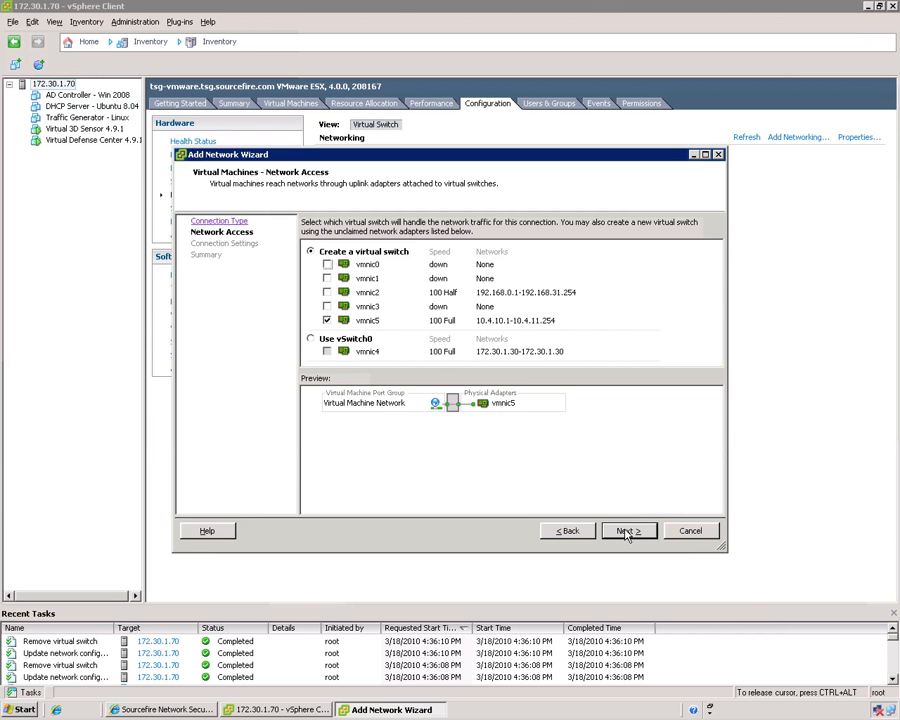
click(628, 530)
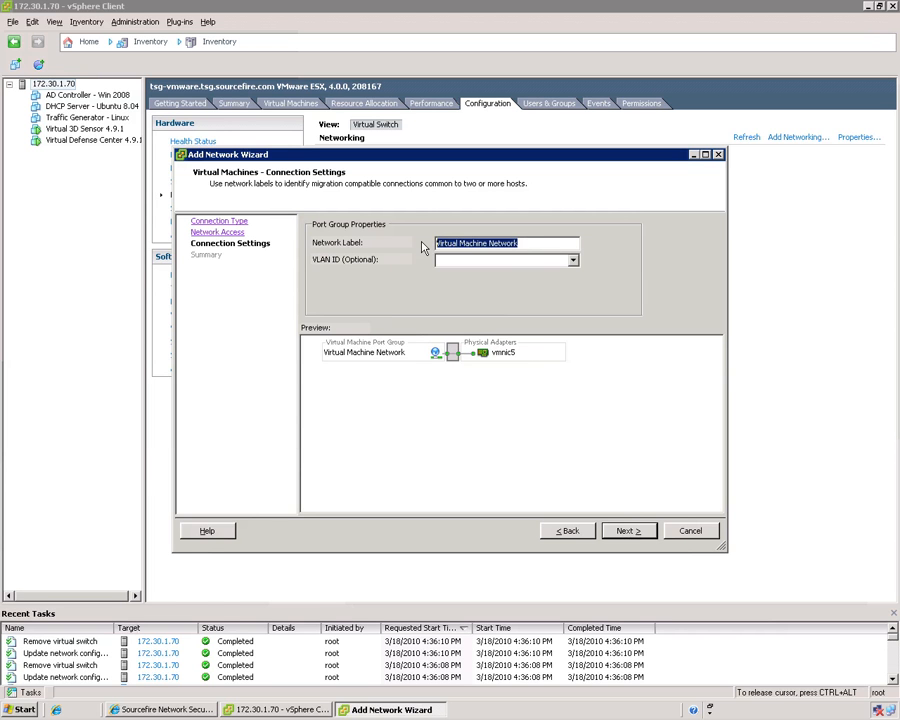
Step: Label the port group 'Management network' and finish creating vSwitch1
text(Management n)
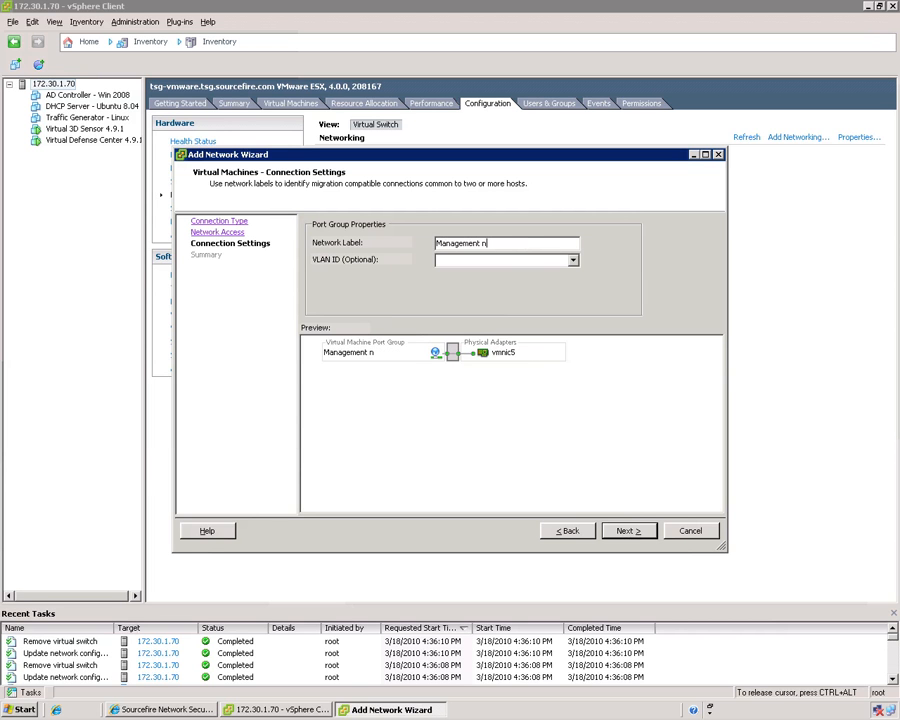
text(etwork)
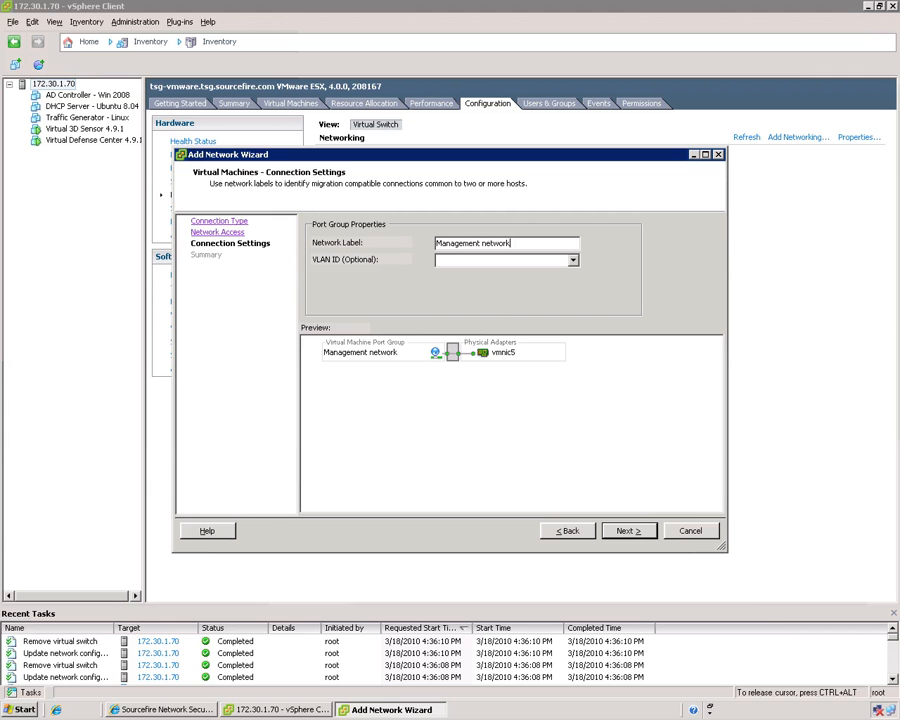
click(628, 530)
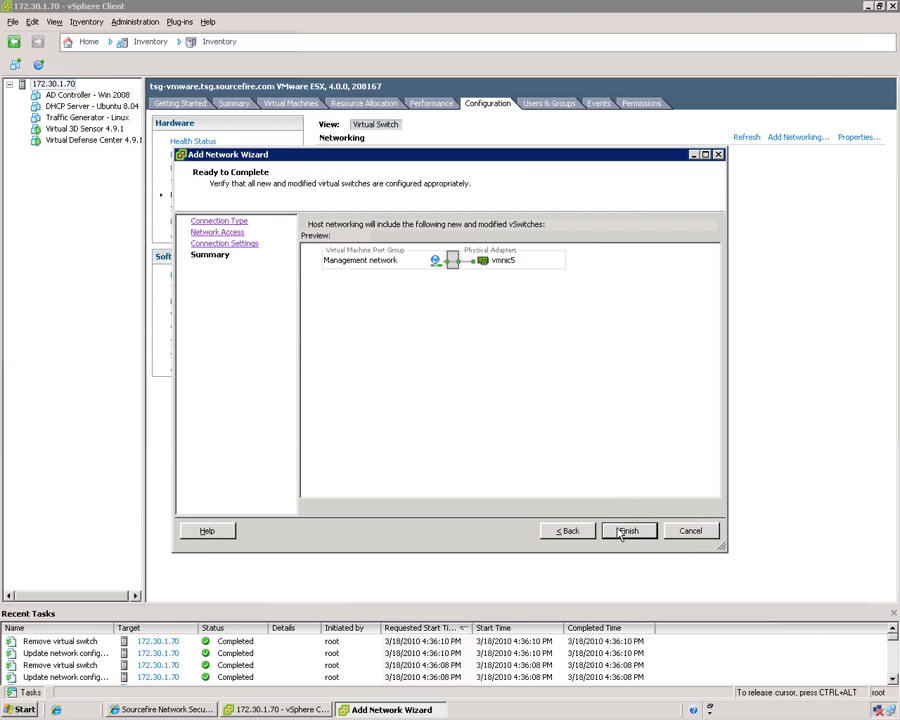
click(628, 530)
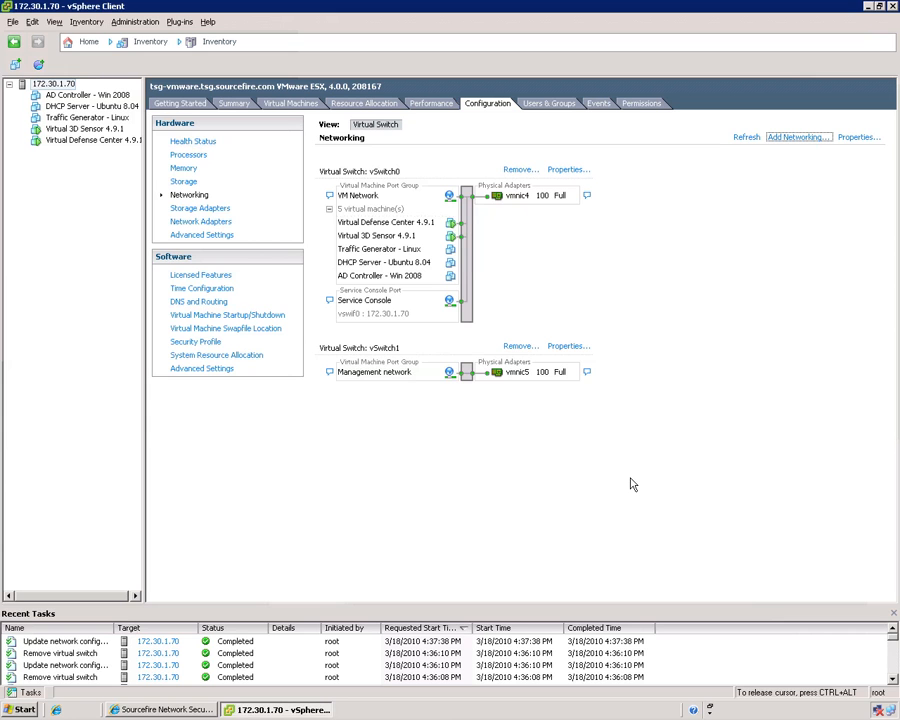
mouse_move(796, 140)
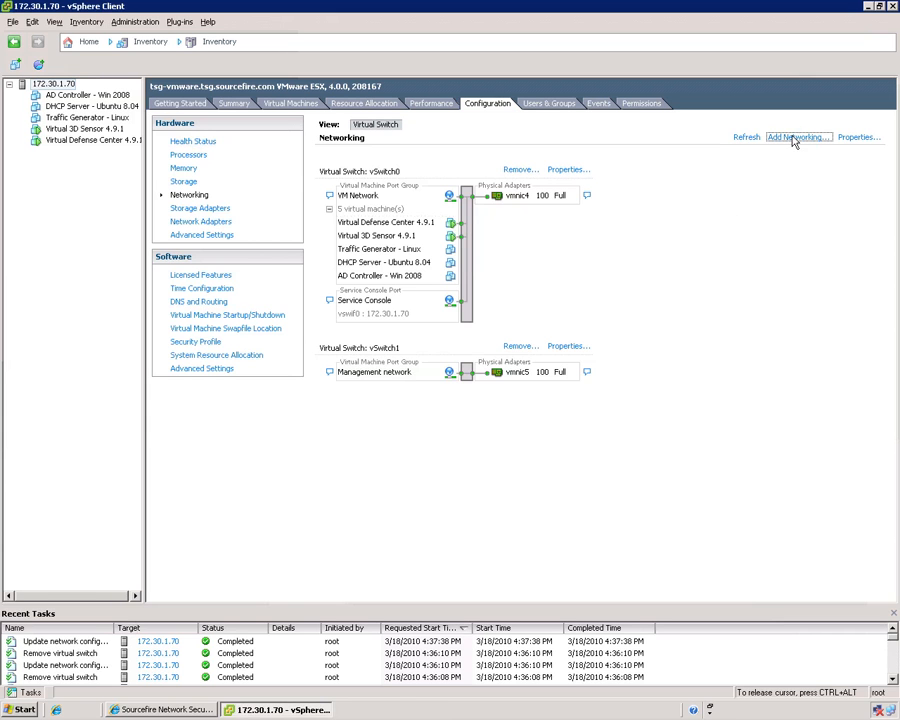
Step: Start another Virtual Machine network on a new switch uplinked to vmnic2 instead of vmnic3
click(796, 136)
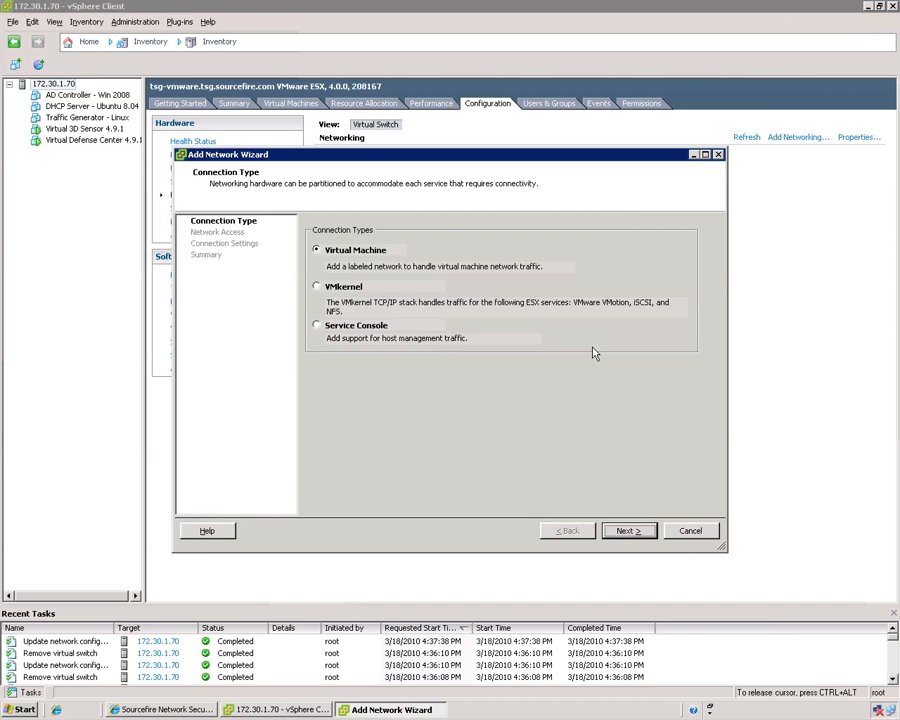
mouse_move(600, 368)
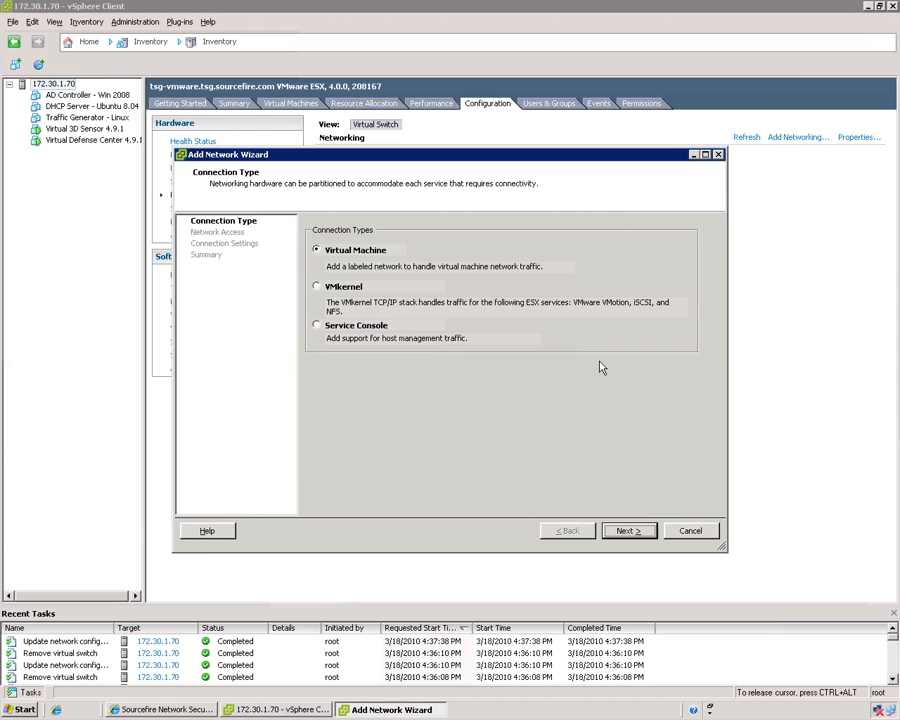
click(628, 530)
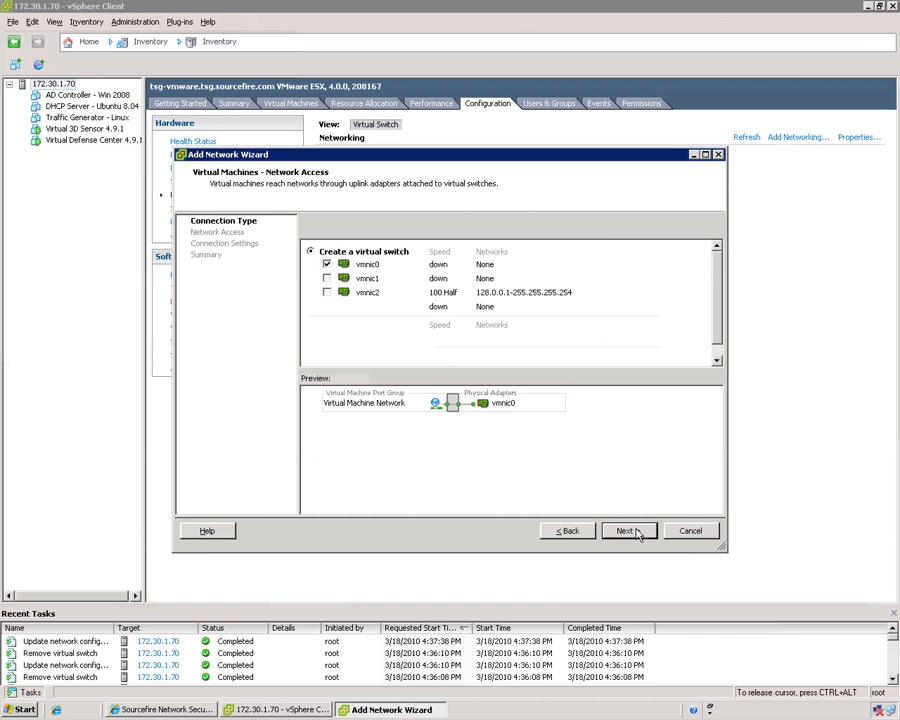
click(624, 530)
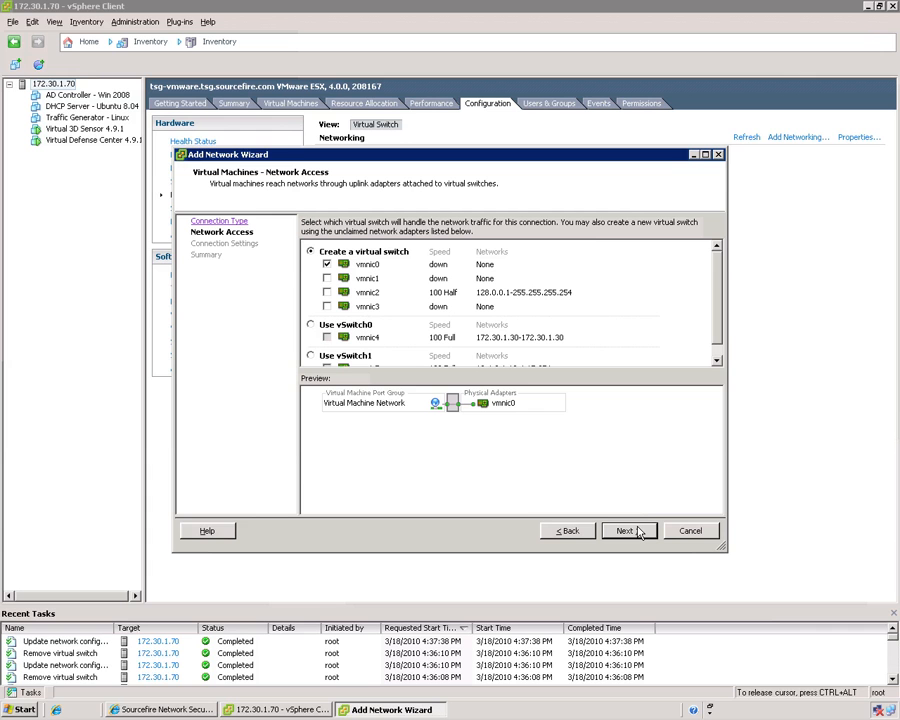
mouse_move(644, 532)
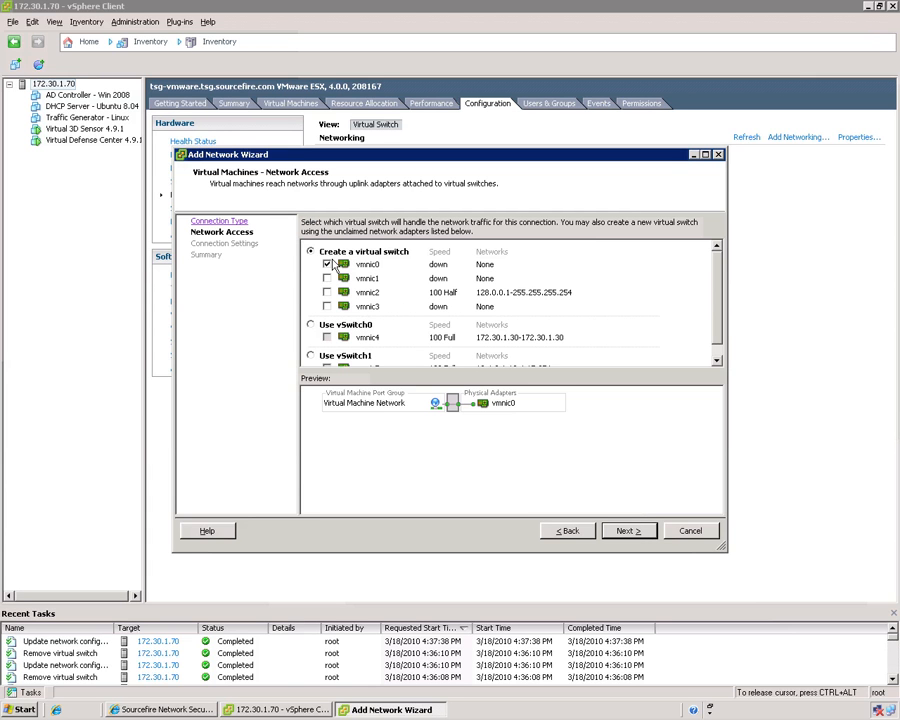
click(328, 292)
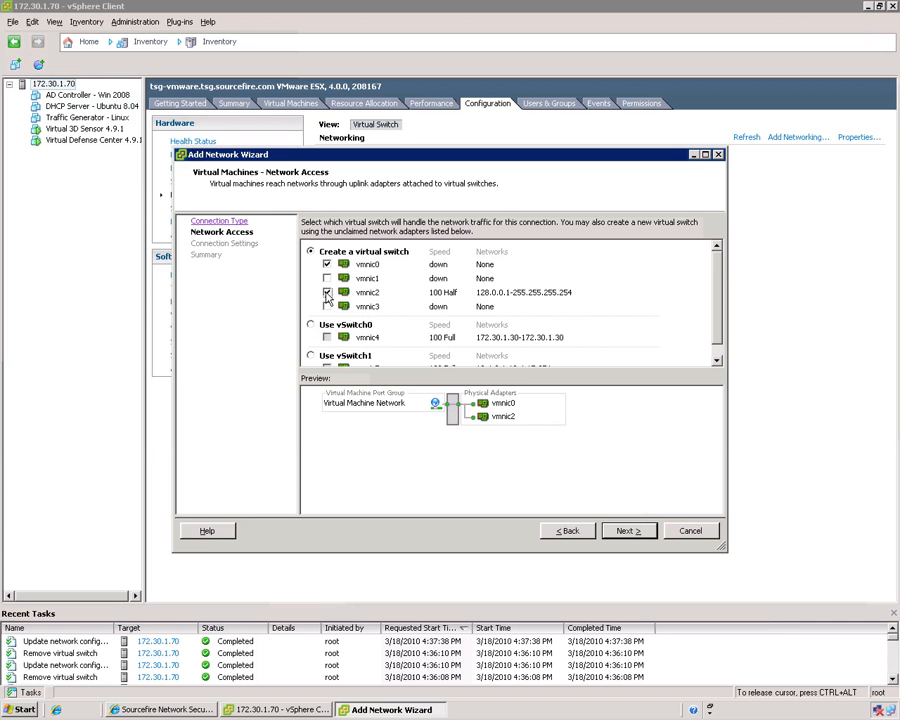
click(328, 292)
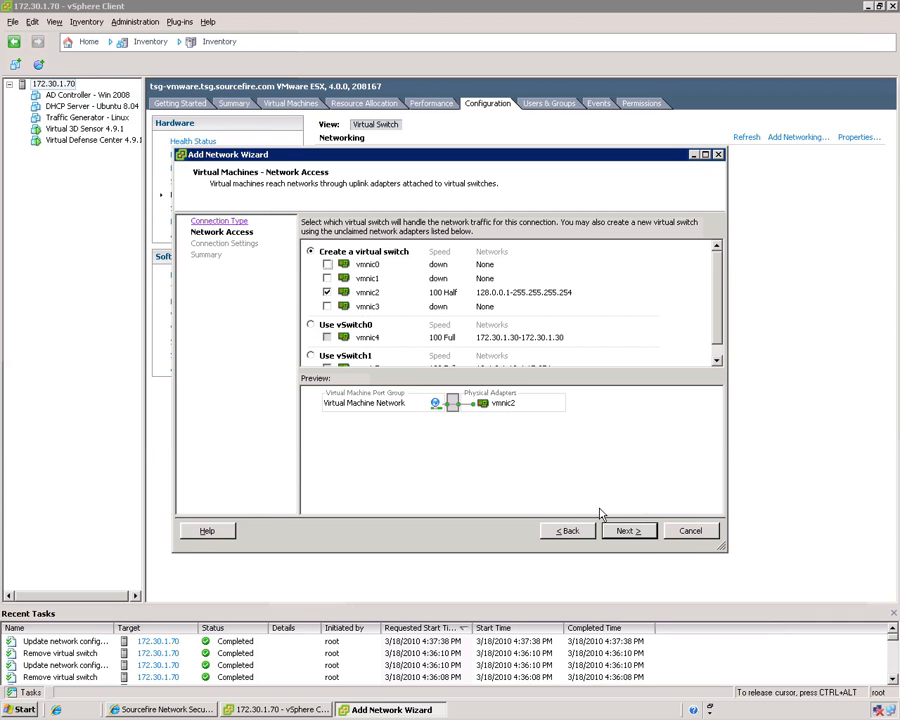
click(628, 530)
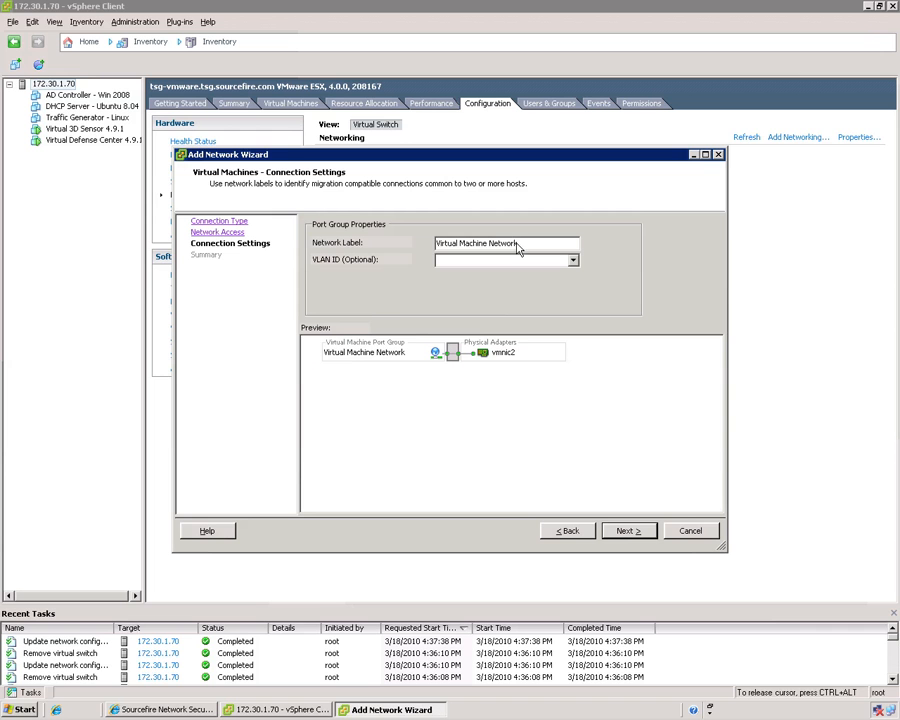
Step: Label the port group 'Server network' and move on to finish vSwitch2
triple_click(504, 244)
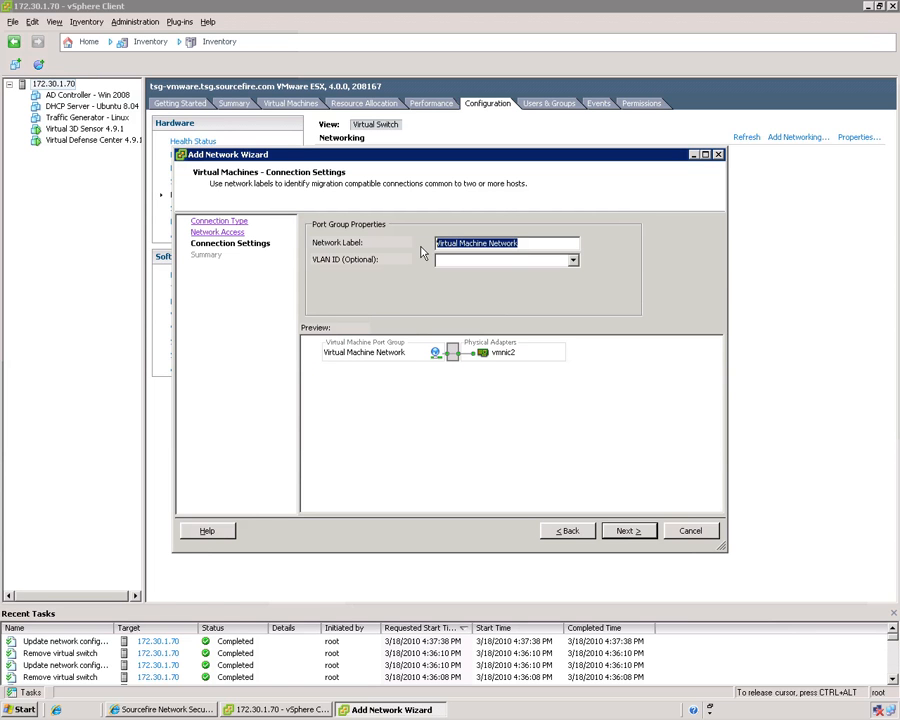
text(Server network)
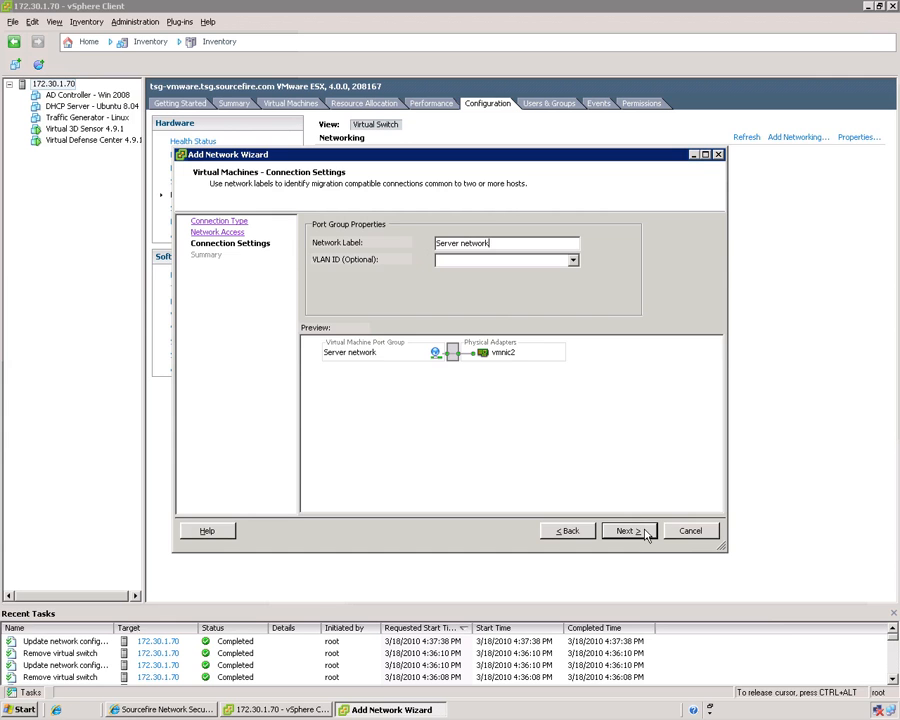
click(624, 532)
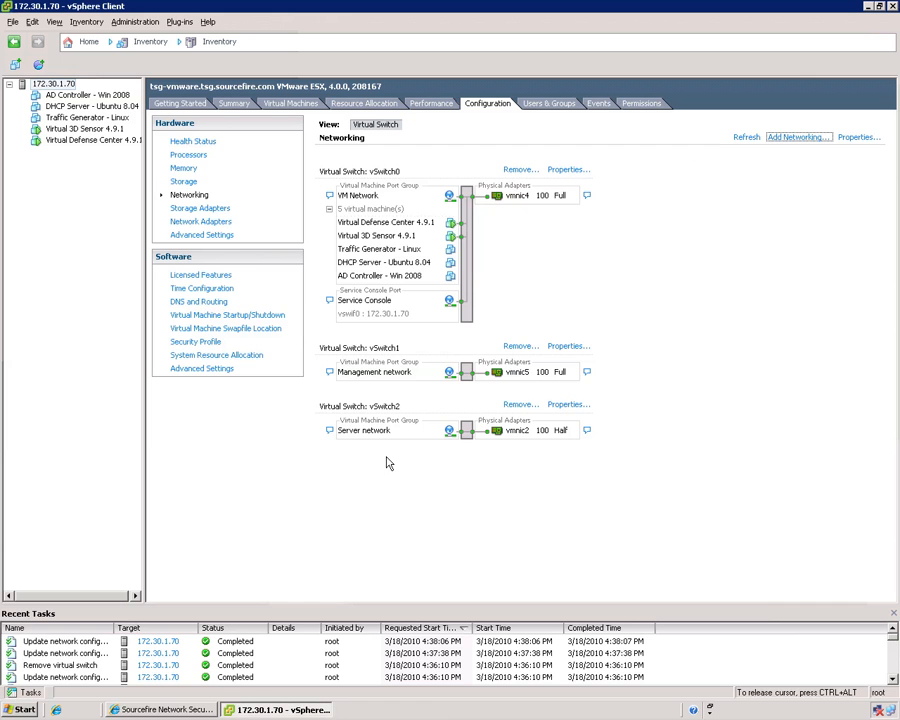
mouse_move(384, 452)
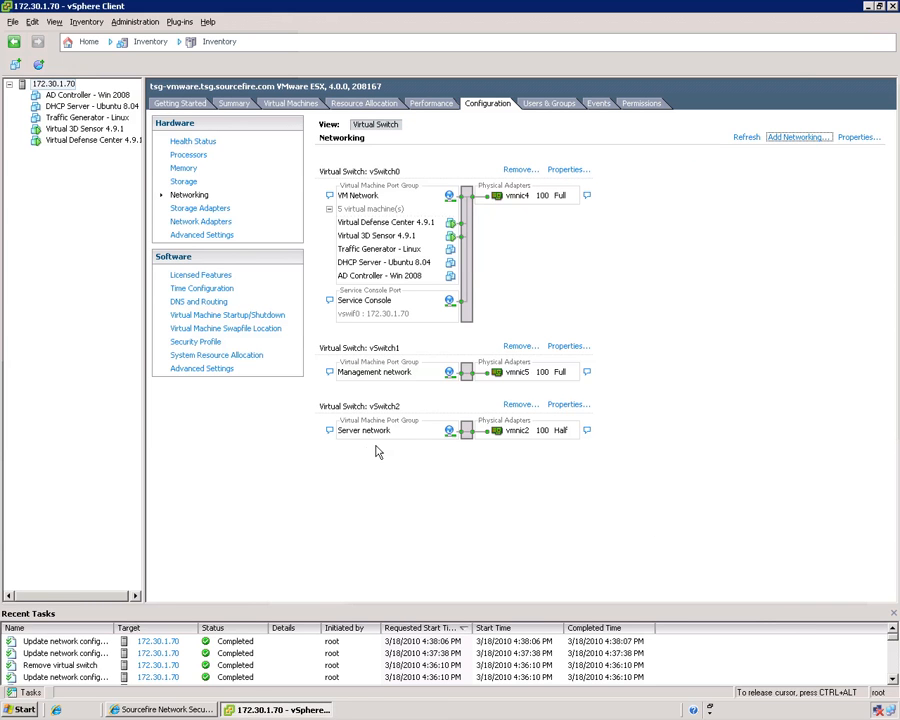
mouse_move(576, 520)
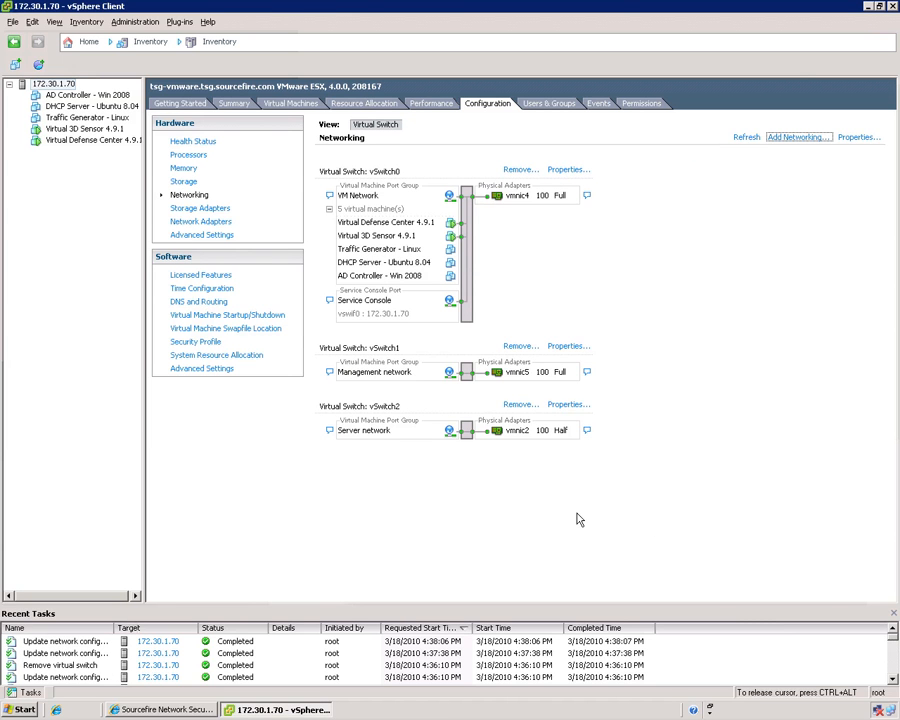
mouse_move(754, 324)
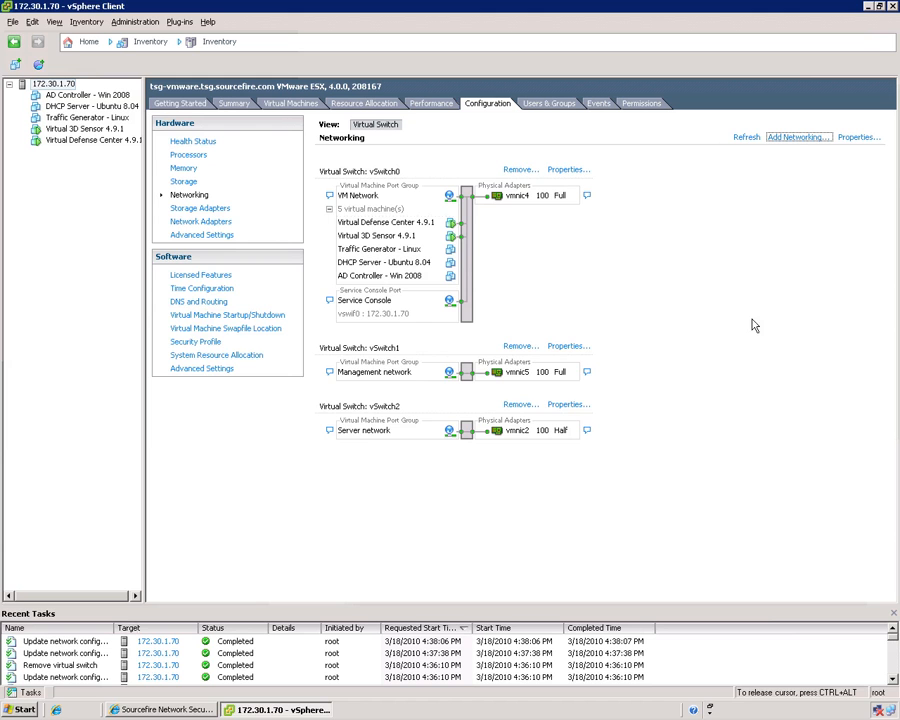
Step: Start another Virtual Machine network placed on the existing vSwitch2
click(796, 136)
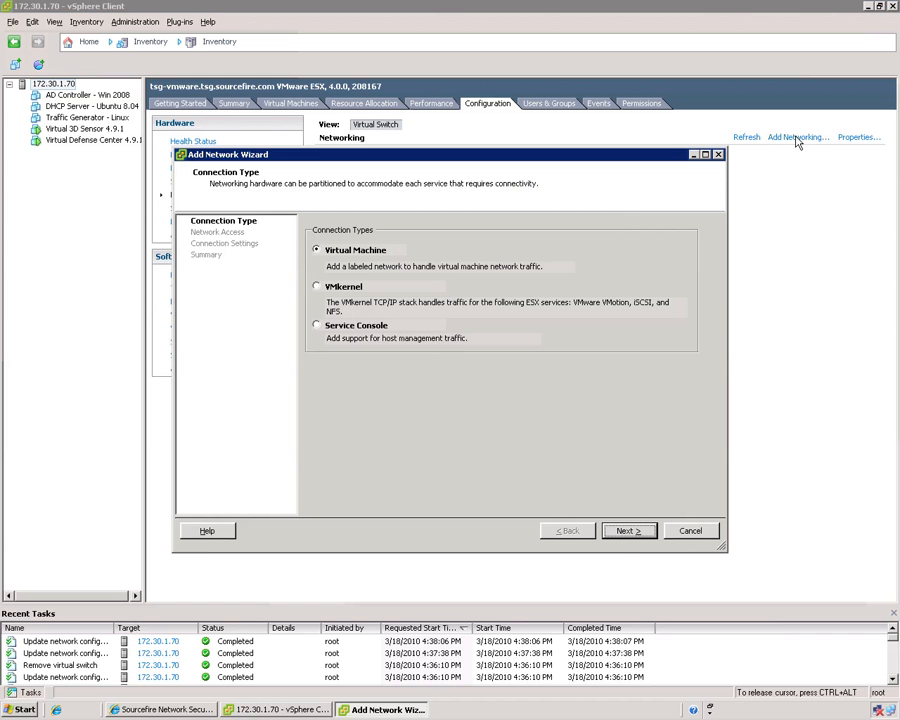
click(628, 530)
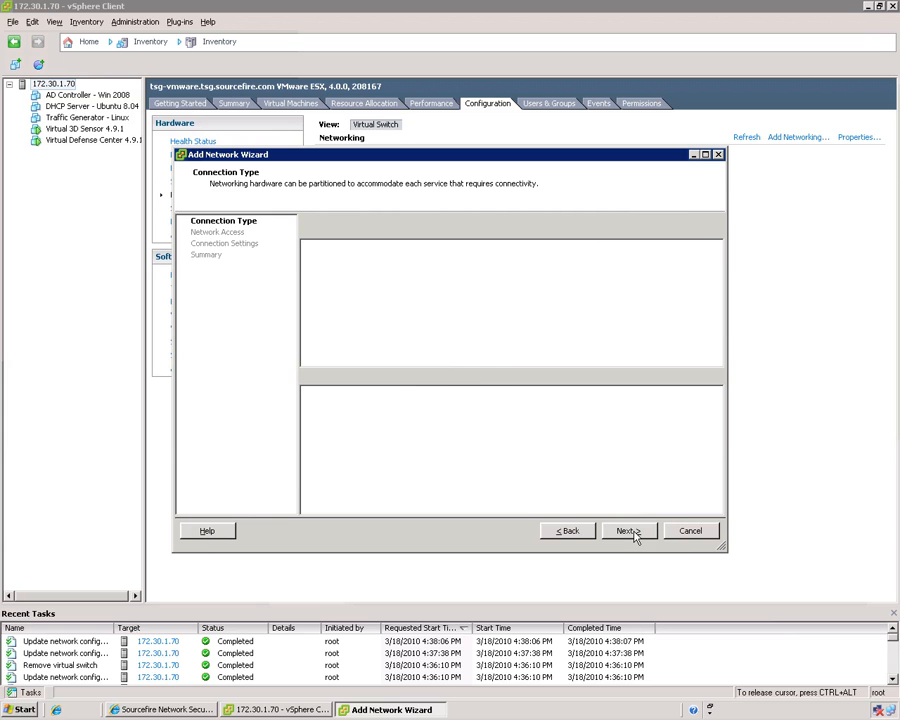
click(628, 530)
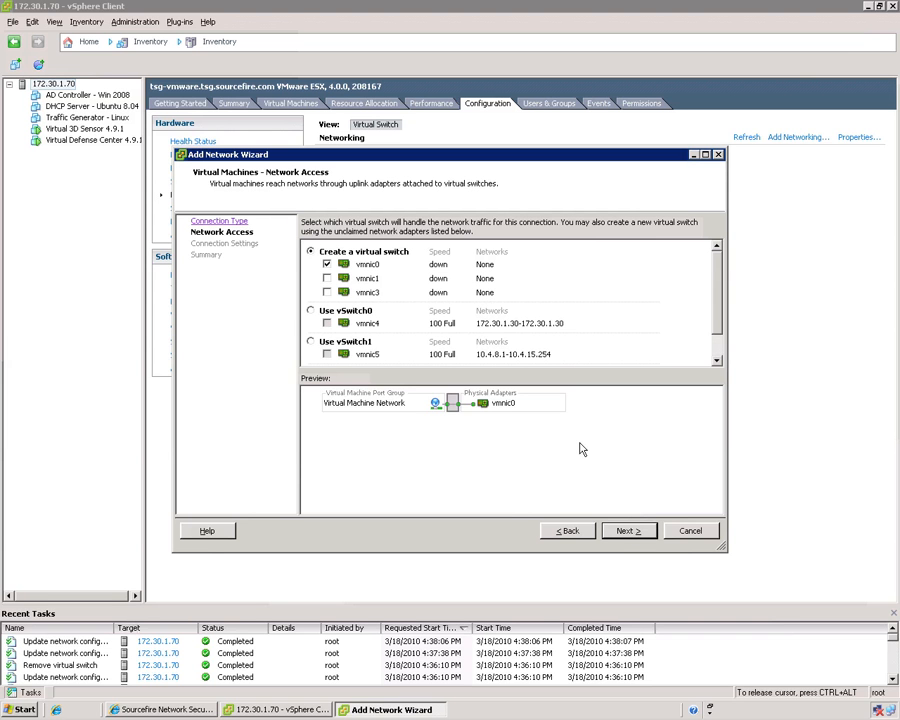
mouse_move(714, 274)
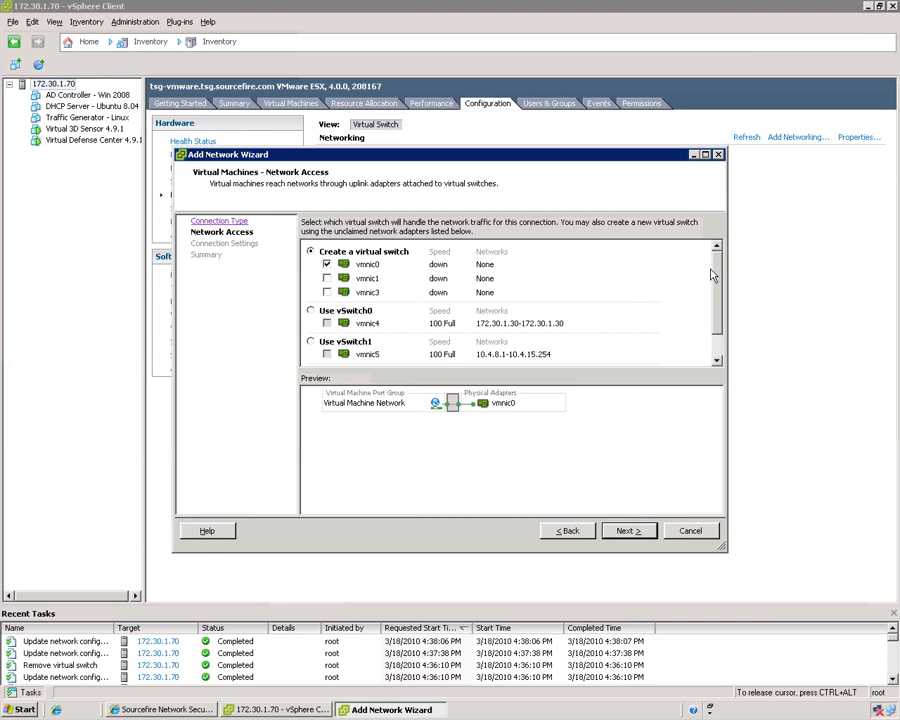
scroll(down, 3)
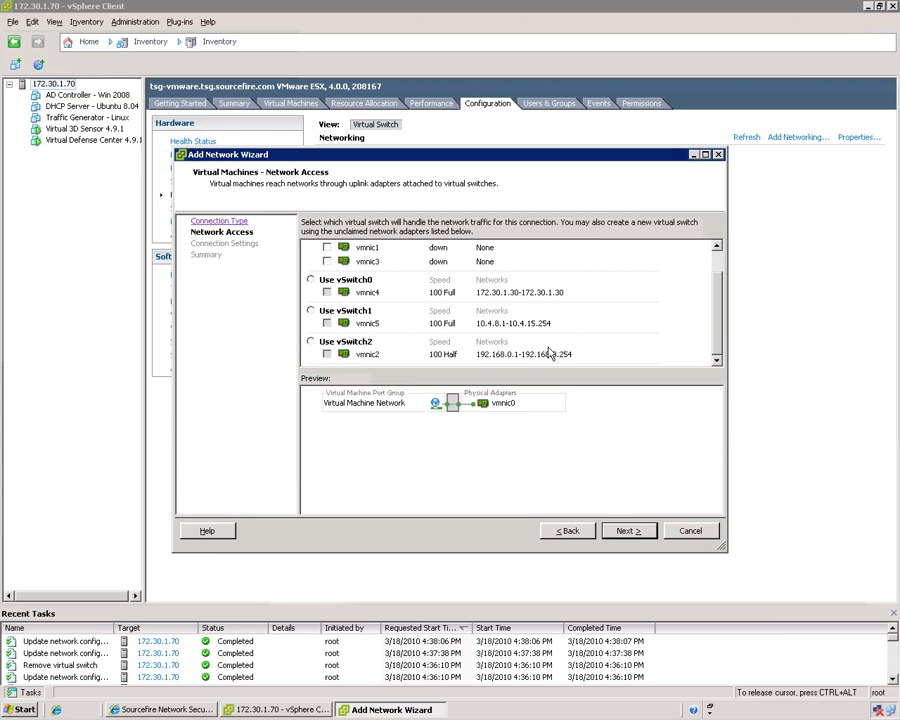
click(312, 342)
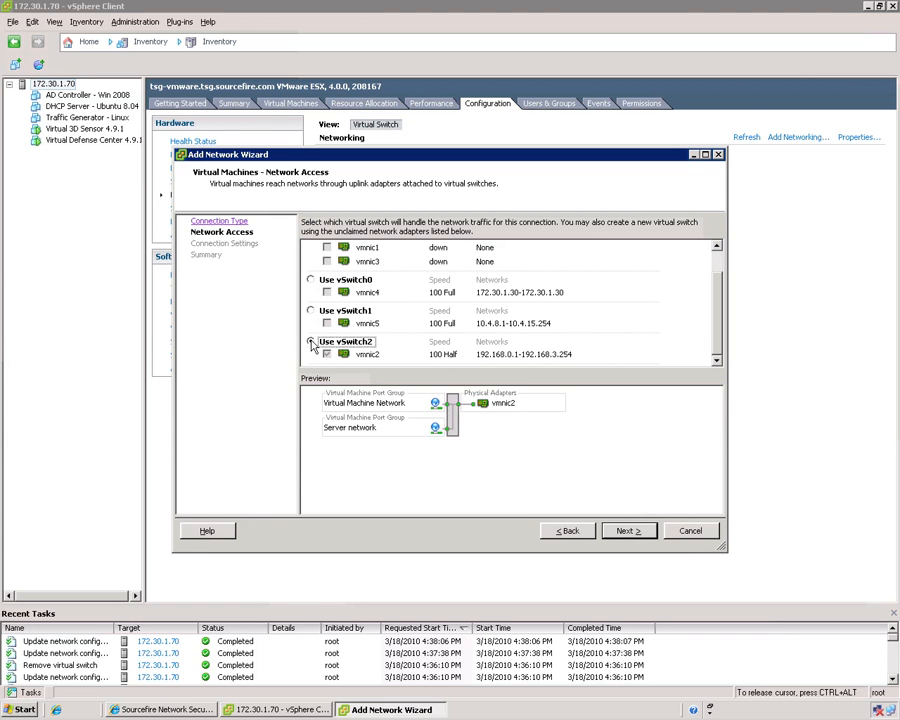
click(628, 530)
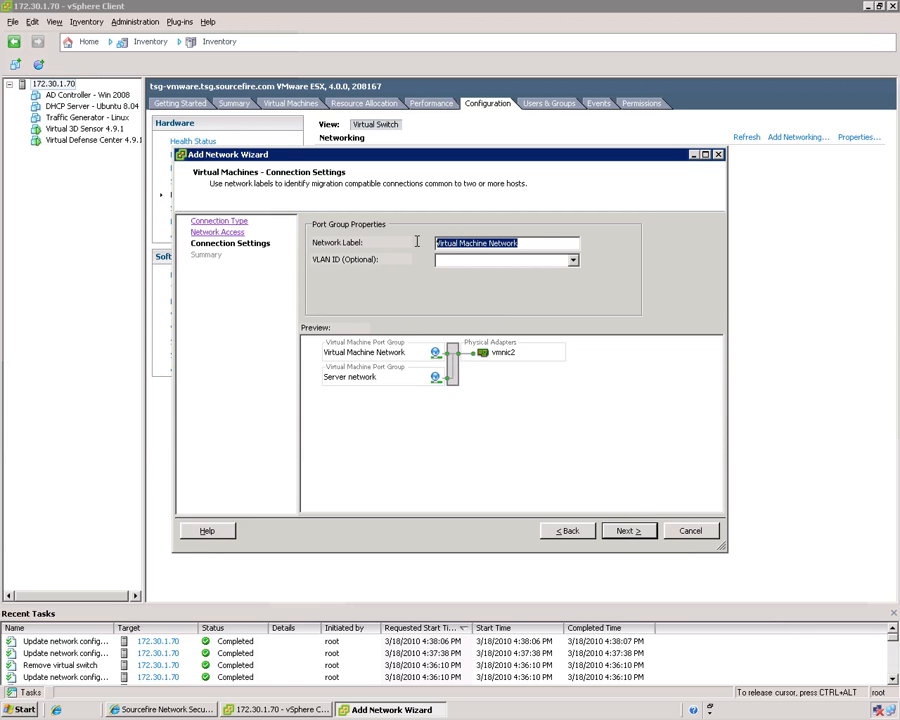
mouse_move(420, 248)
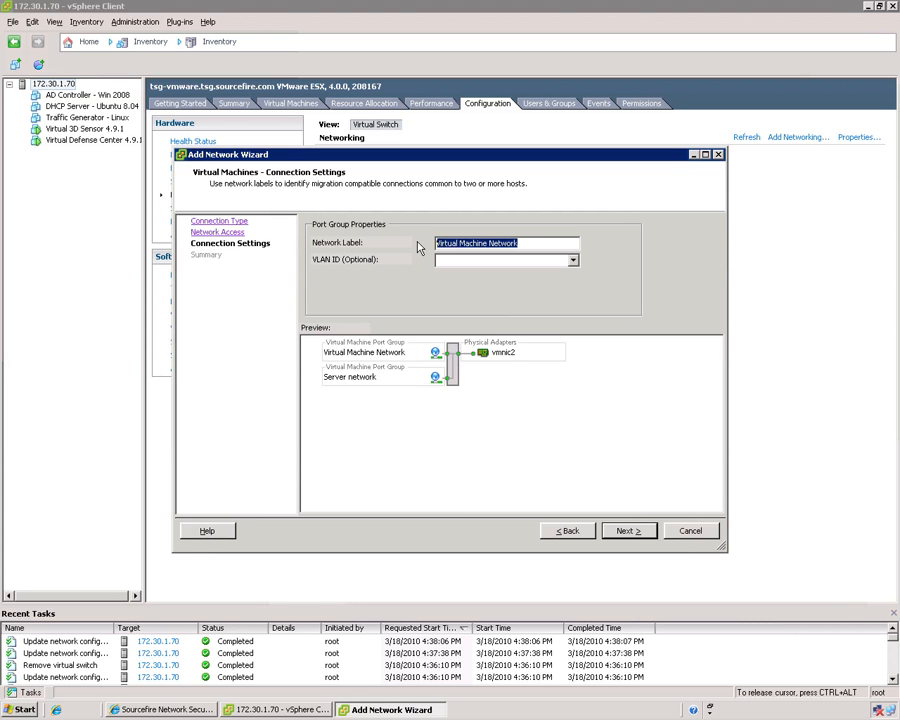
Step: Label the new port group 'Promiscuous monitoring' and finish creating it
text(Promiscuous monitoring)
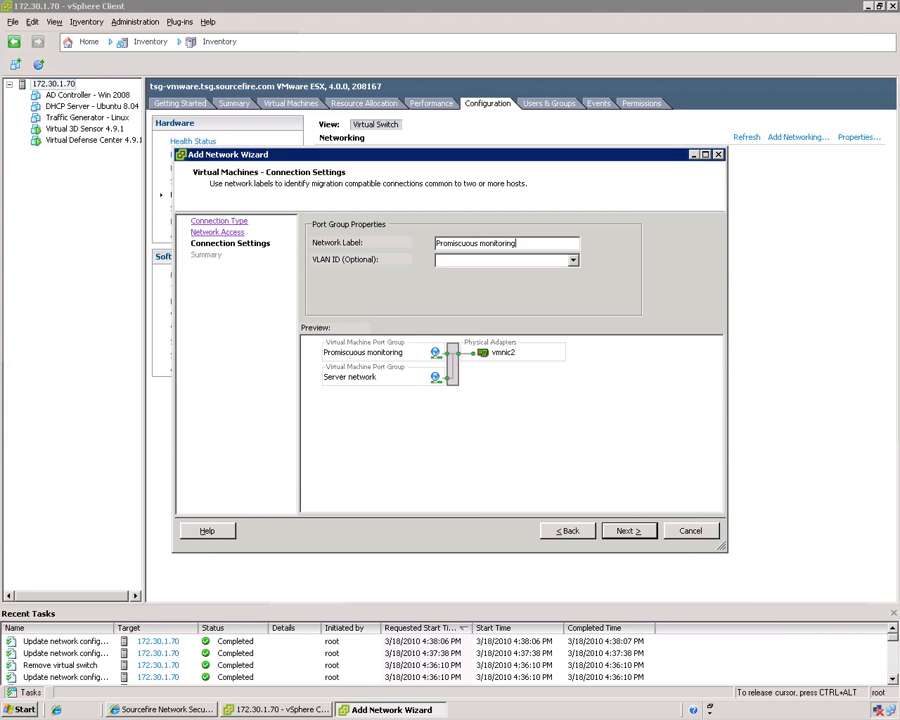
click(628, 530)
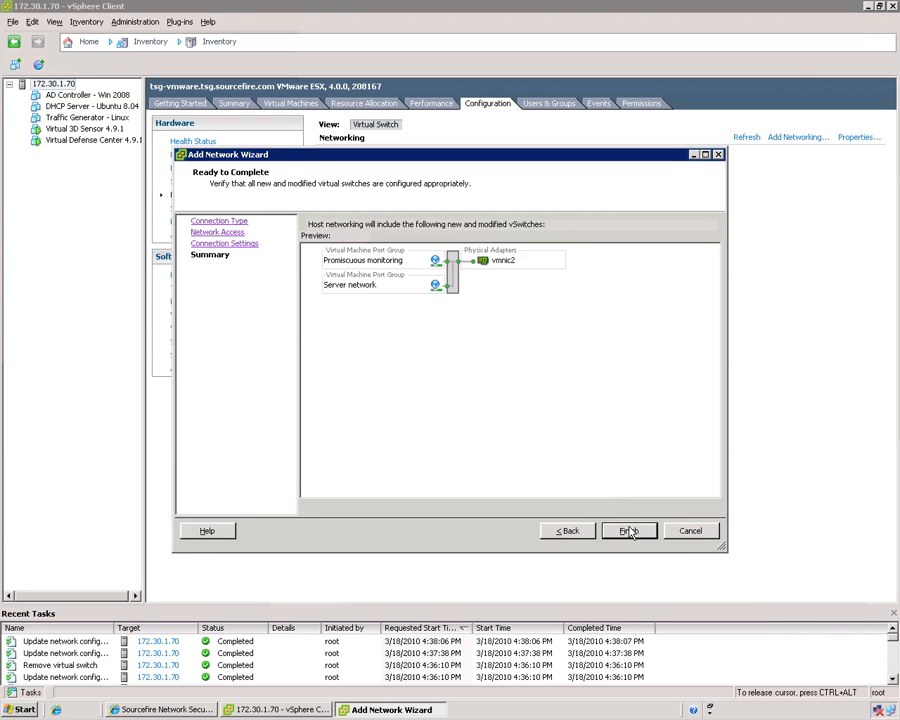
click(628, 530)
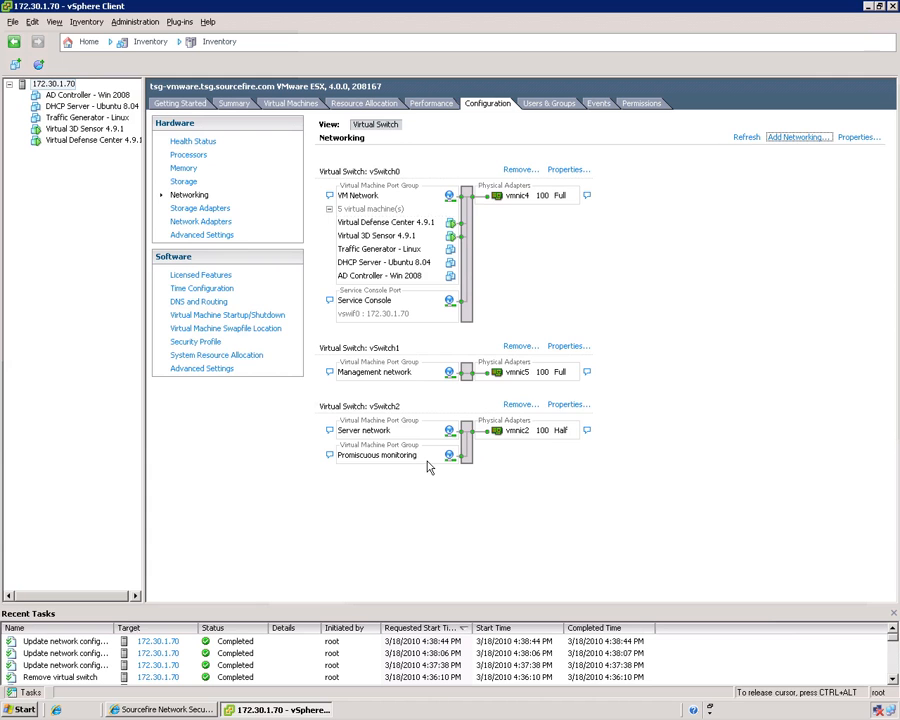
mouse_move(568, 404)
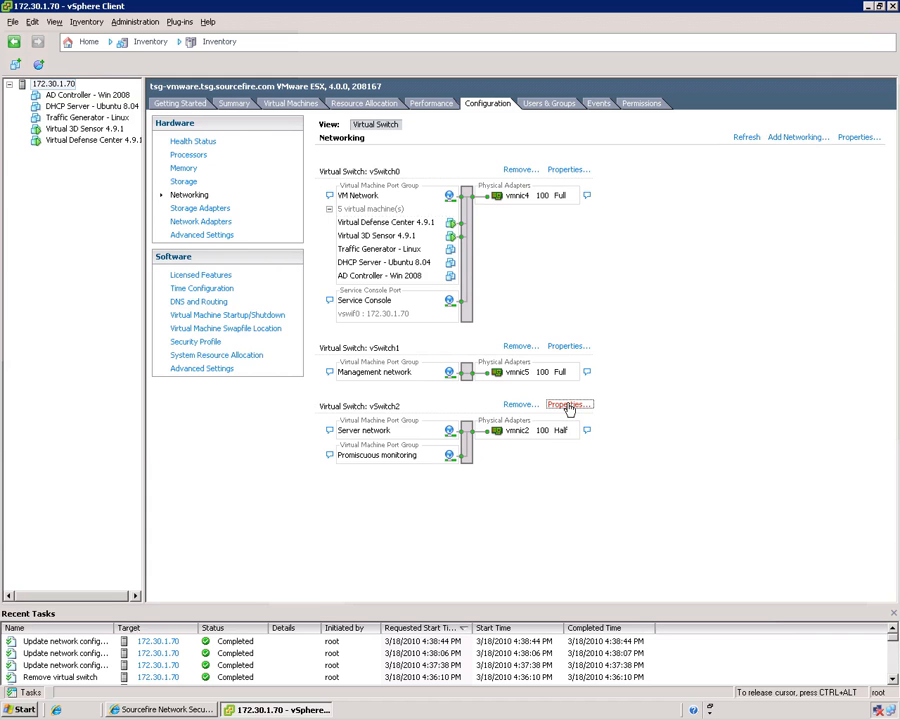
Step: In vSwitch2 Properties, set Promiscuous monitoring's security policy to accept promiscuous mode, then check Server network
click(568, 404)
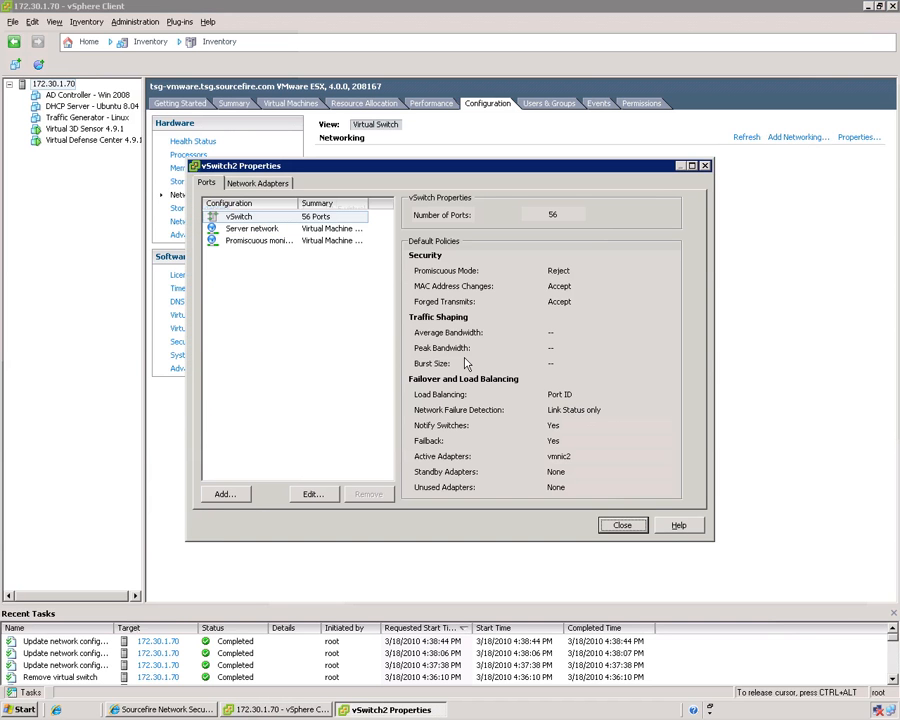
mouse_move(250, 248)
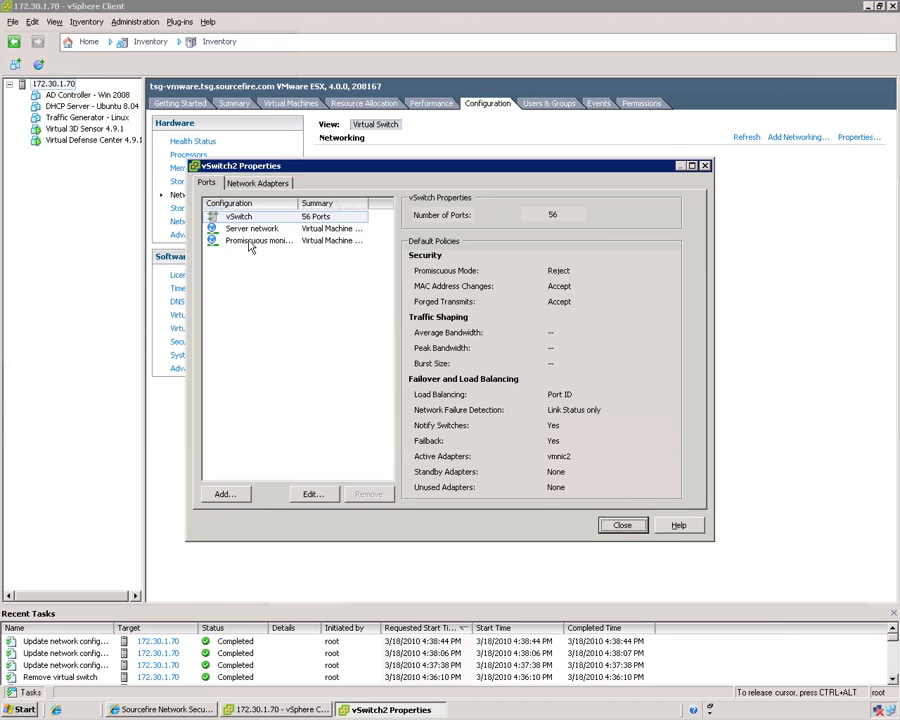
click(258, 240)
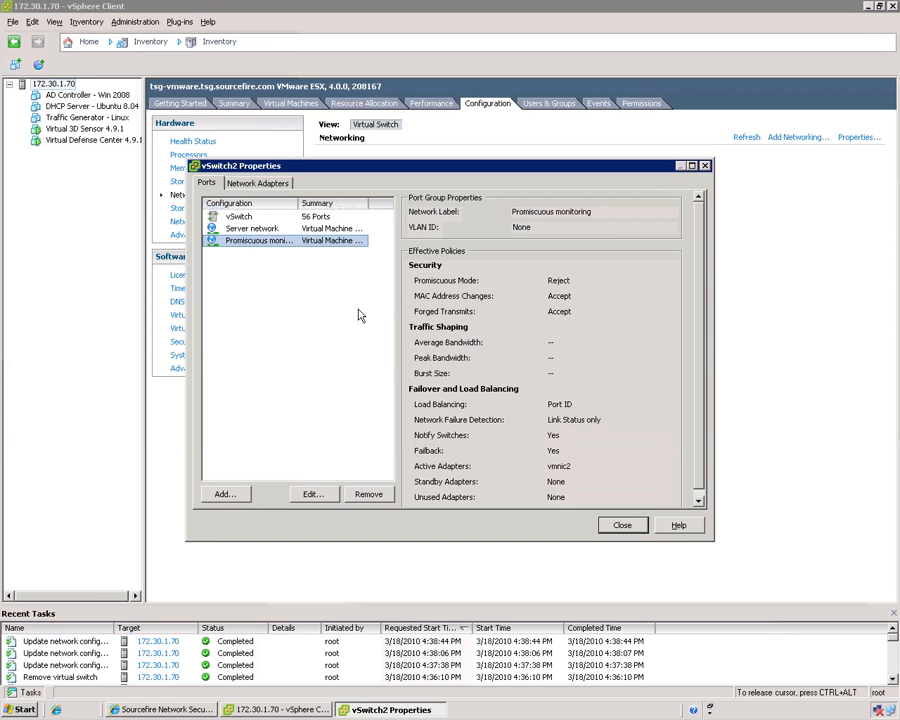
mouse_move(556, 290)
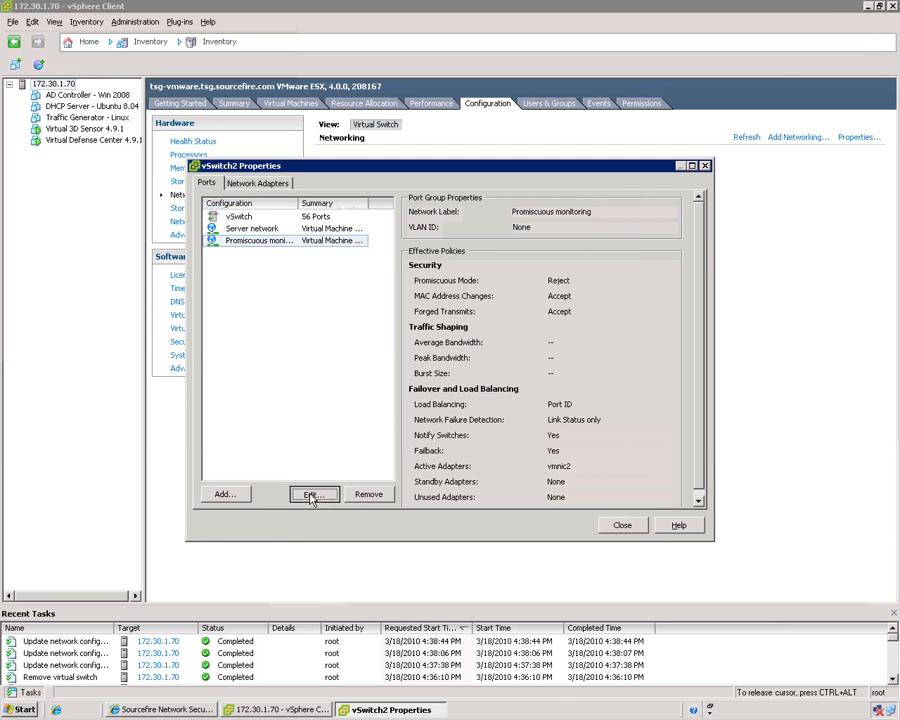
click(314, 494)
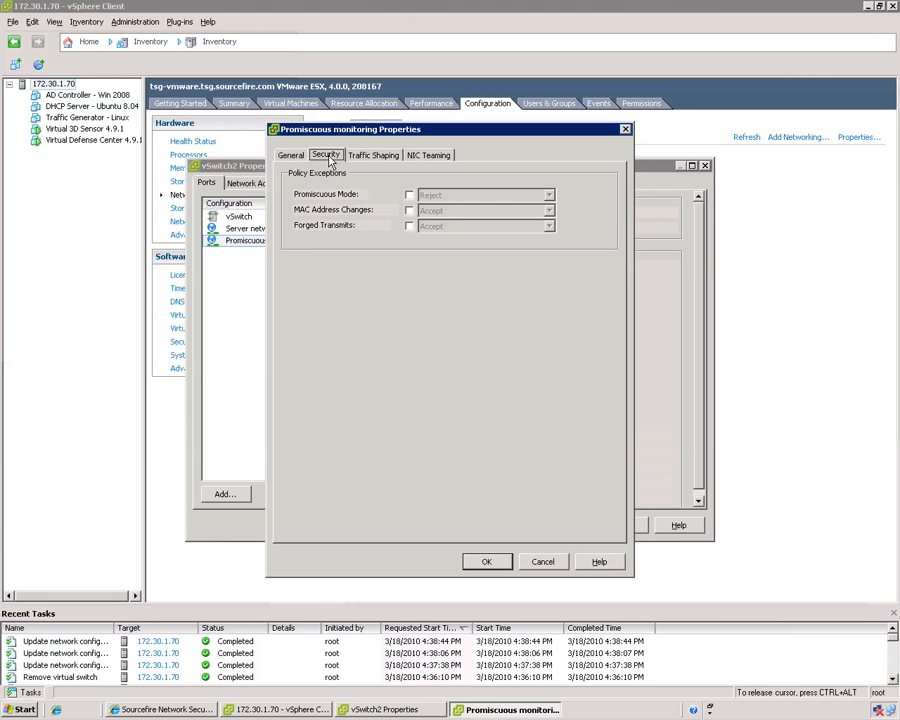
click(408, 196)
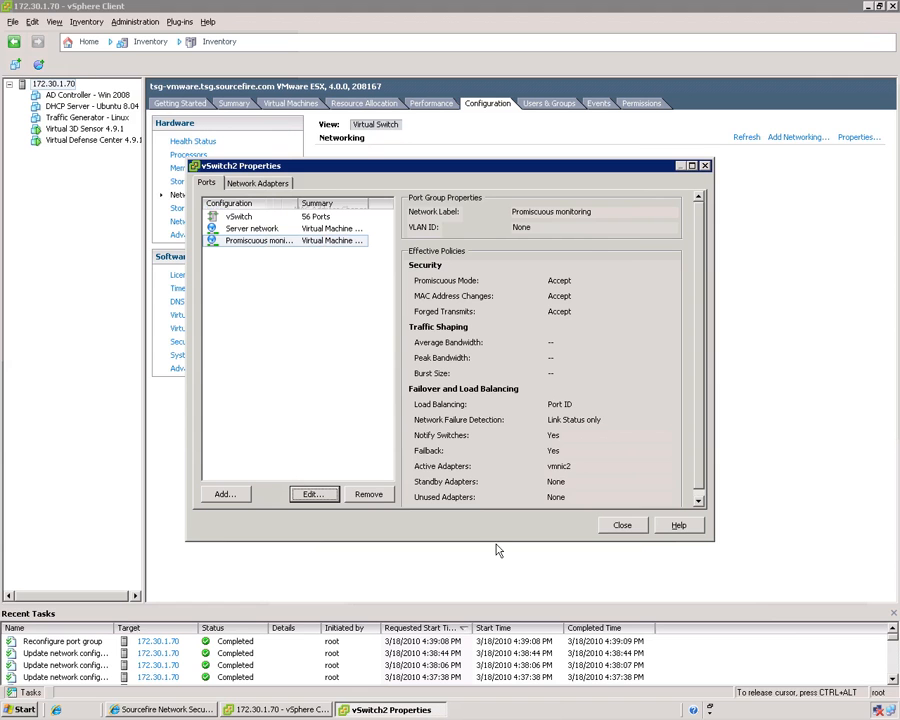
mouse_move(518, 288)
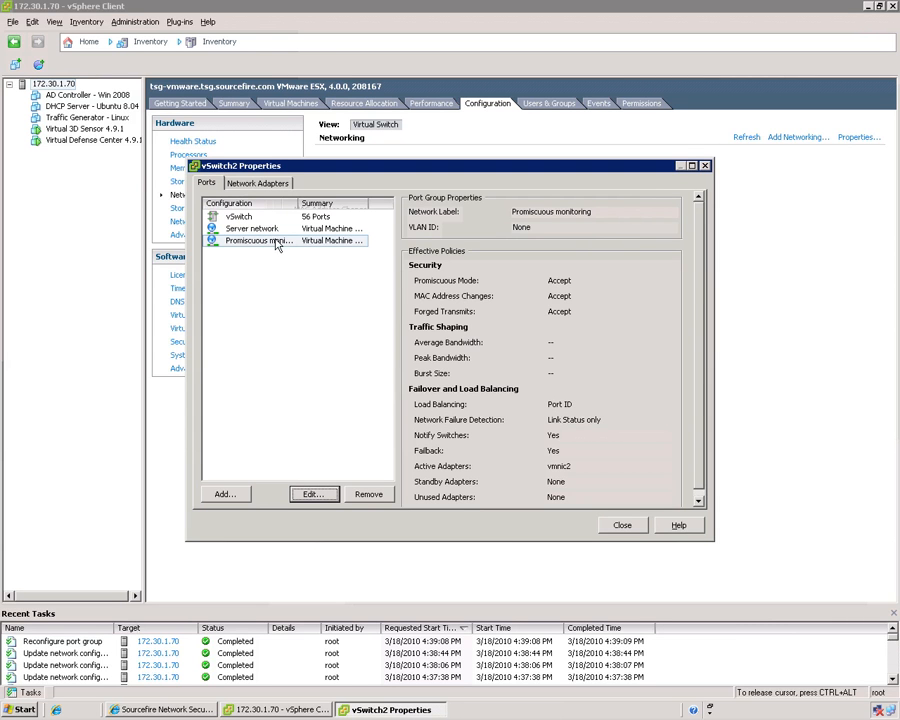
click(252, 228)
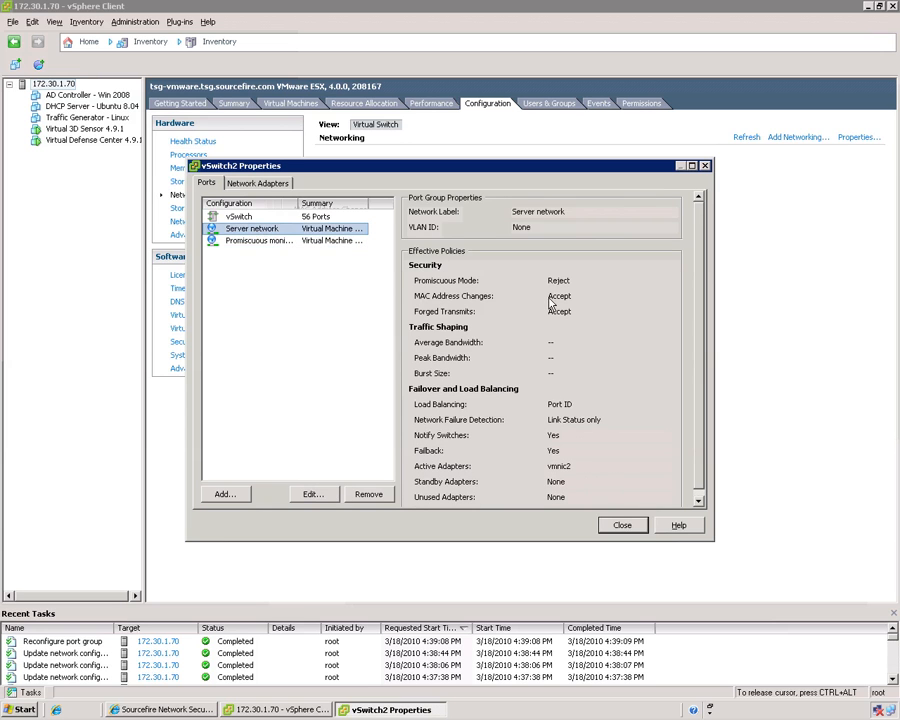
mouse_move(548, 290)
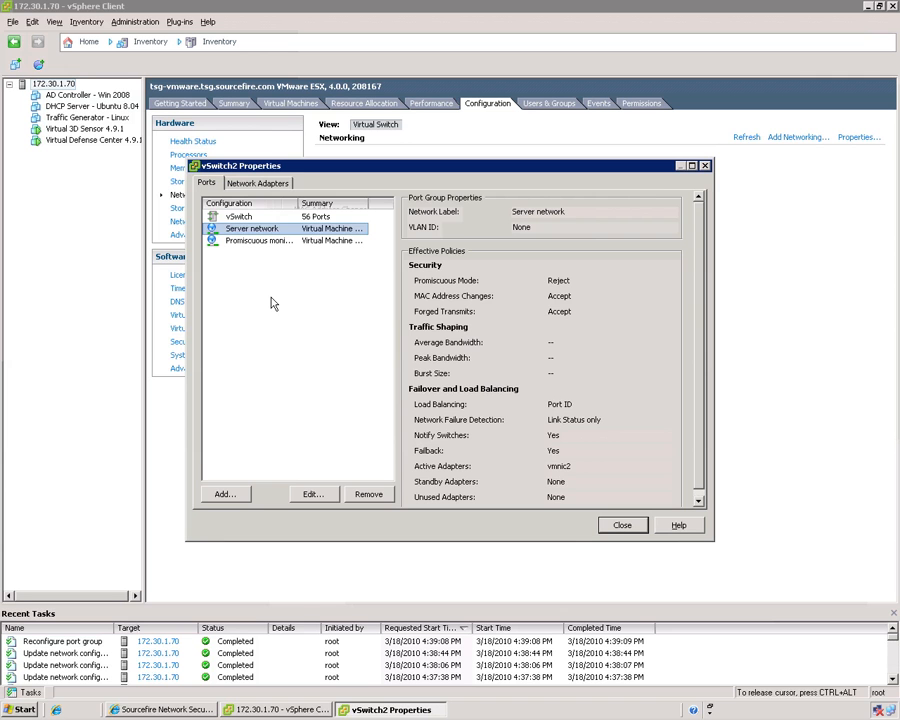
mouse_move(548, 474)
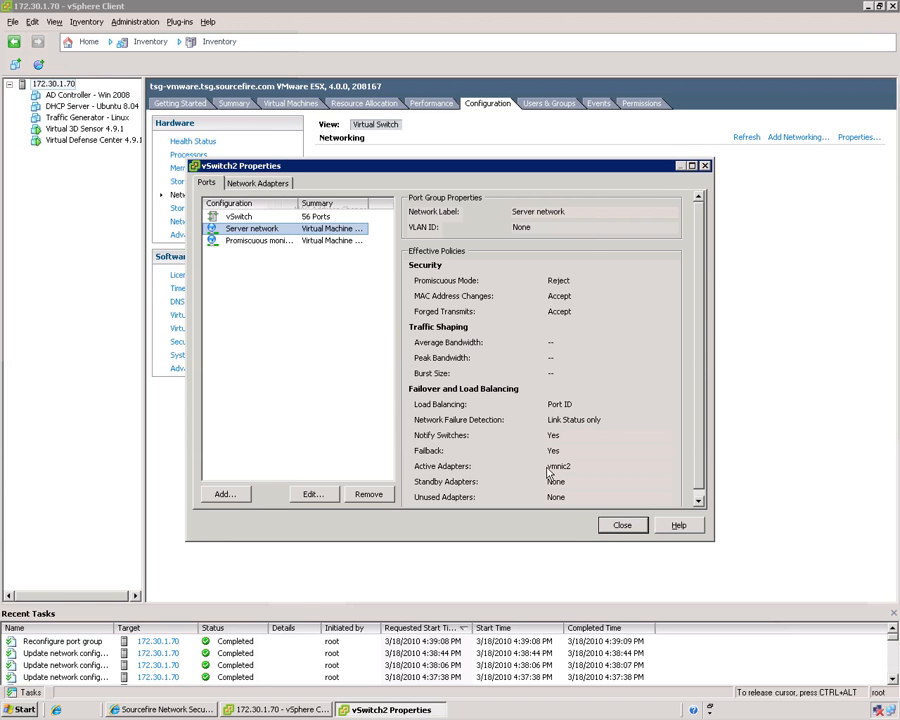
Step: Close vSwitch2 Properties to return to the networking overview of all three switches
click(620, 524)
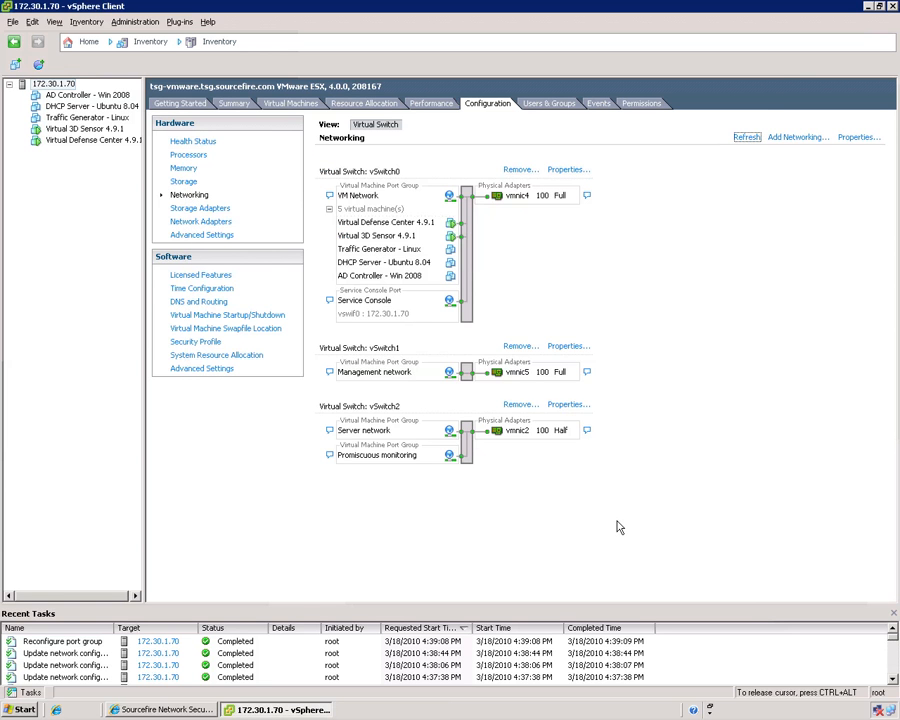
mouse_move(532, 554)
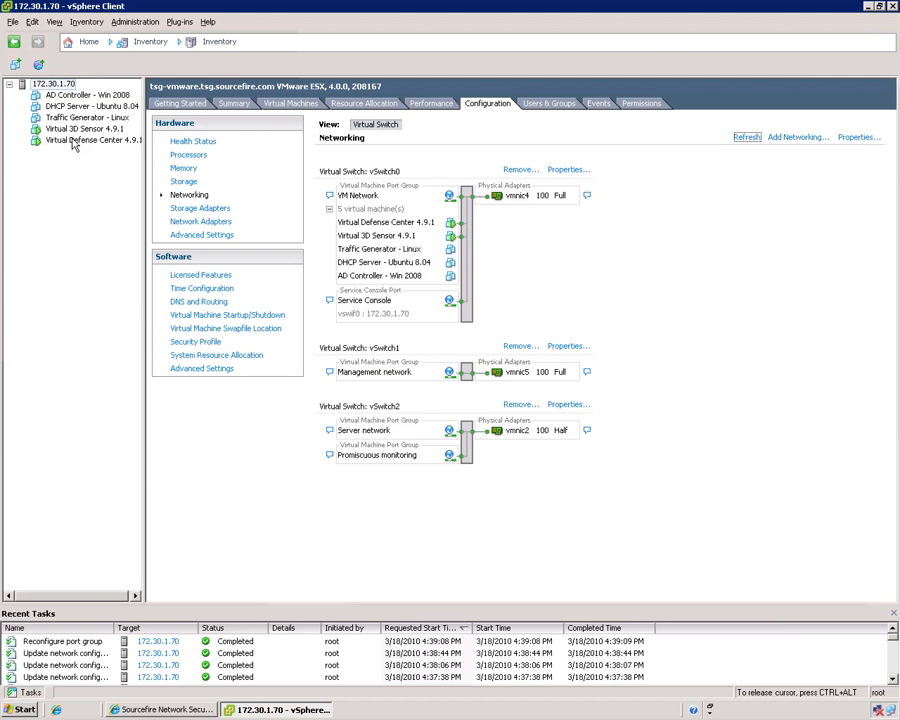
Step: Reassign Virtual Defense Center 4.9.1's Network adapter 1 to Management network and apply it
right_click(68, 140)
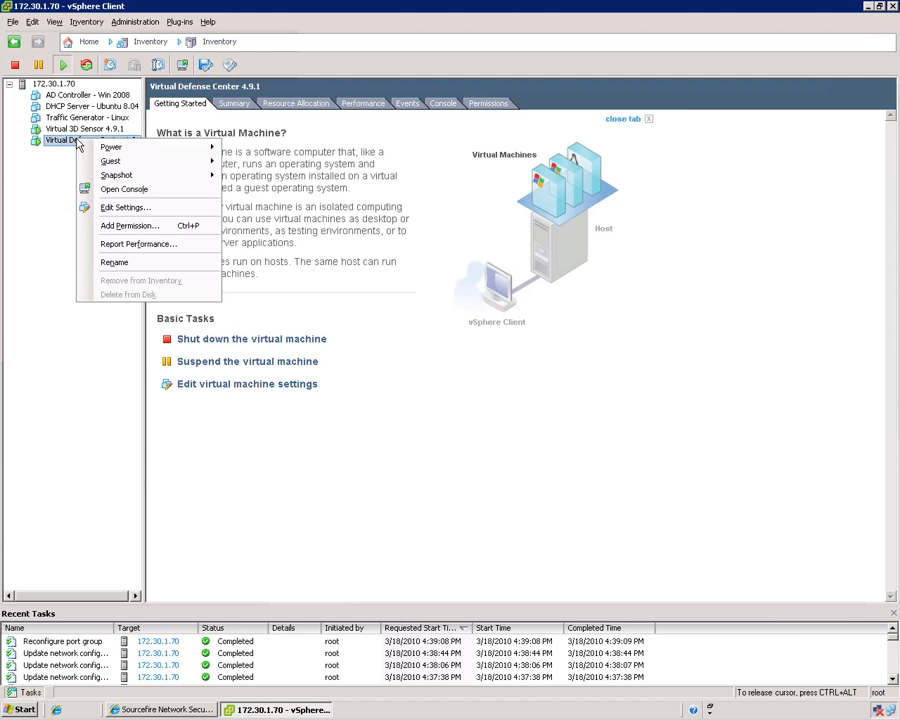
click(124, 206)
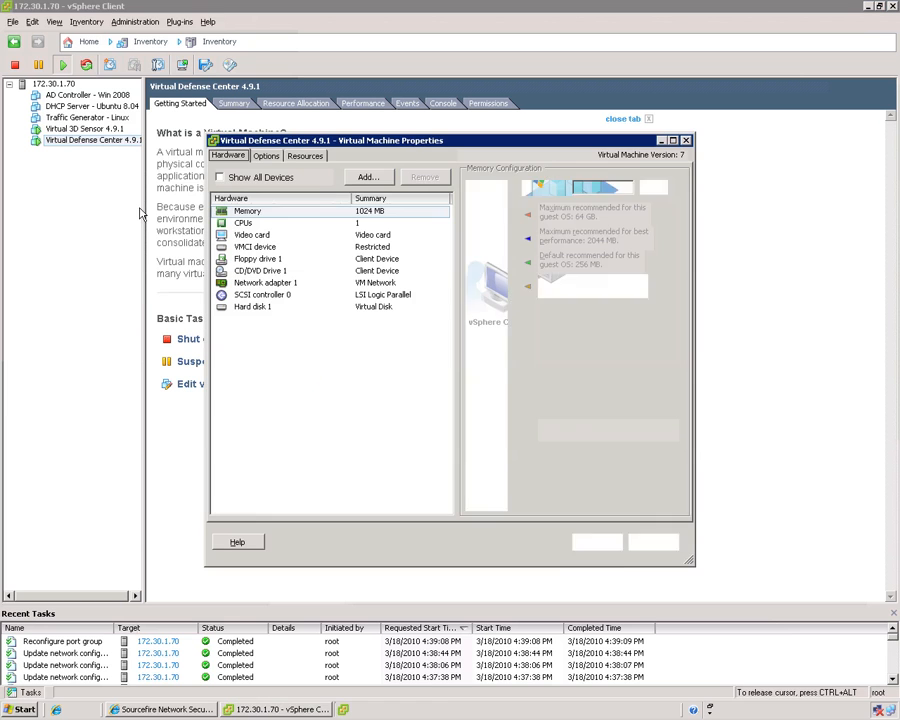
click(248, 210)
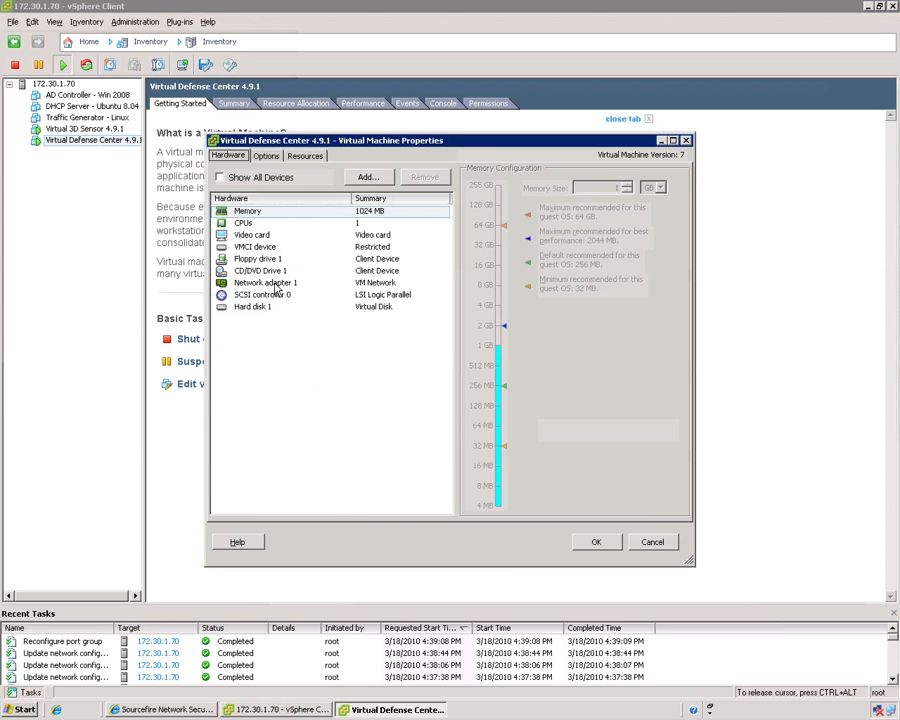
click(266, 282)
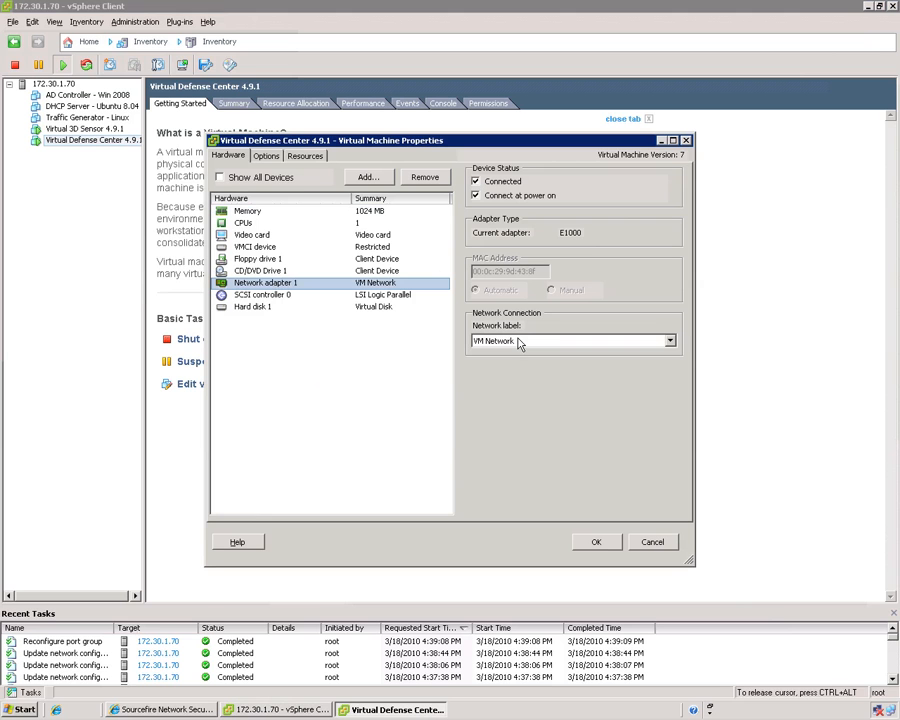
click(668, 340)
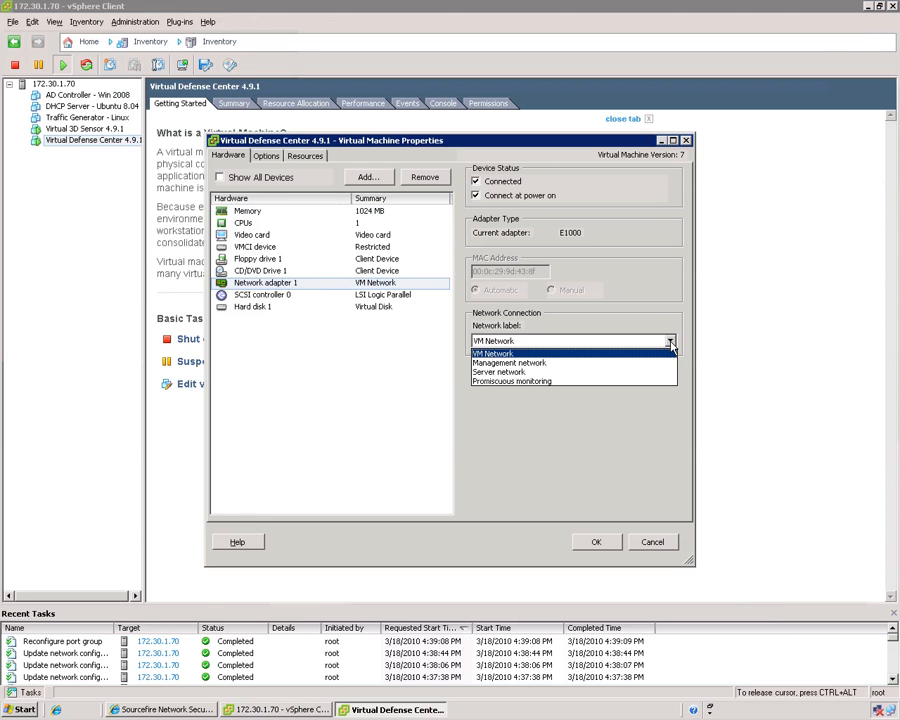
click(508, 362)
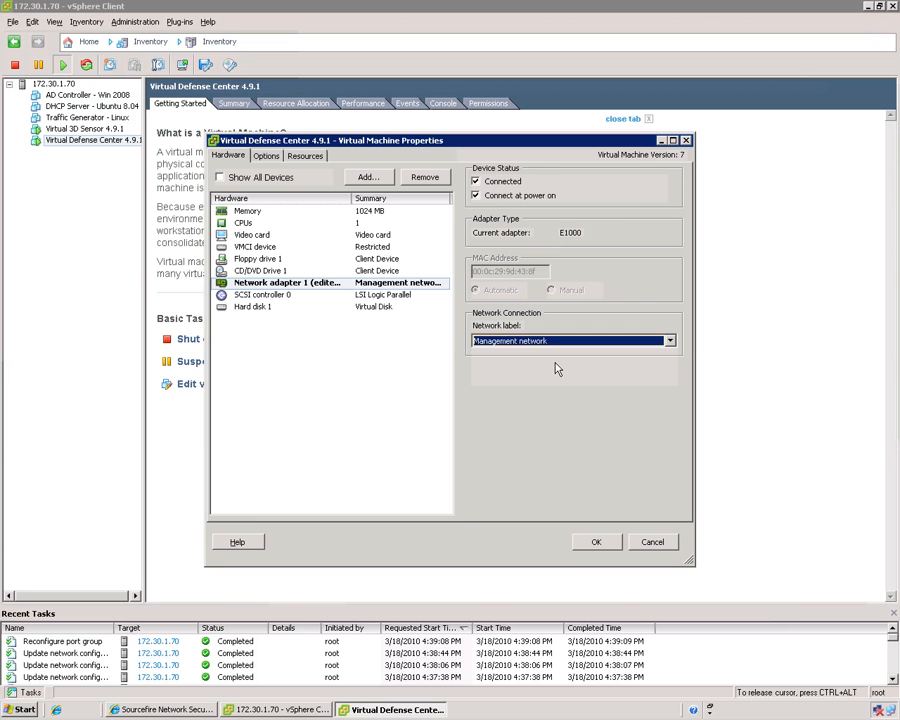
mouse_move(532, 178)
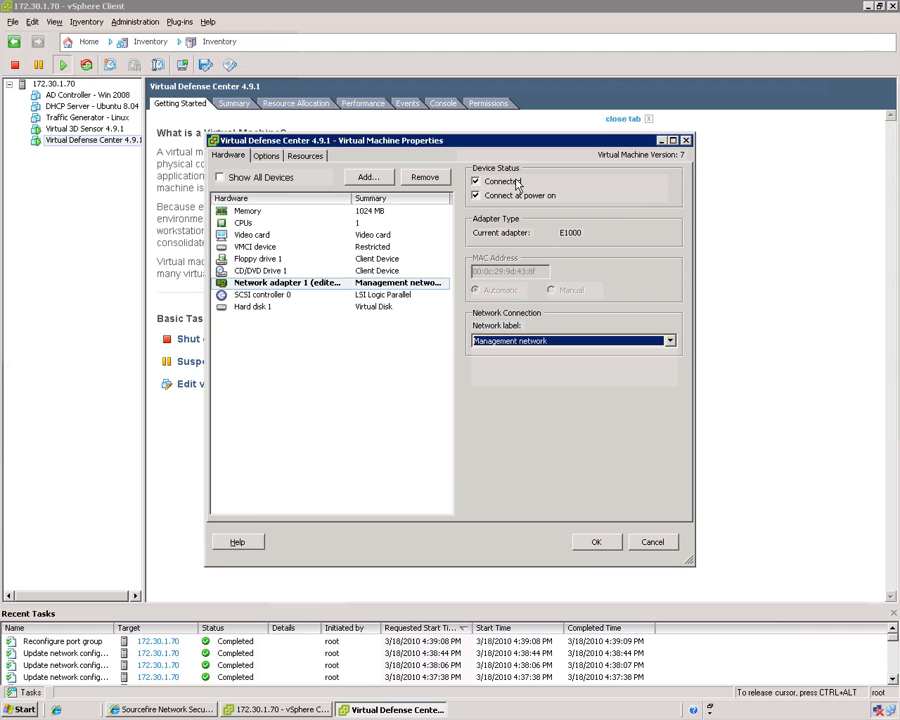
mouse_move(548, 190)
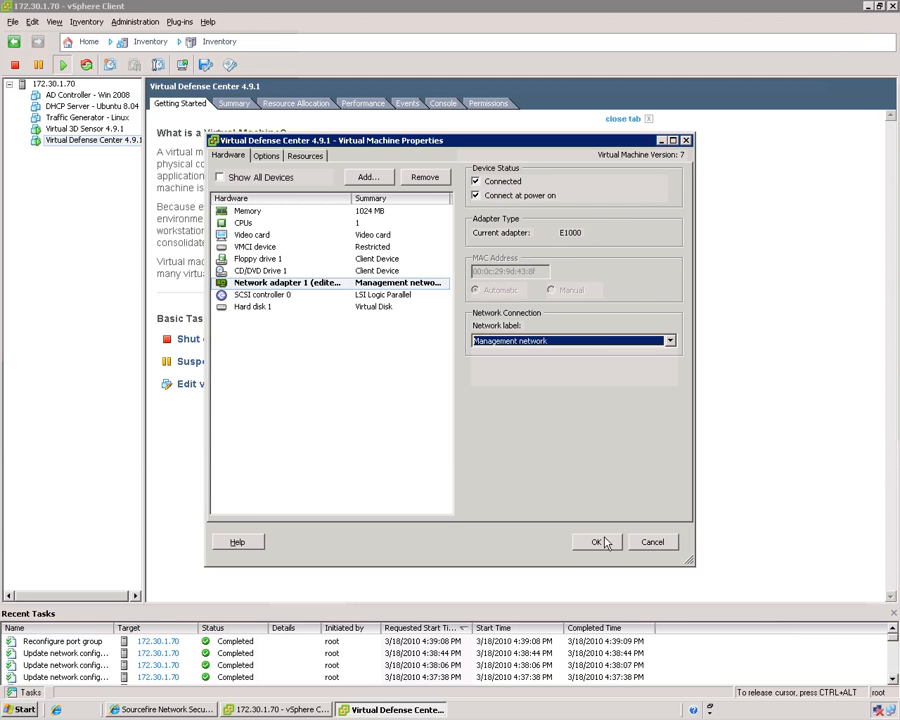
click(596, 540)
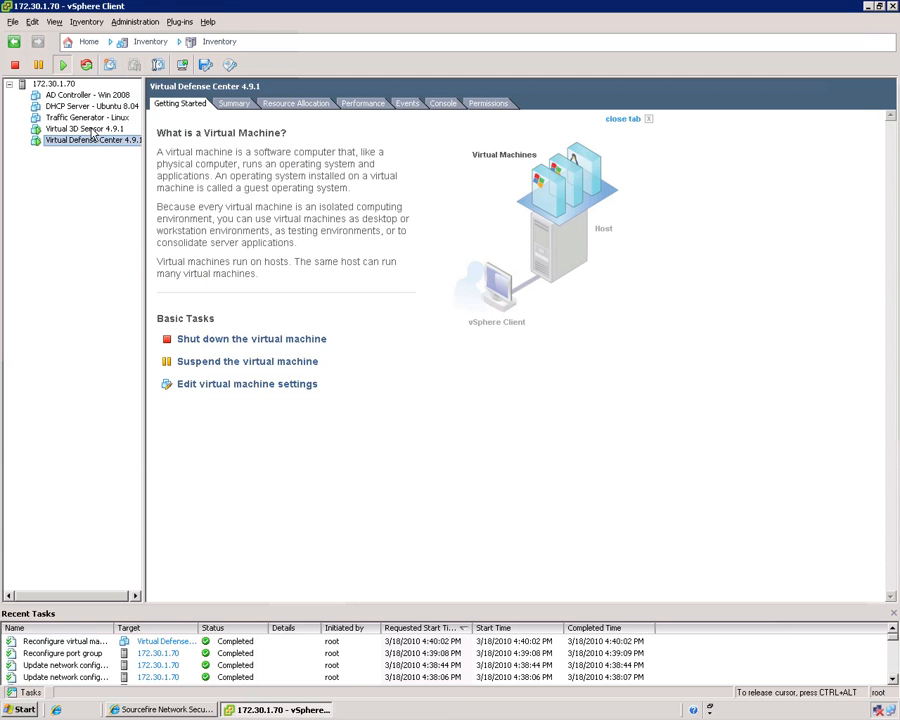
Step: In Virtual 3D Sensor's settings, put adapter 1 on Management network and adapter 2 on Promiscuous monitoring
right_click(70, 128)
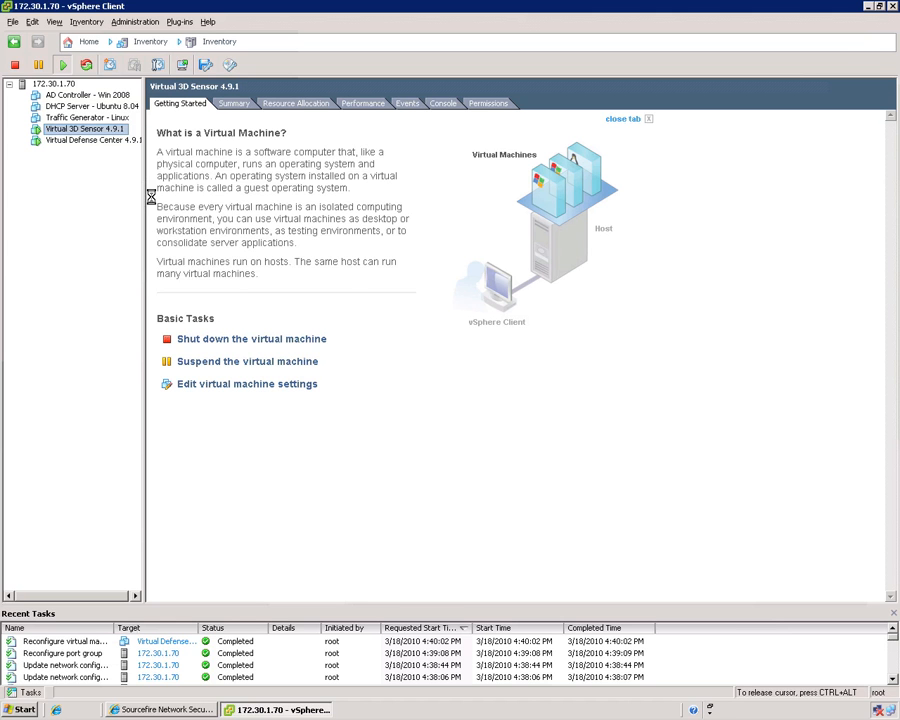
click(246, 384)
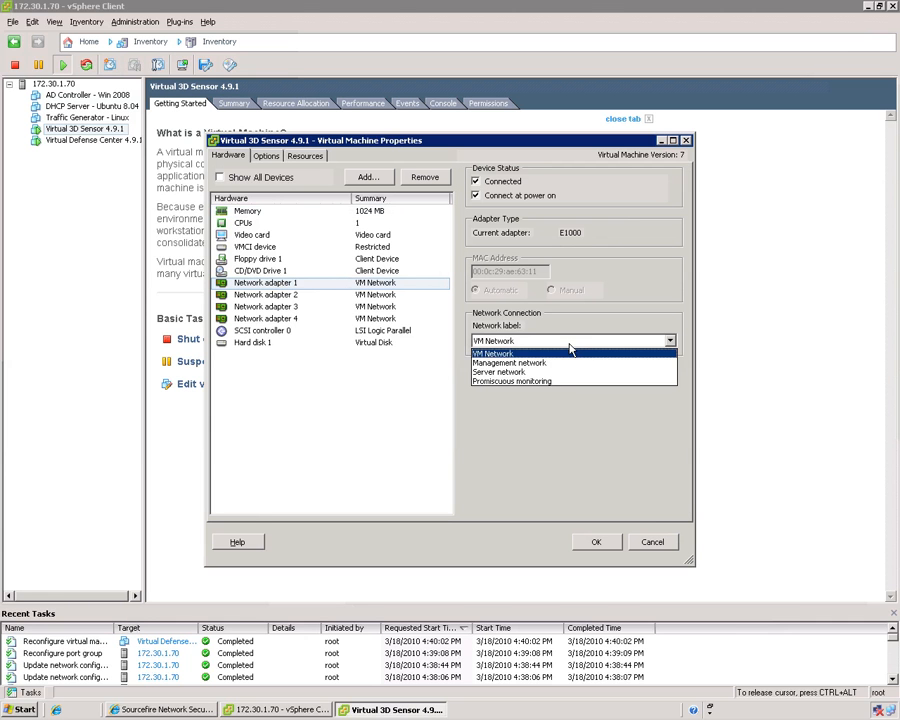
click(510, 362)
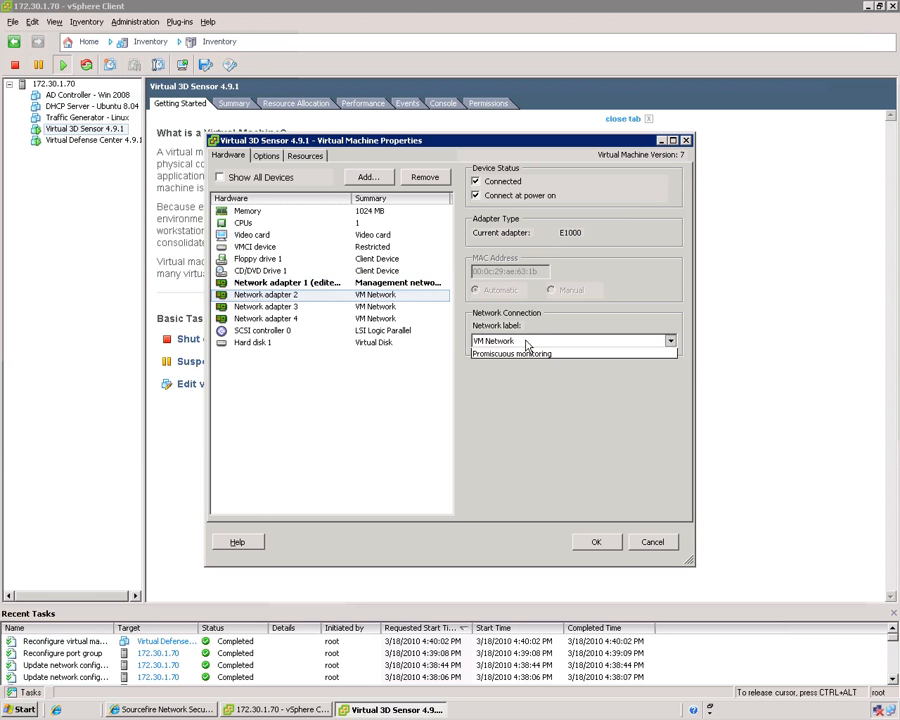
click(512, 352)
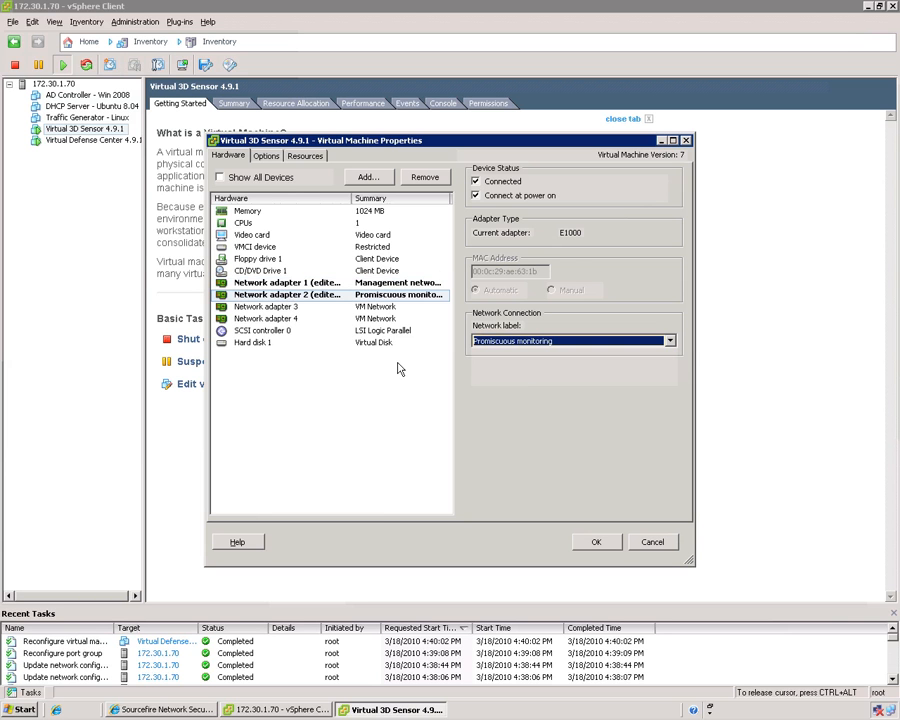
mouse_move(344, 362)
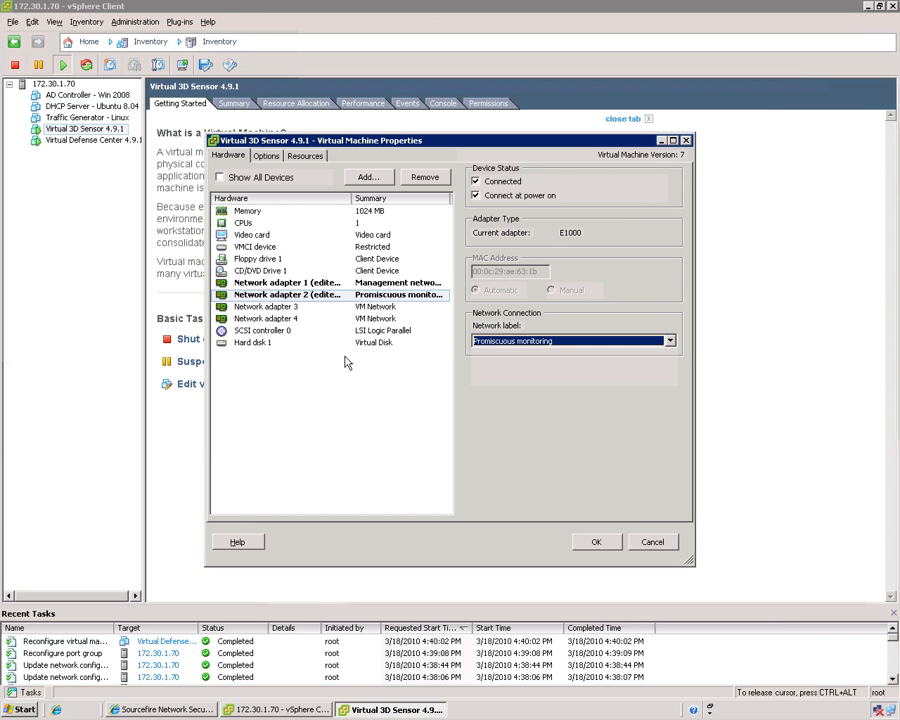
mouse_move(408, 308)
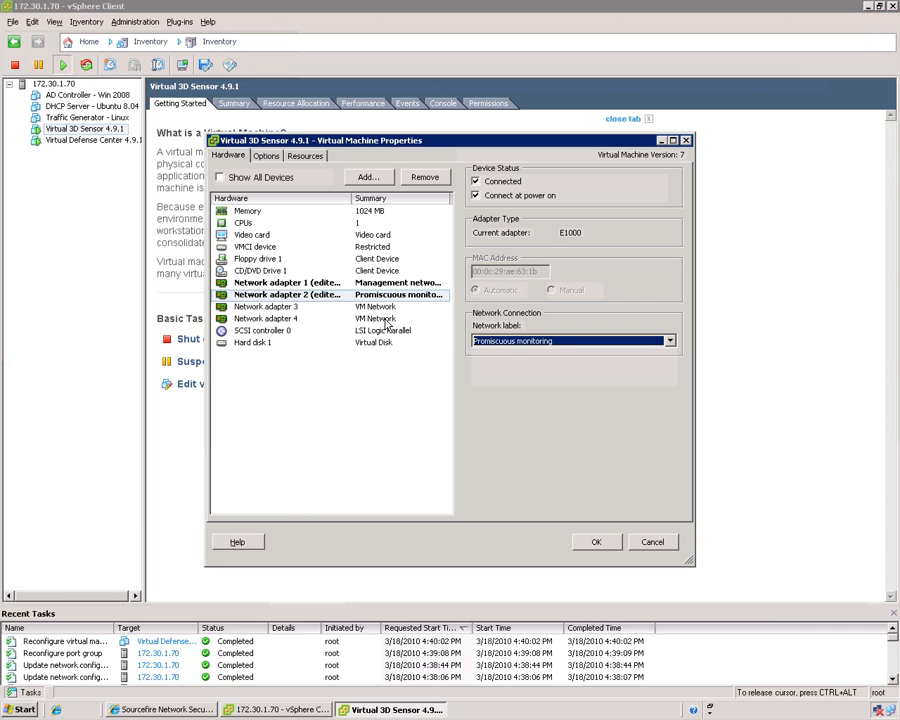
Step: Put adapters 3 and 4 on Promiscuous monitoring and apply the connections
click(264, 306)
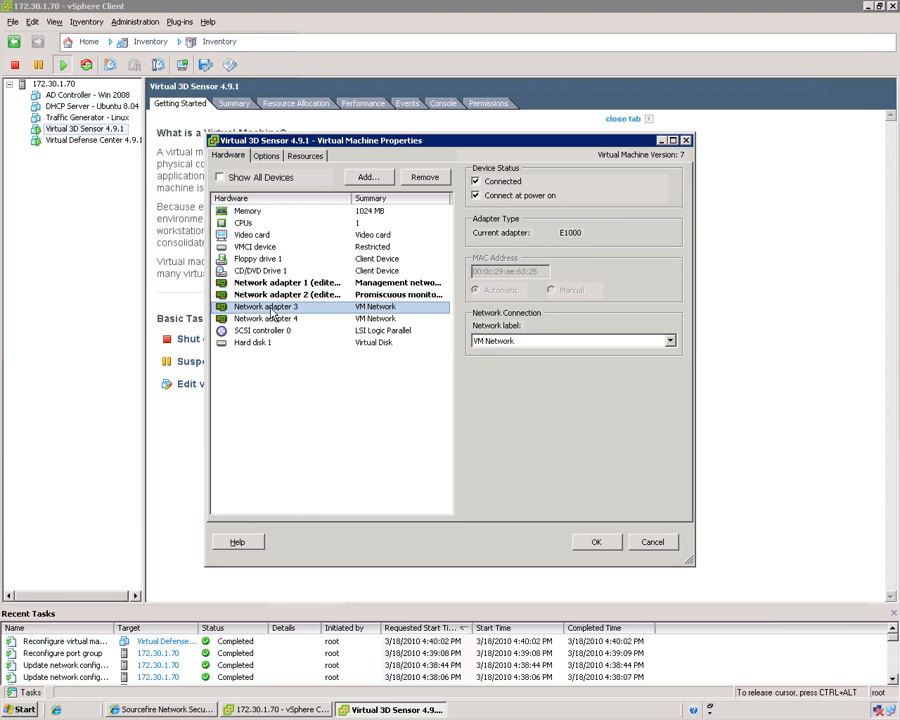
click(668, 340)
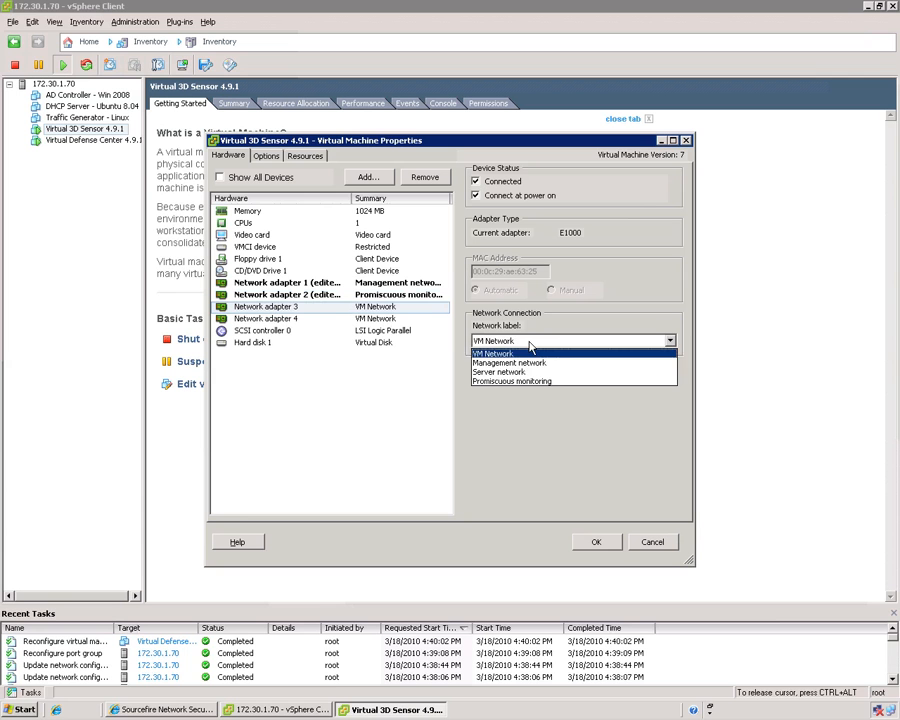
click(512, 380)
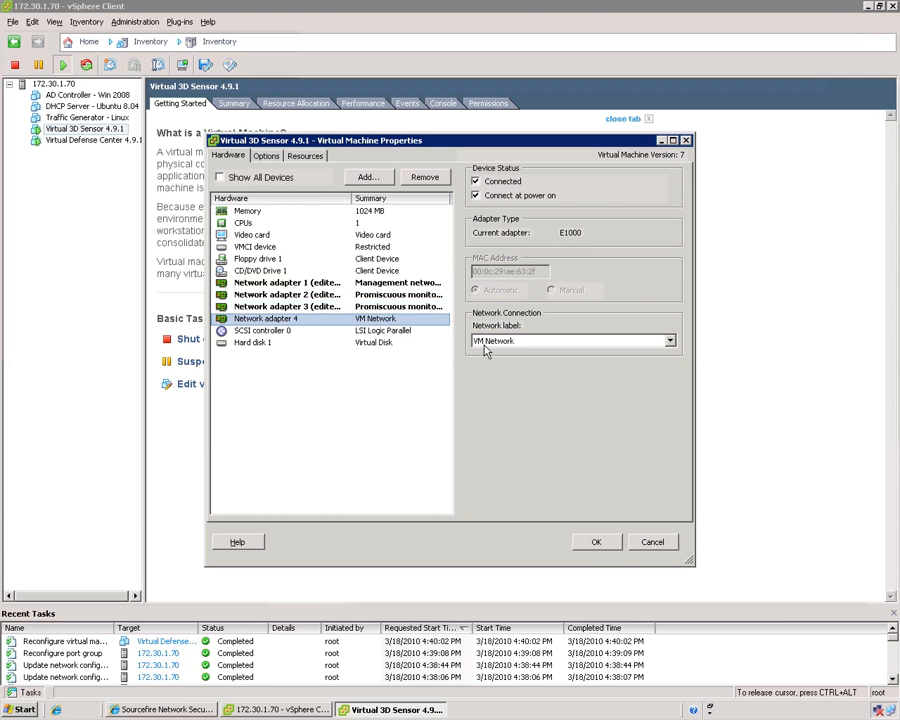
click(668, 340)
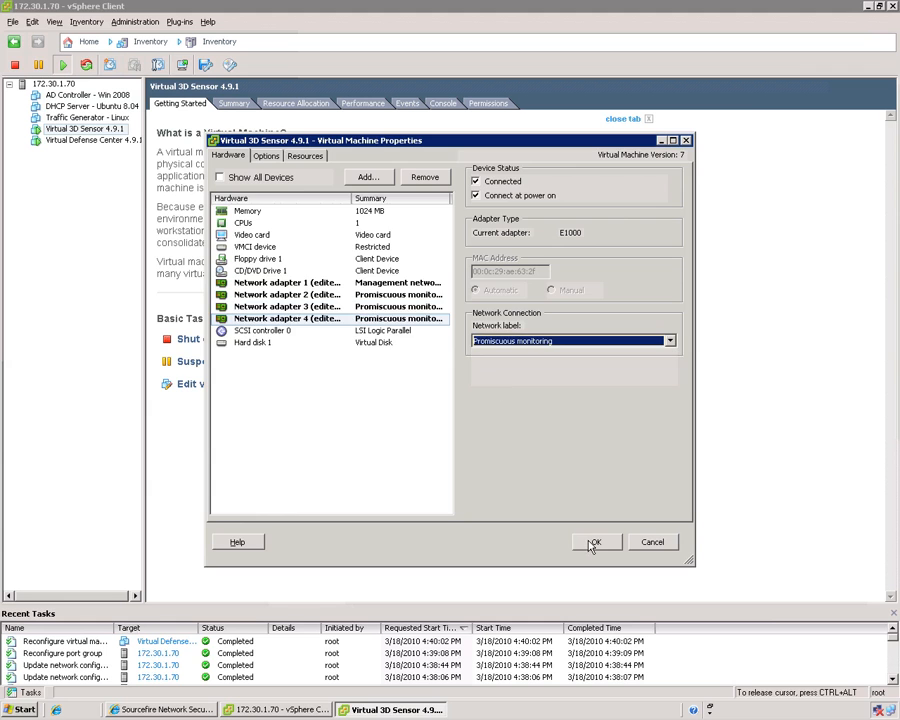
click(594, 540)
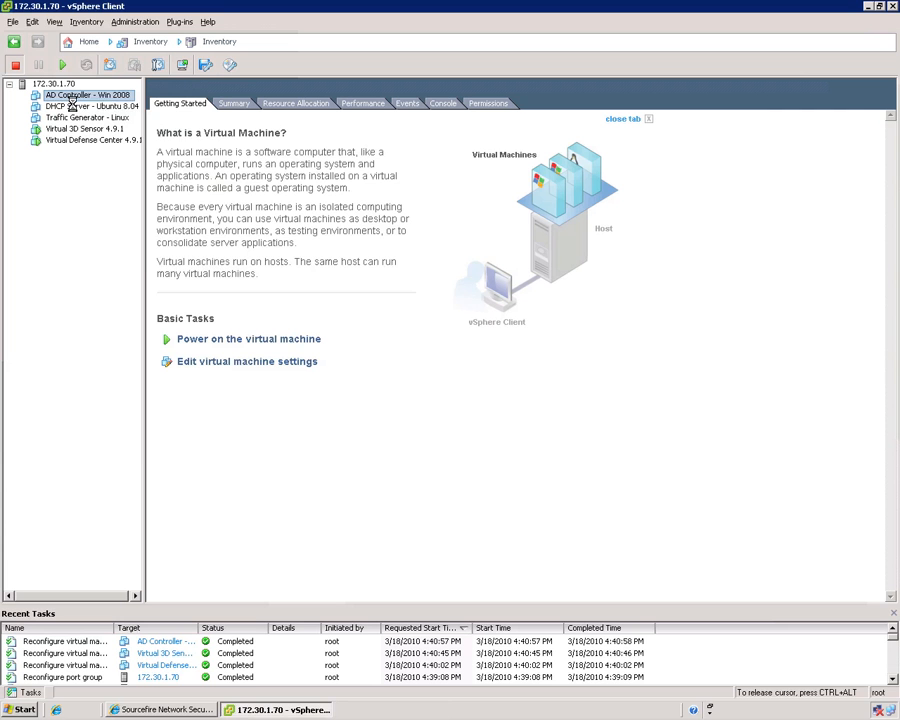
Step: Reassign DHCP Server's Network adapter 1 to the Server network port group
right_click(72, 106)
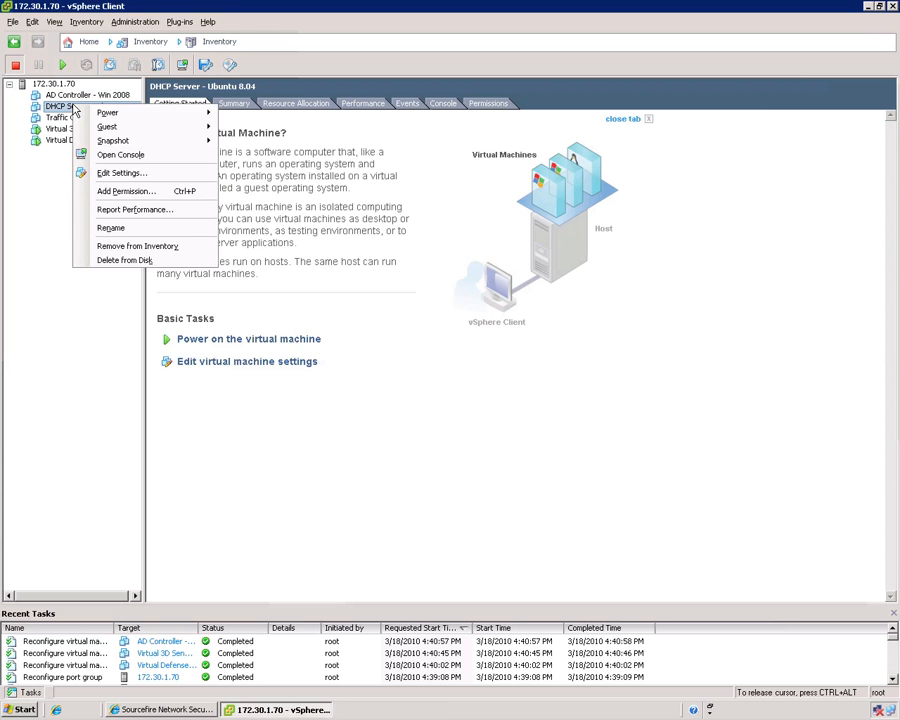
click(120, 172)
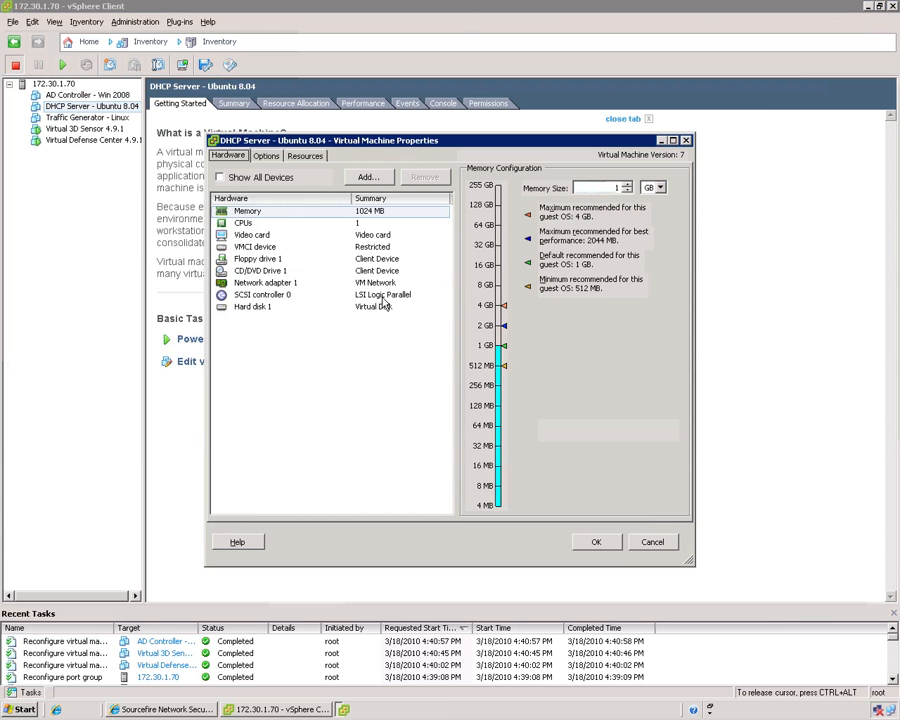
click(266, 282)
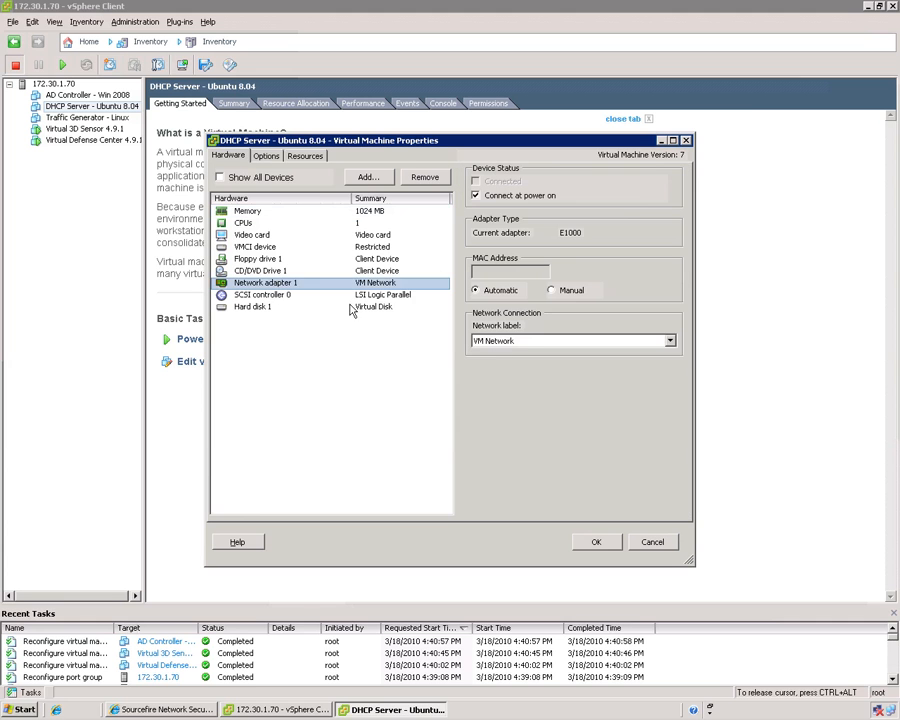
click(668, 340)
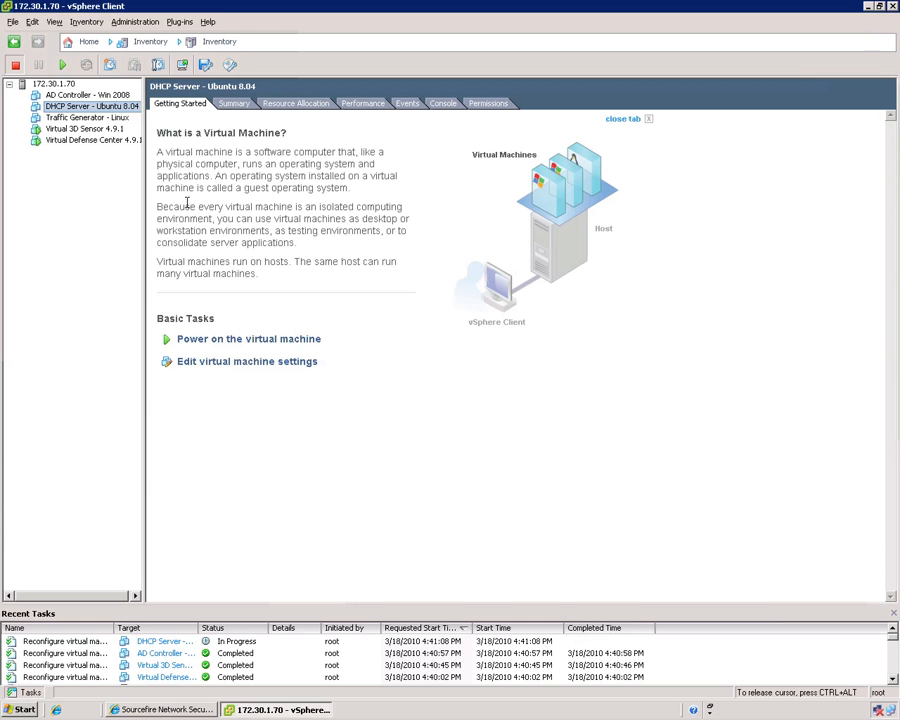
Step: Begin the same network reassignment for the Traffic Generator virtual machine
click(88, 116)
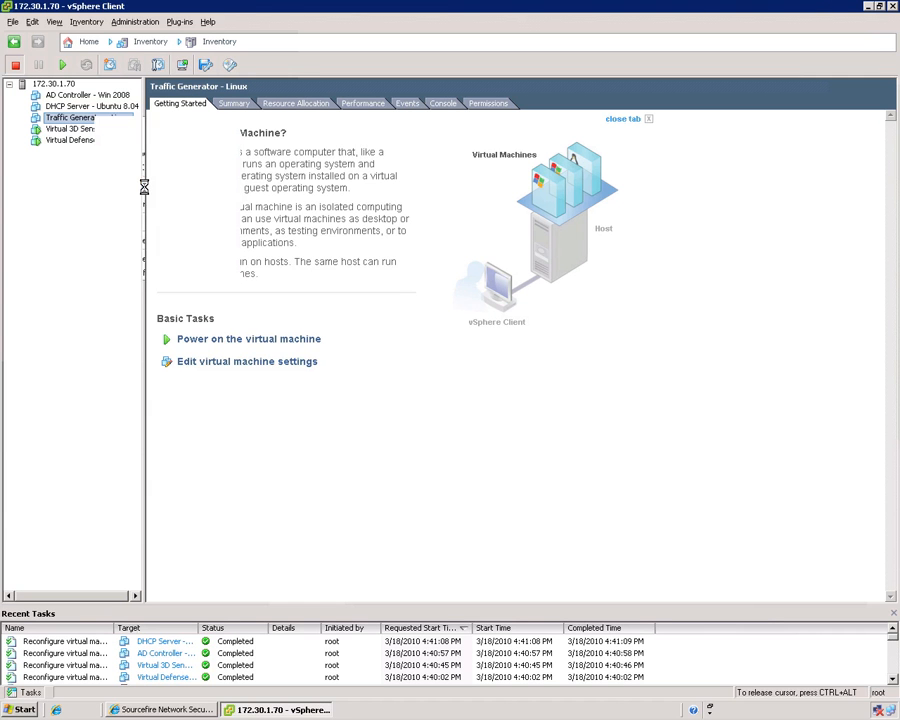
click(246, 360)
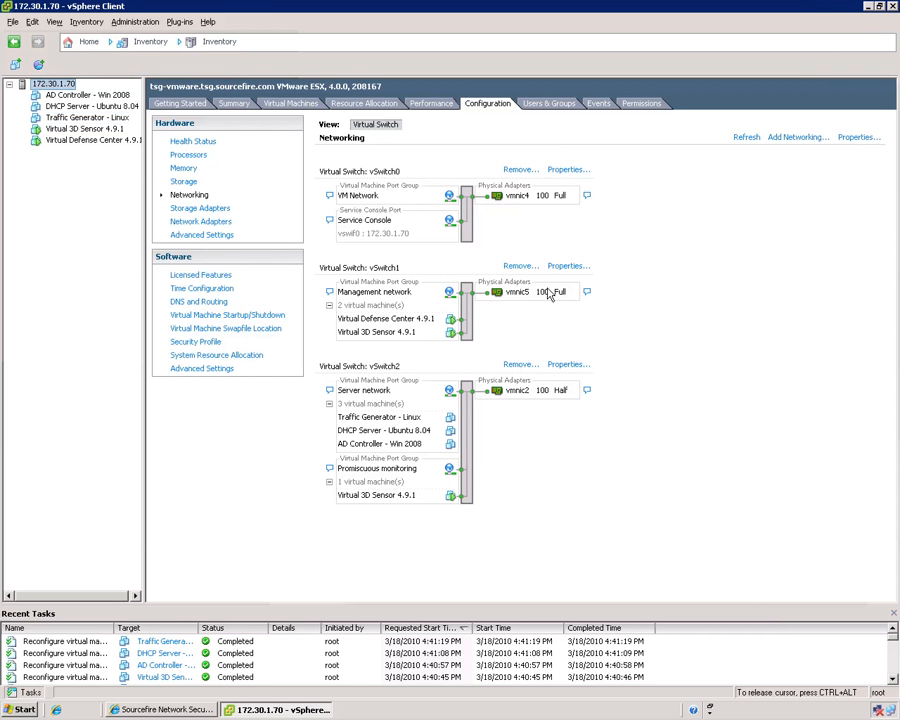
mouse_move(552, 292)
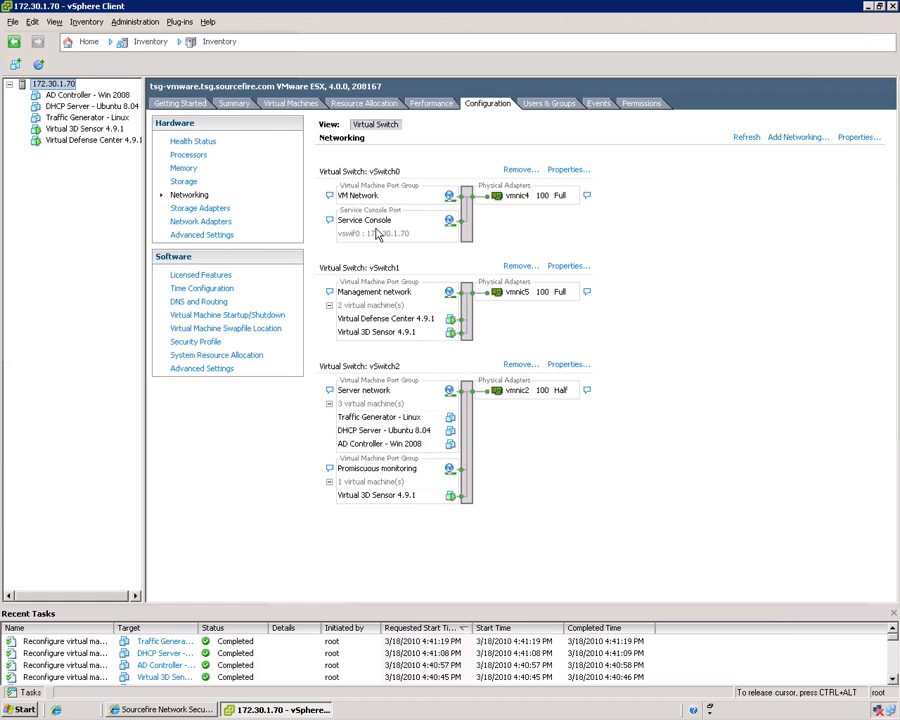
mouse_move(410, 168)
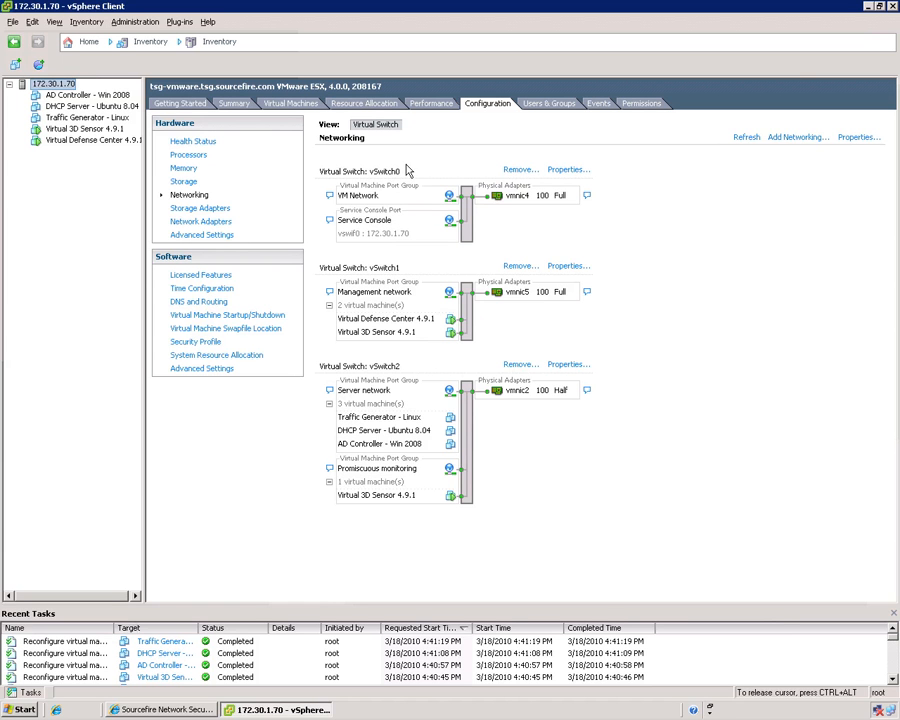
mouse_move(388, 292)
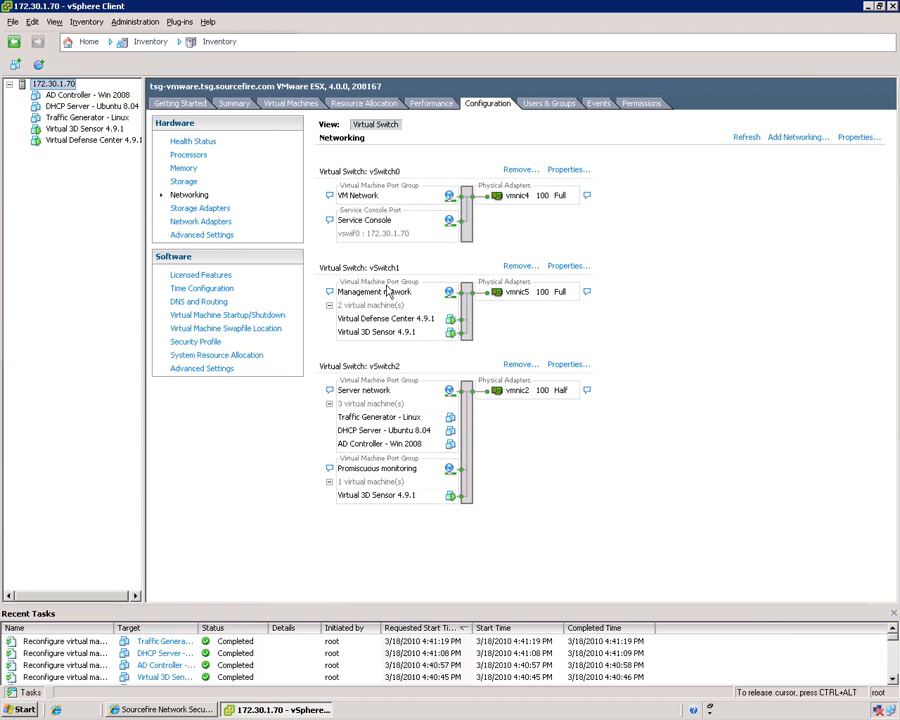
mouse_move(398, 336)
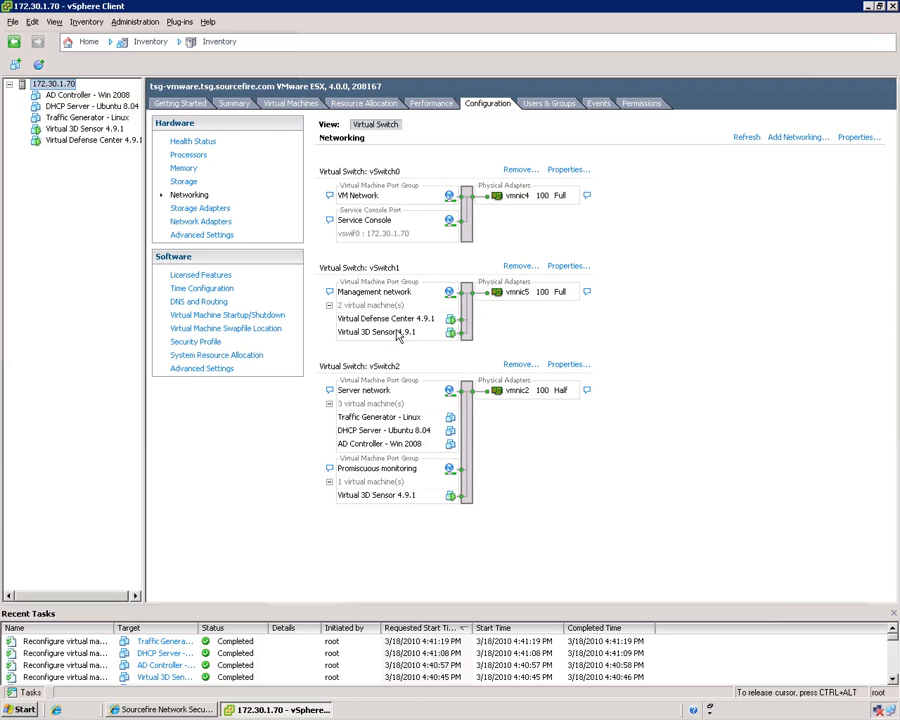
mouse_move(390, 350)
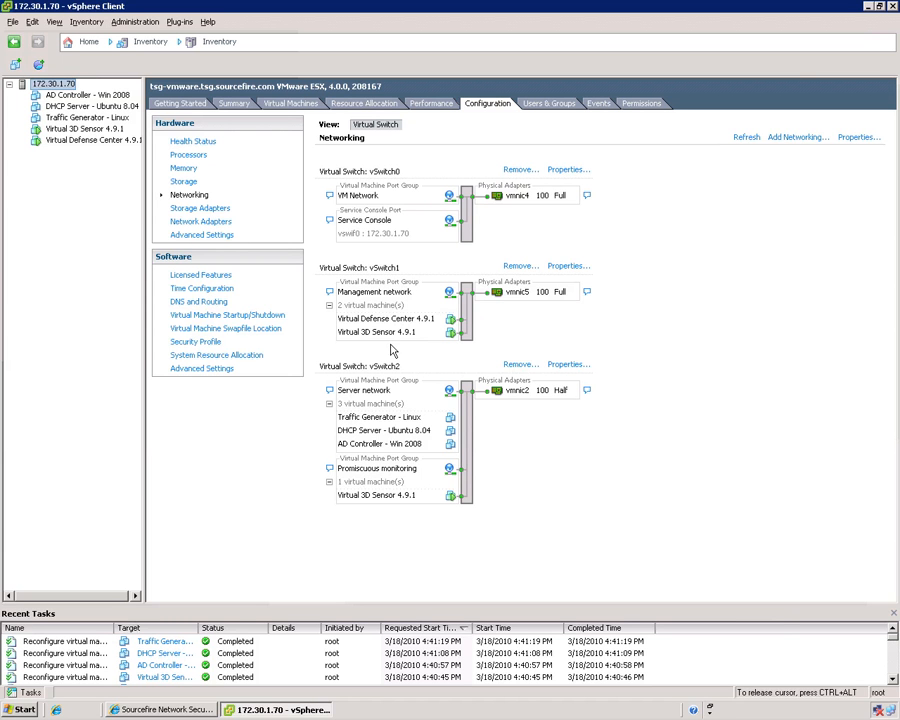
mouse_move(408, 400)
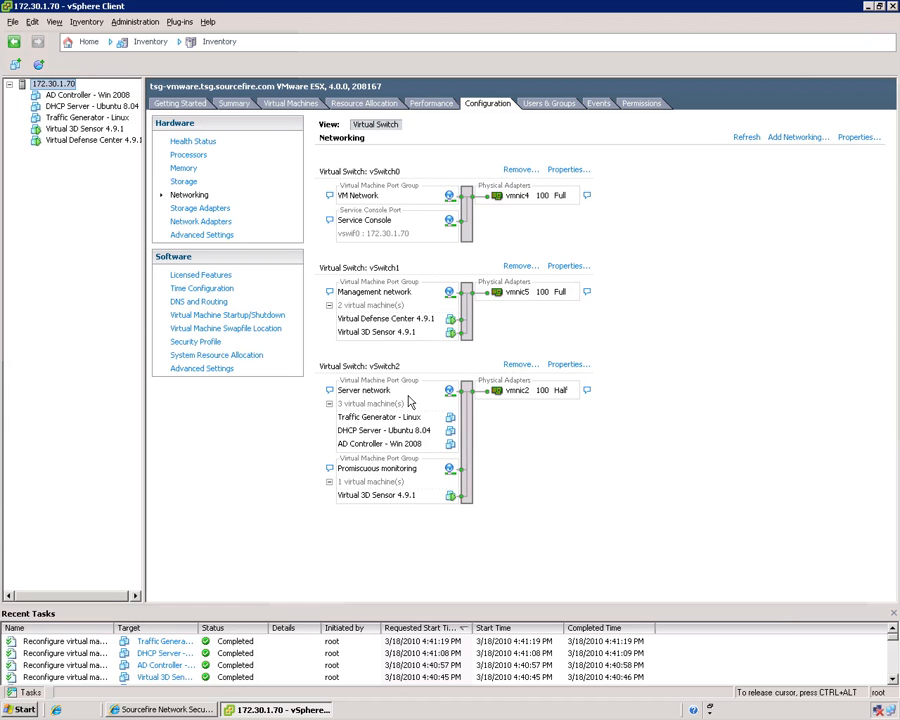
mouse_move(304, 396)
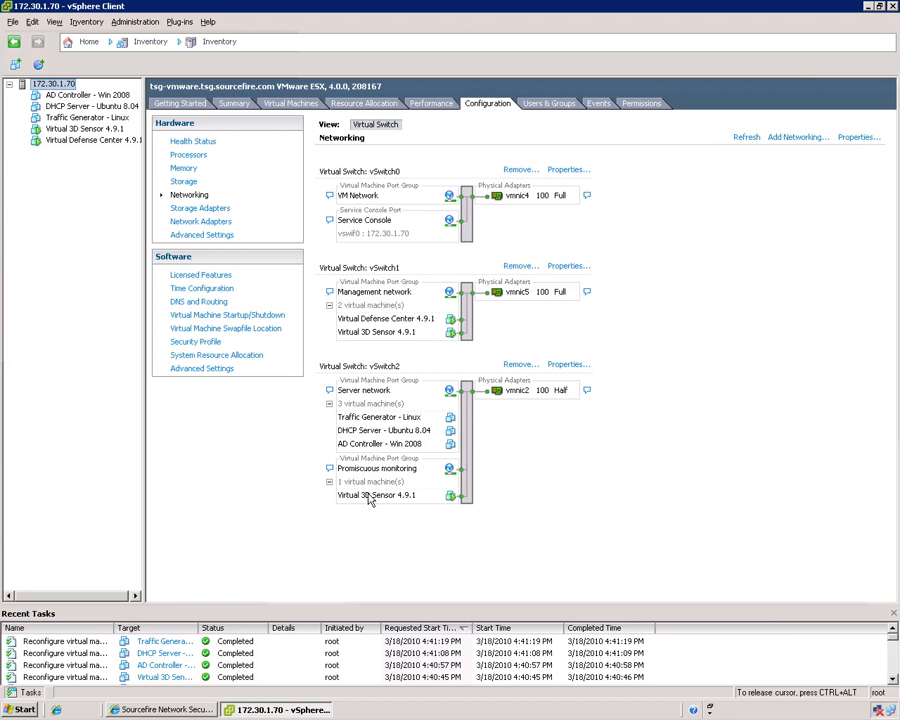
mouse_move(292, 466)
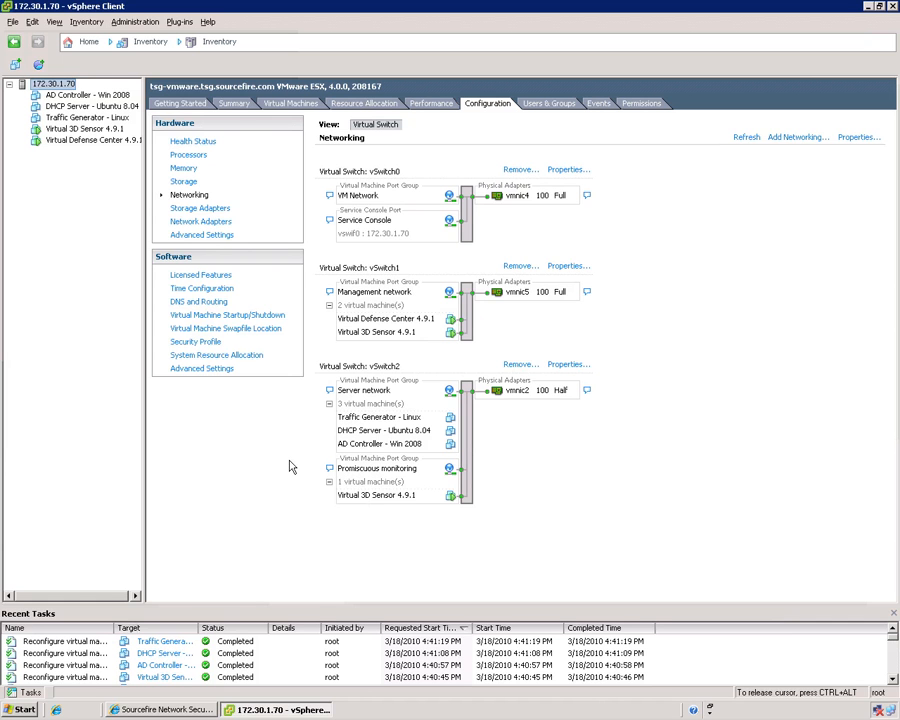